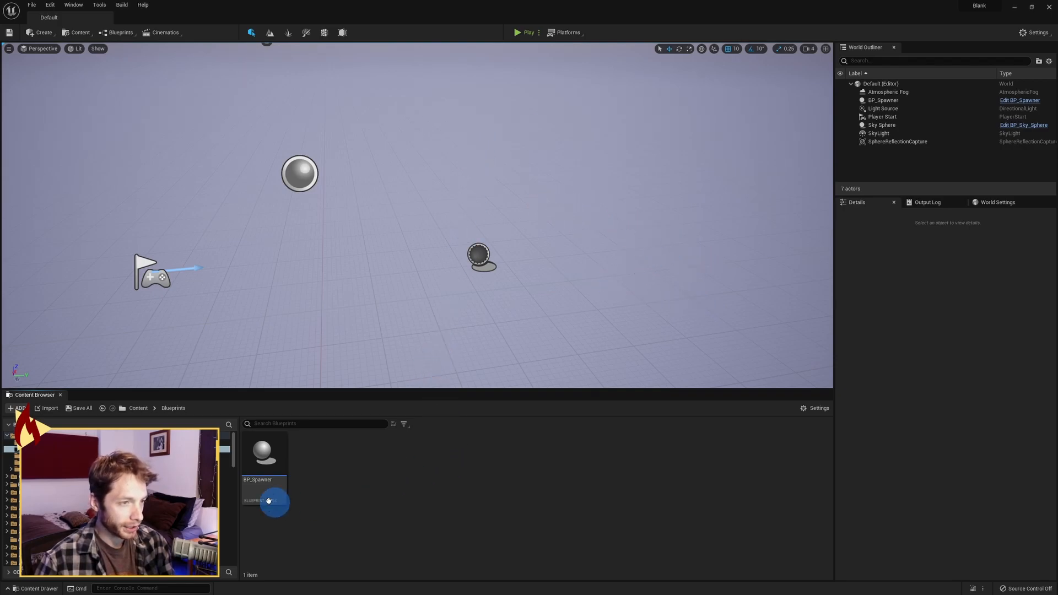
- In BP_Spawner, empty the Set Timer by Function Name node's Function Name and compile
double_click(264, 455)
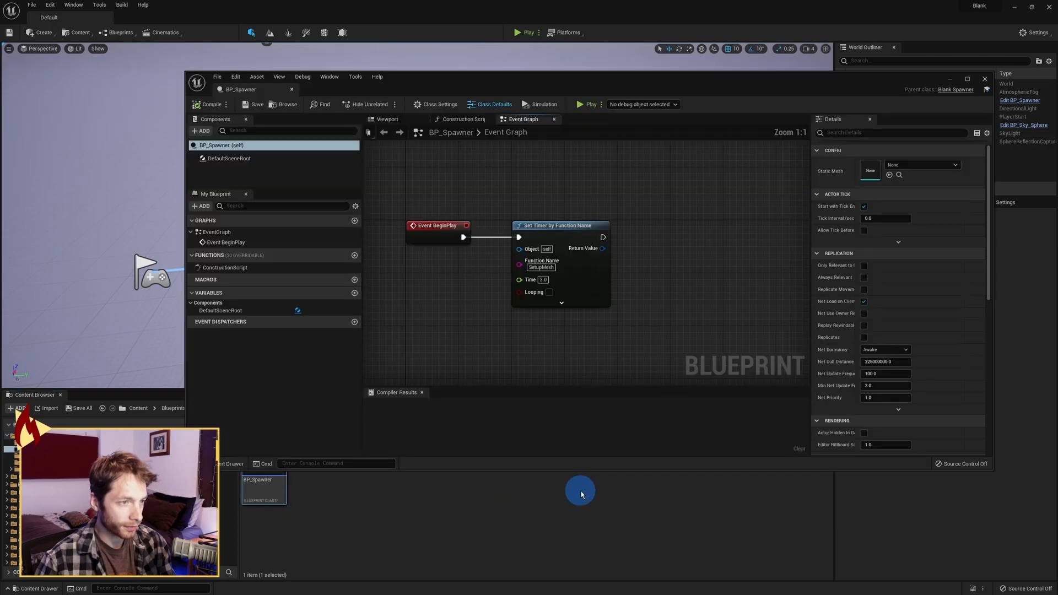
click(559, 226)
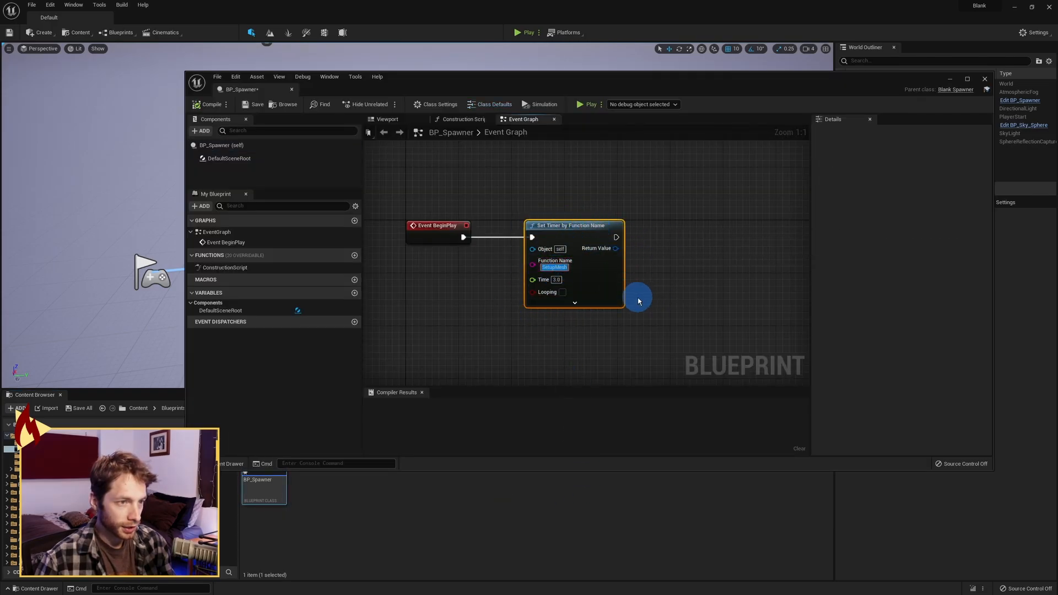
click(198, 104)
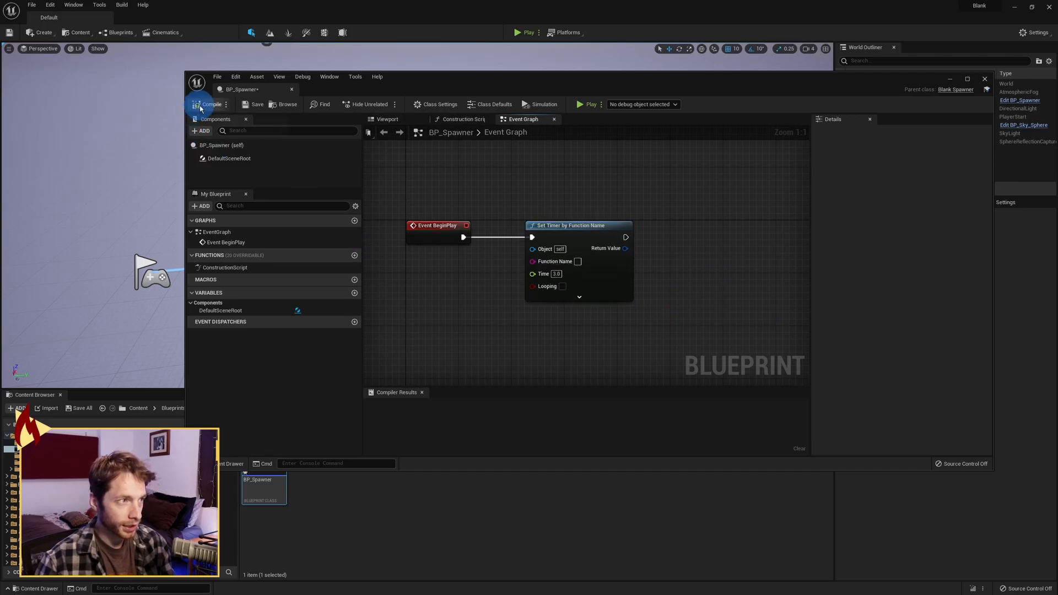
click(205, 104)
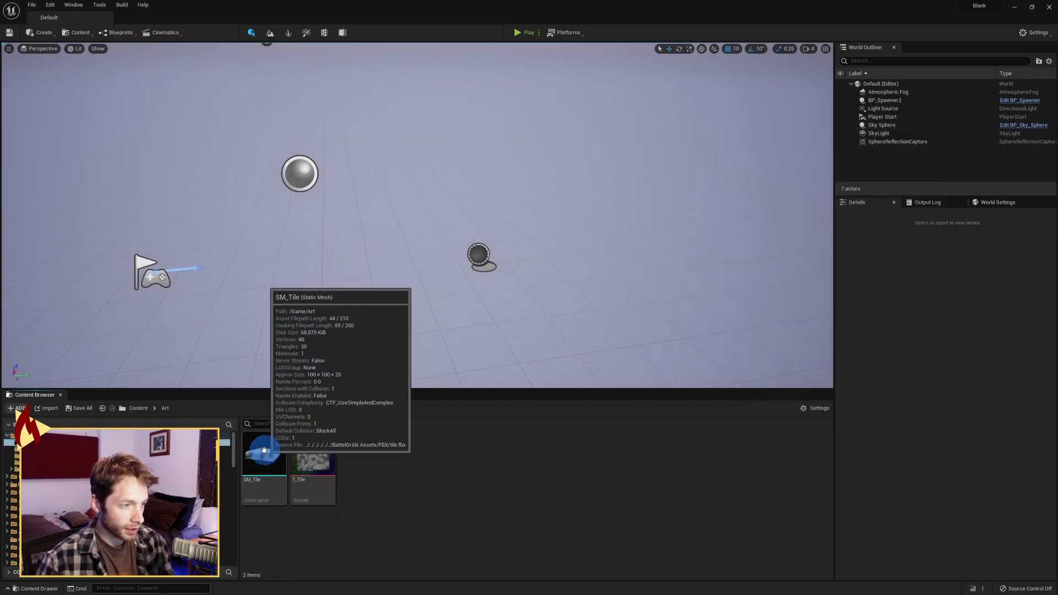
mouse_move(328, 464)
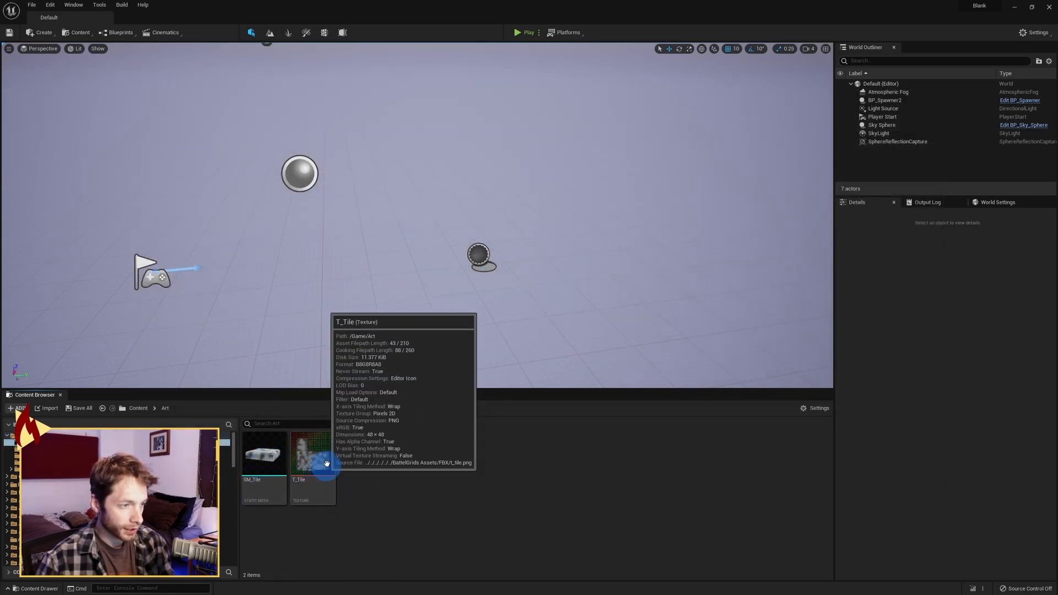
double_click(264, 453)
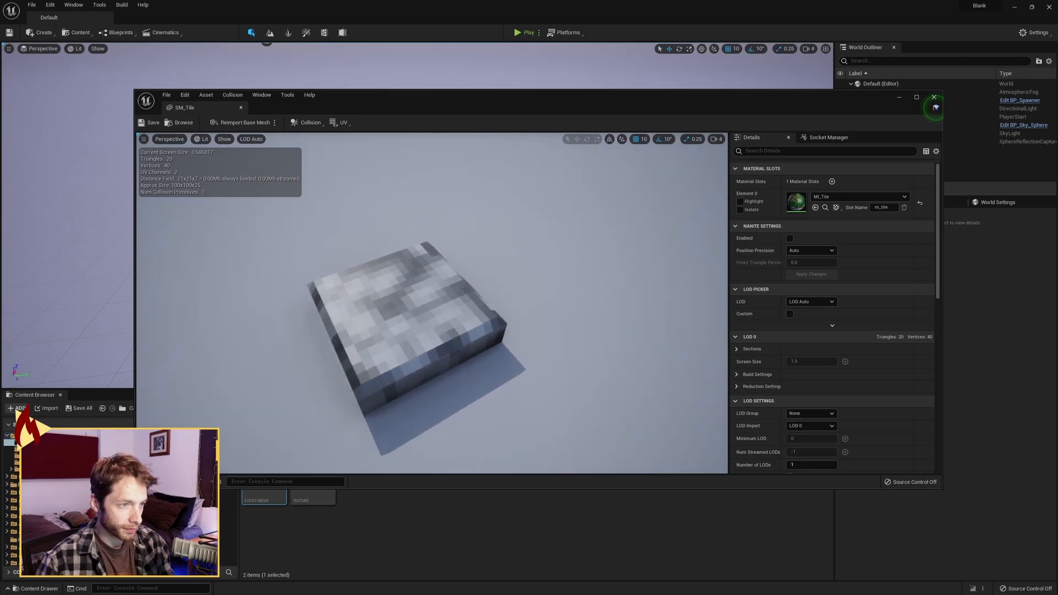
click(933, 97)
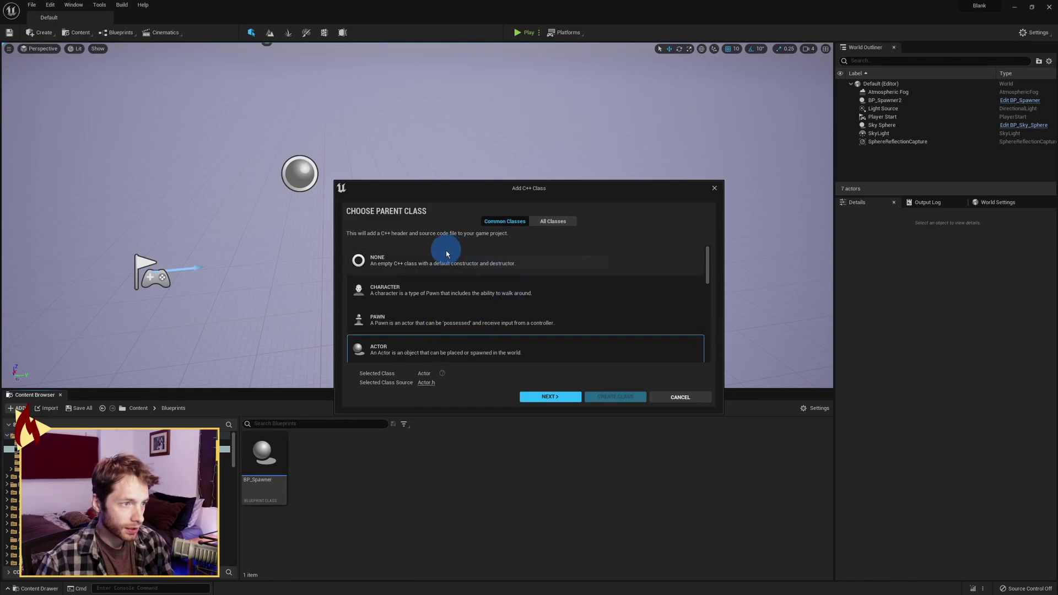
- Name the new Actor-based C++ class BlankTile and create it
click(550, 396)
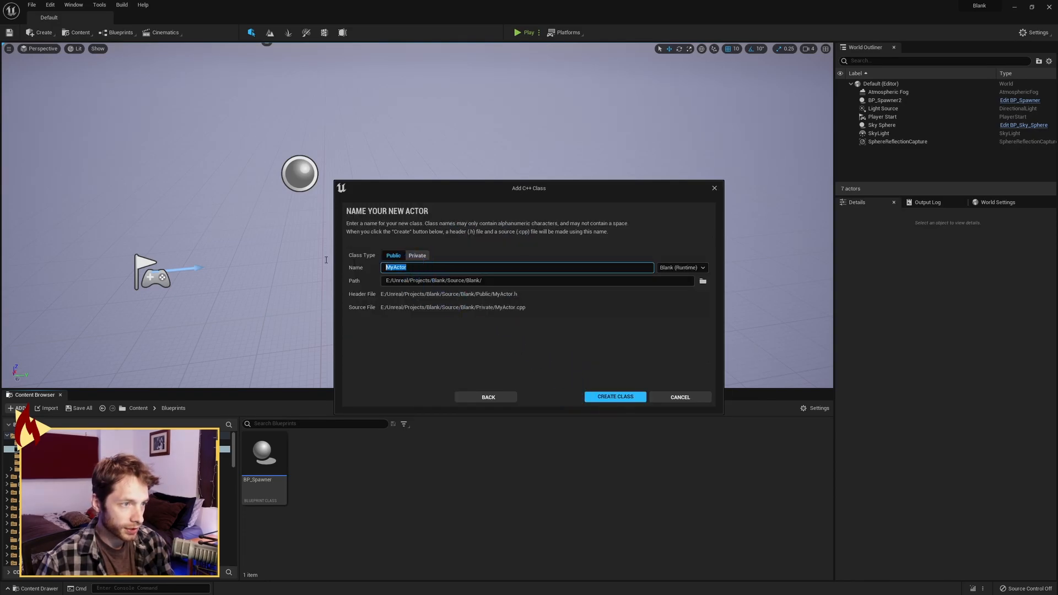
text(BlankTile)
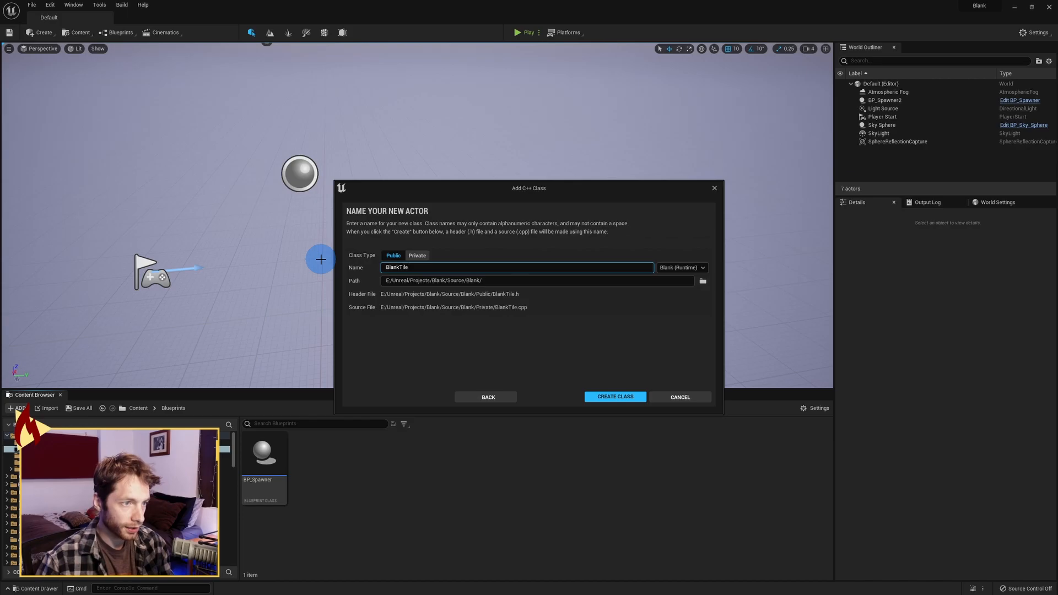
click(615, 397)
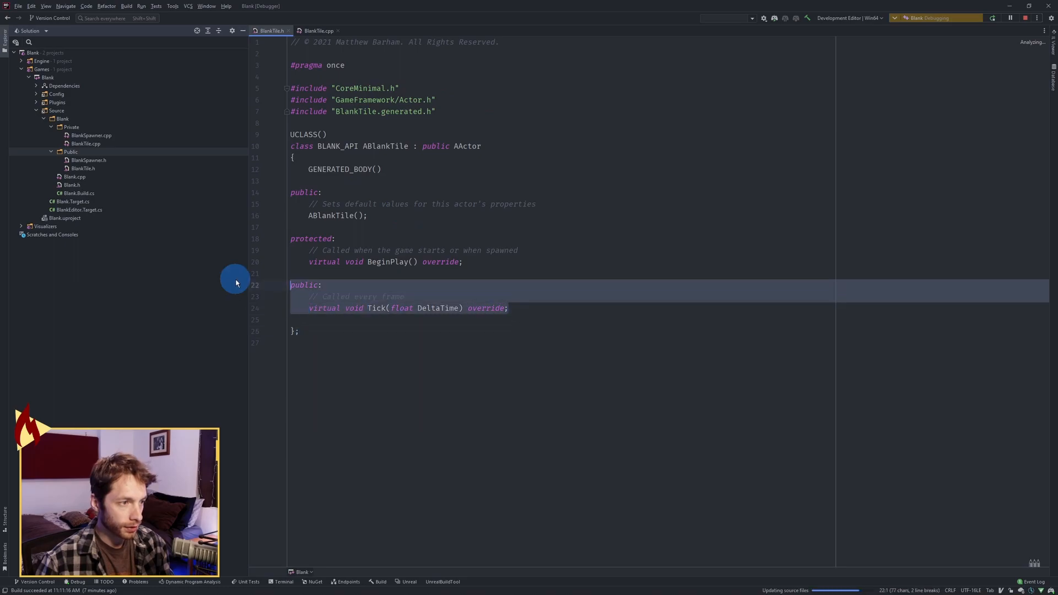
- Remove Tick and declare a USTRUCT FBlankTileInfo with int X{}, Y{}, Z{} members
click(317, 31)
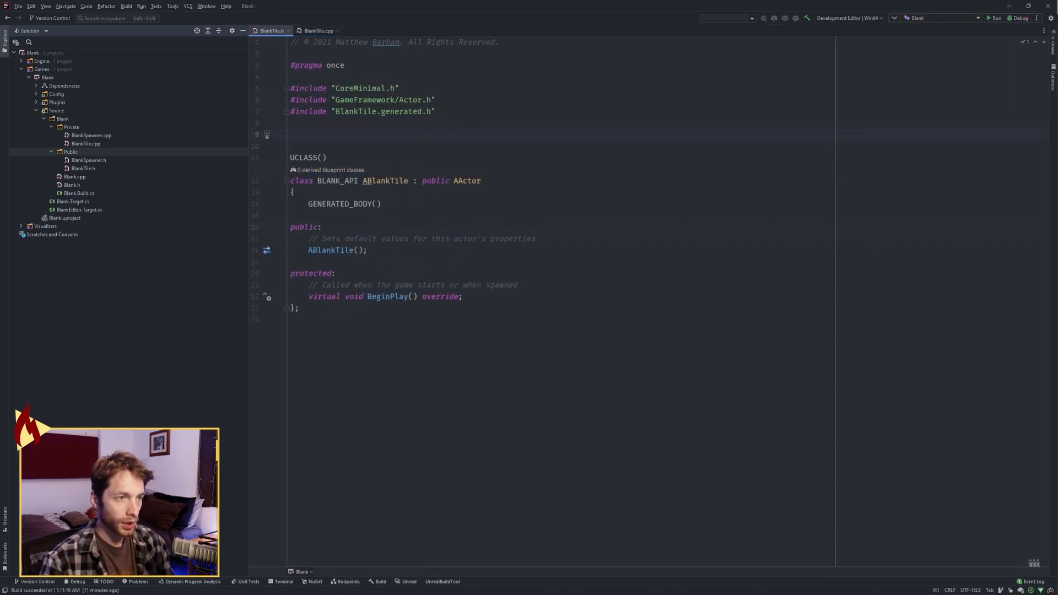
text(USTRUCT()
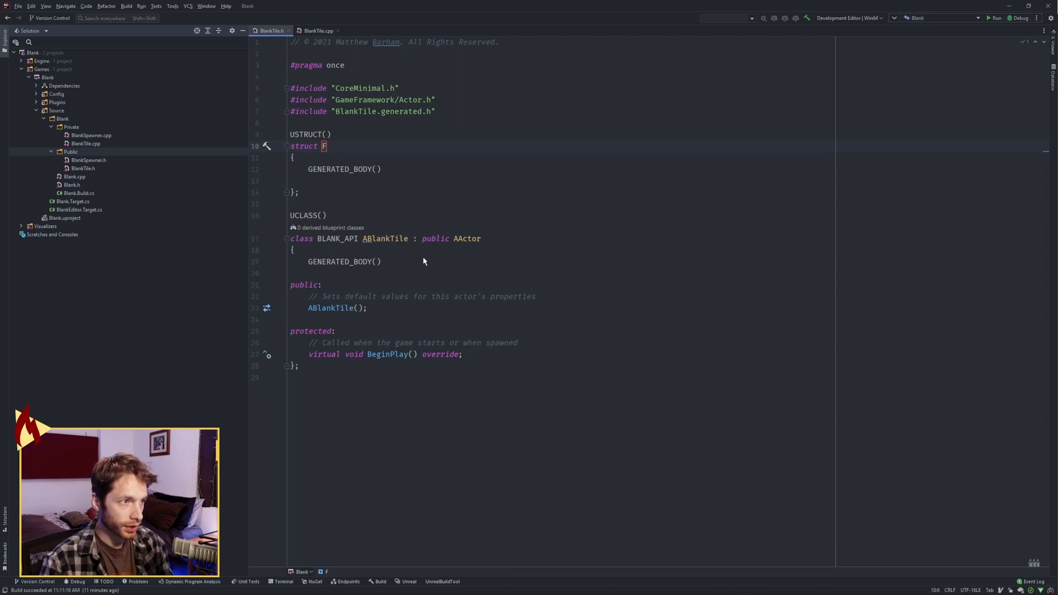
text(BlankTileInfo)
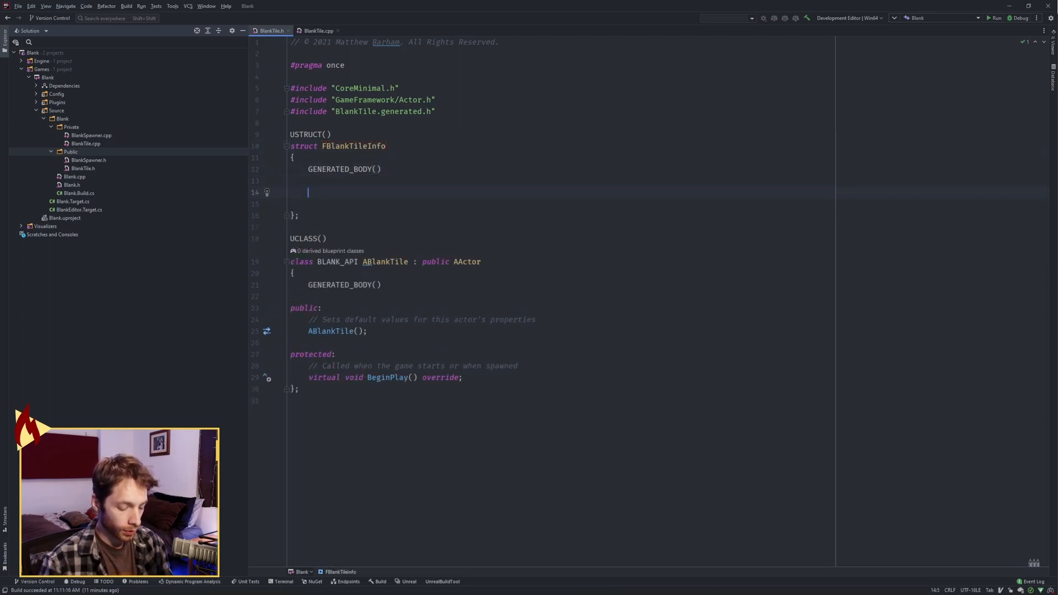
text(int X{};)
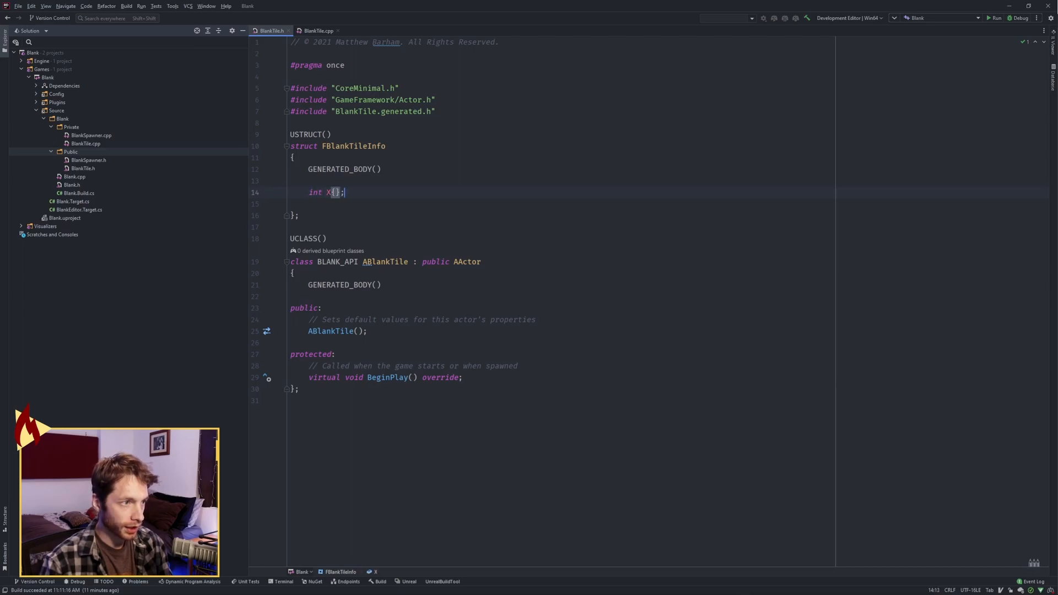
text(int Y{};)
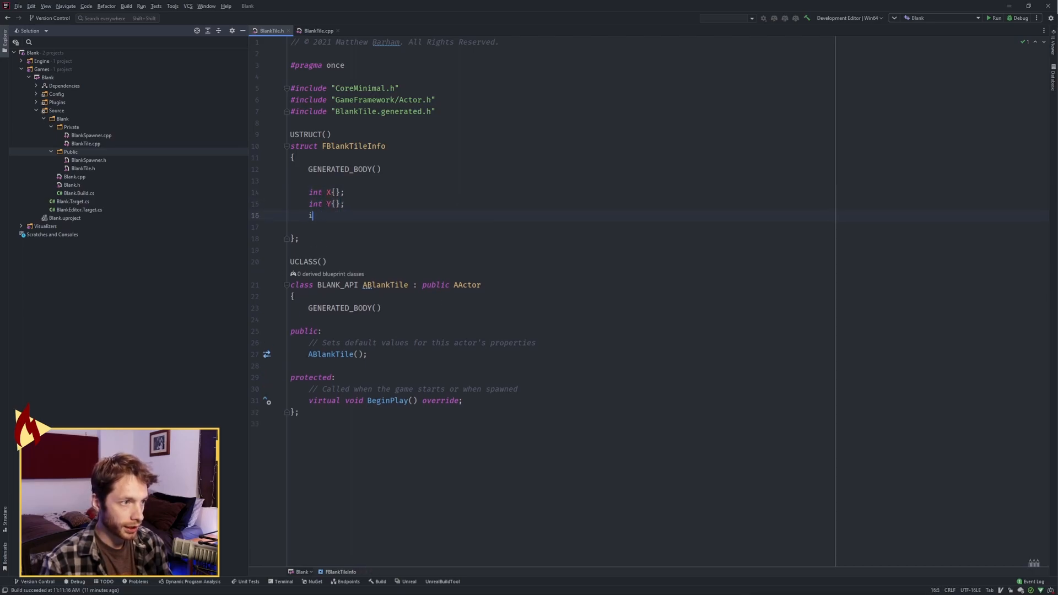
text(nt Z{};)
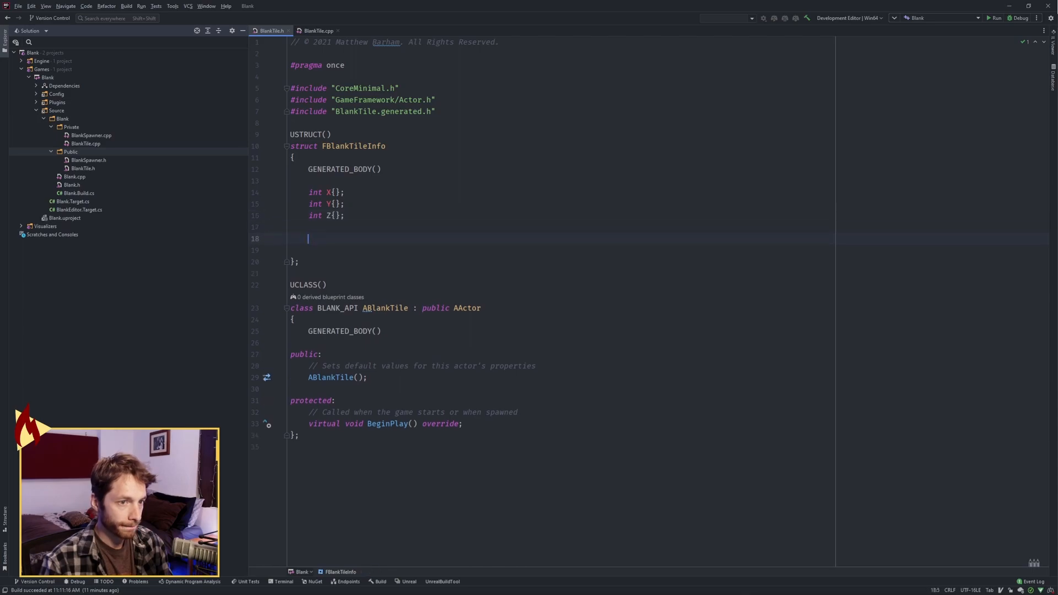
- Add FBlankTileInfo() = default and begin an int-parameter constructor
text(FBlankTileInfo)
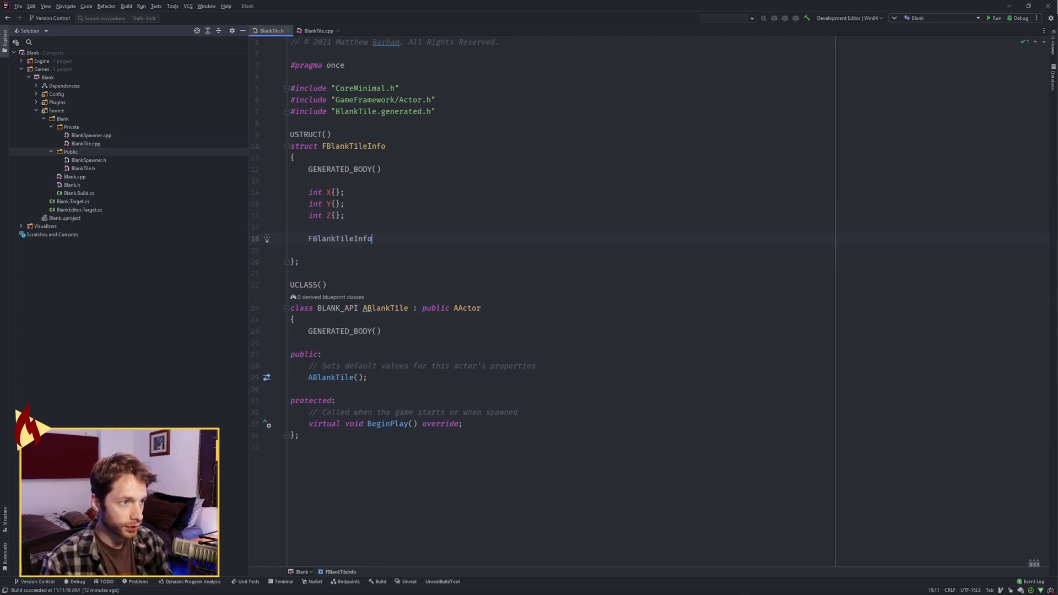
text(() = default;)
text(FB)
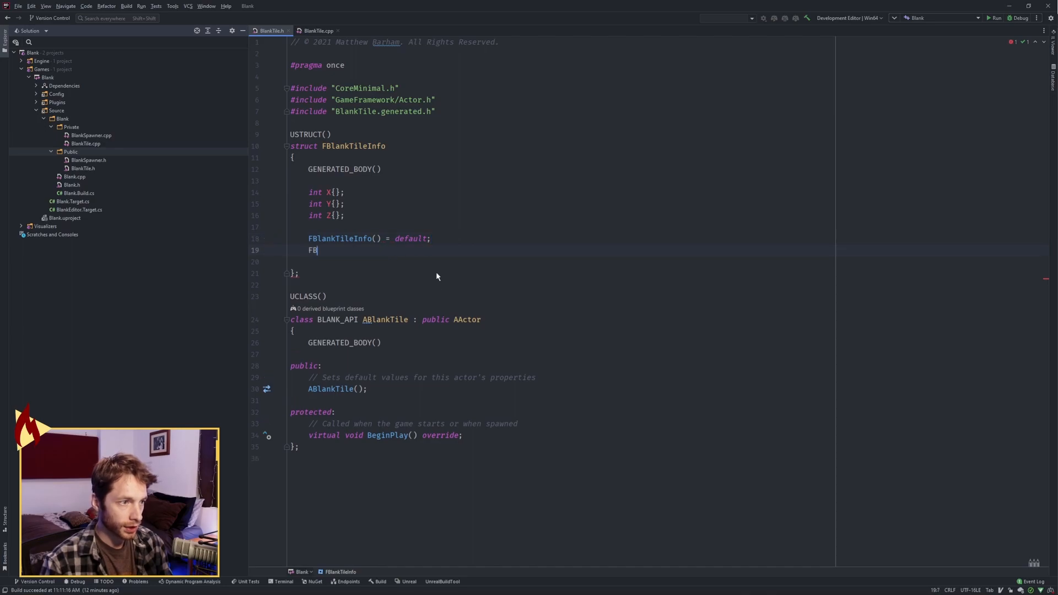
text(lankTileInfo)
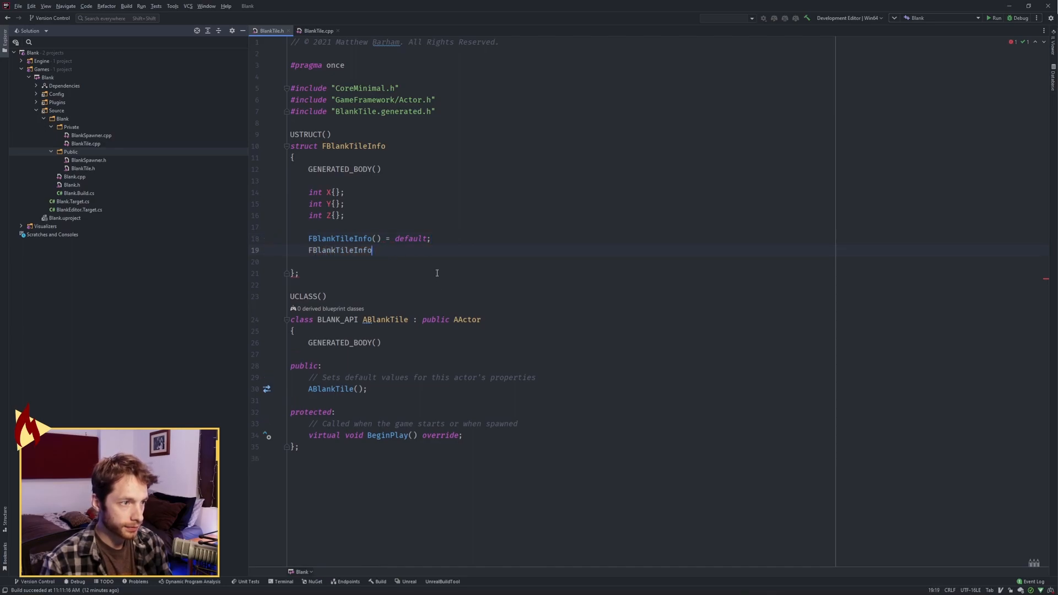
text((int const ))
text(: X(NewX), Y(NewY), Z(NewZ)
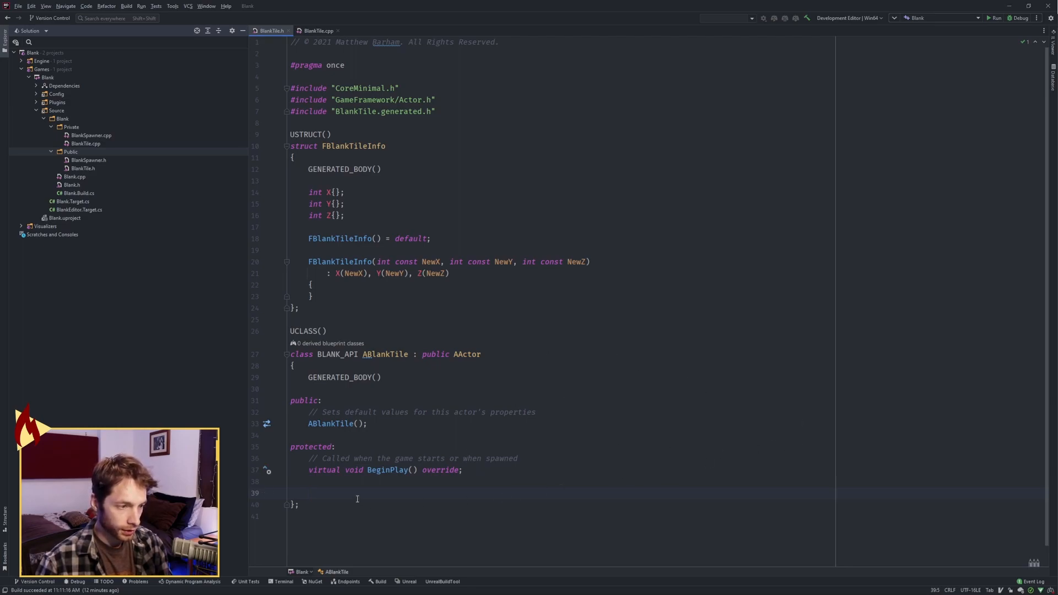
- Add Config TileInfo and Components StaticMeshComponent properties; mark FBlankTileInfo BlueprintType
text(UPROPERTY(VisibleAnywhere, BlueprintReadOnly, Category = "Config", meta = (AllowPrivateAccess = true)))
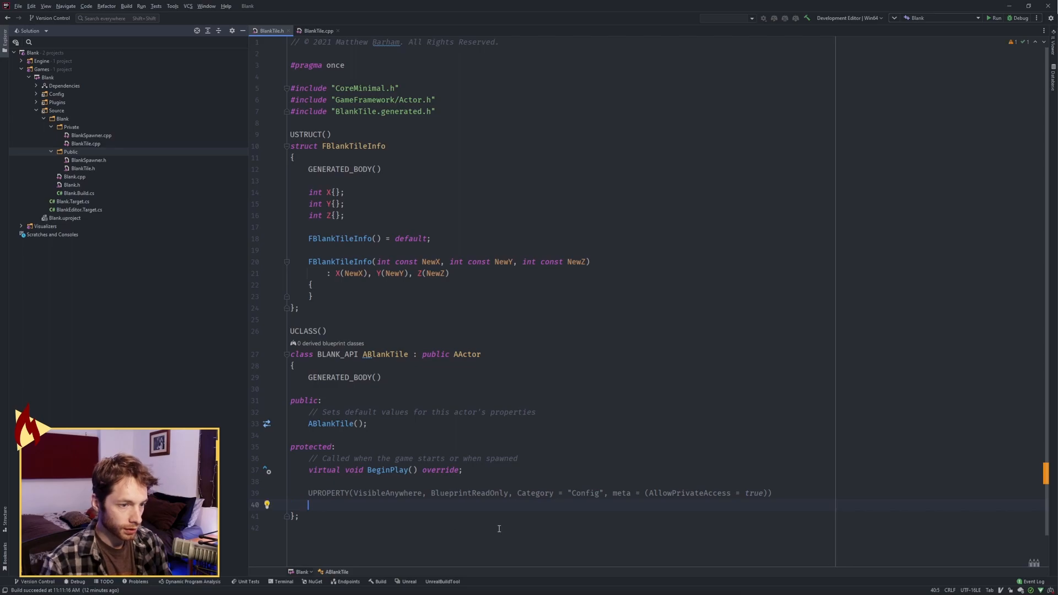
text(FB)
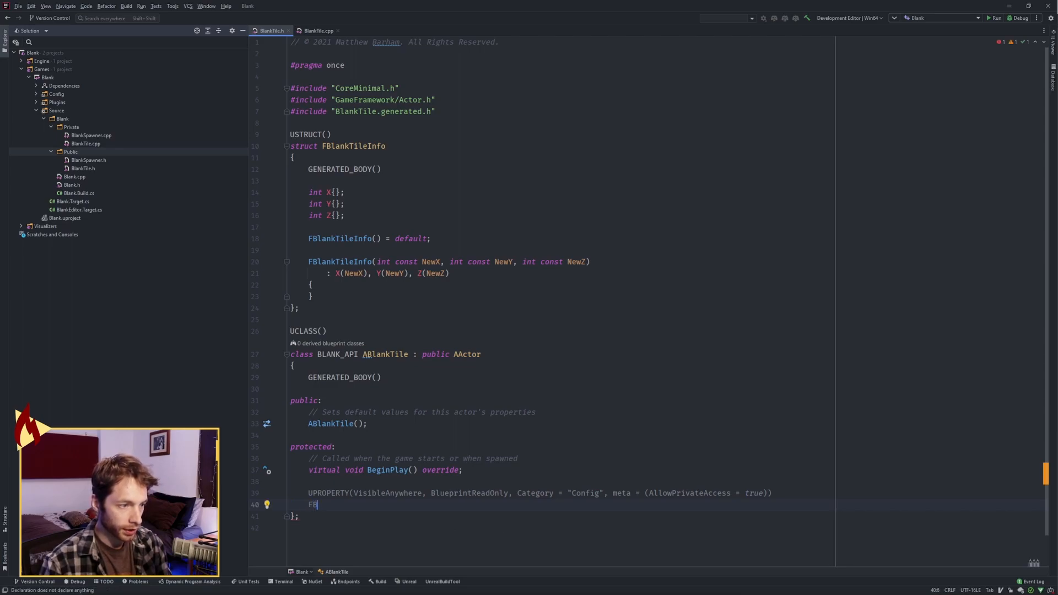
text(lankTileInfo)
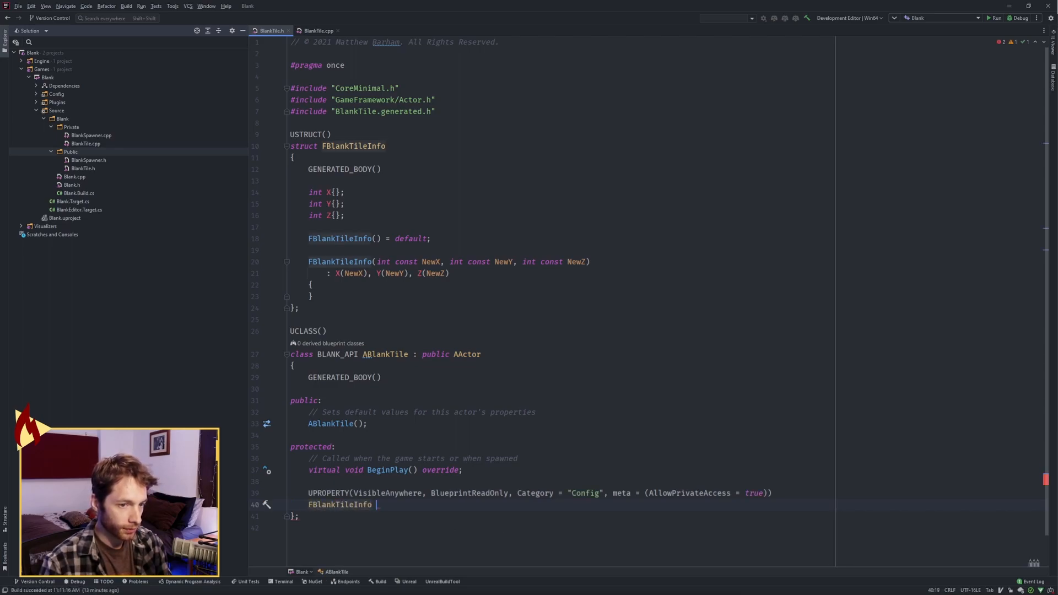
text(TileInfo;)
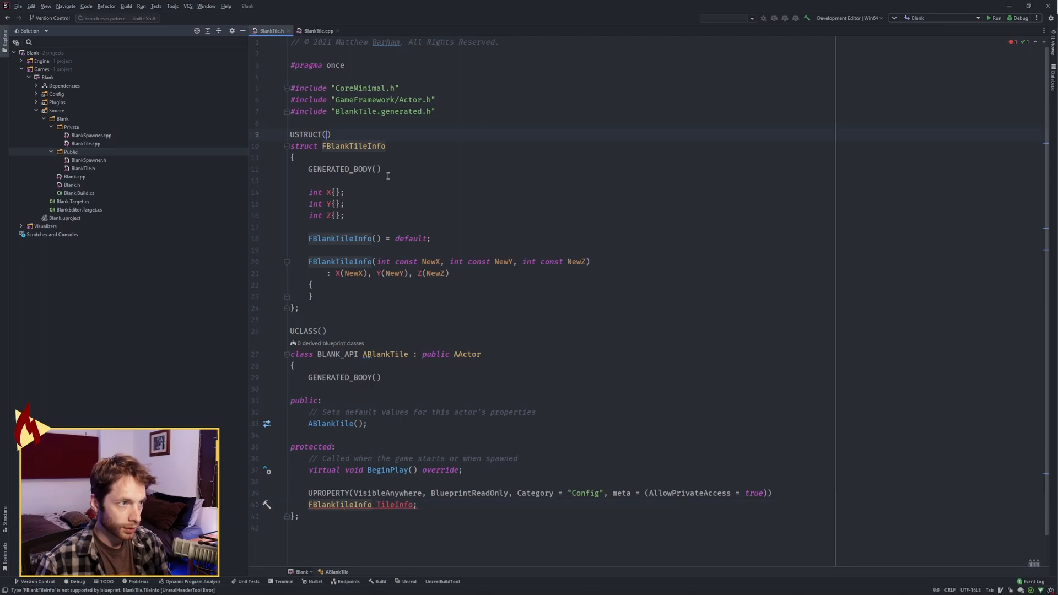
text(BlueprintType)
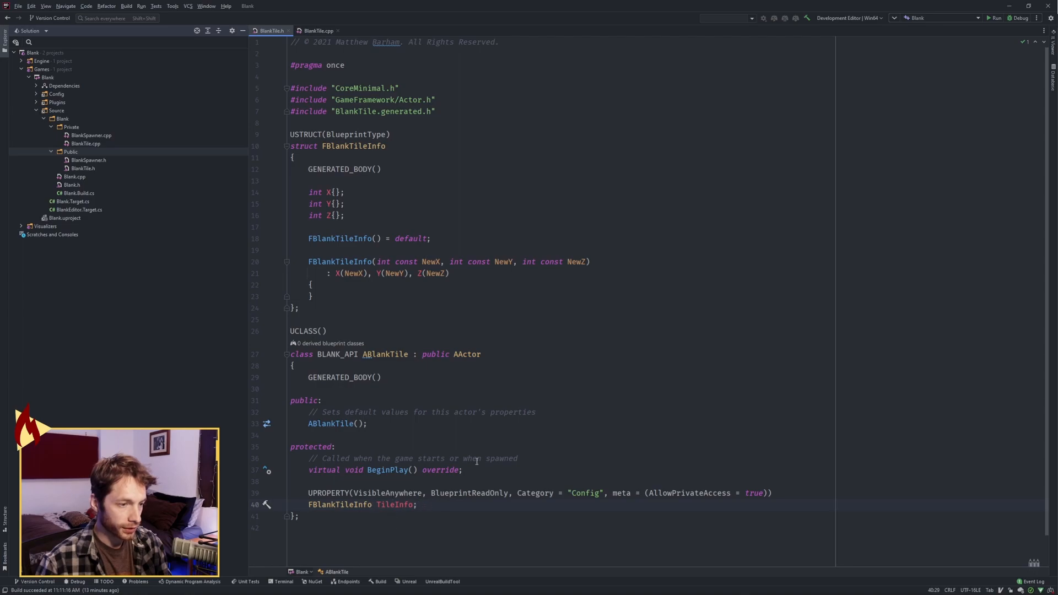
text(UPROPERTY(VisibleAnywhere, BlueprintReadOnly, Category = "Components", meta = (AllowPrivateAccess = true)))
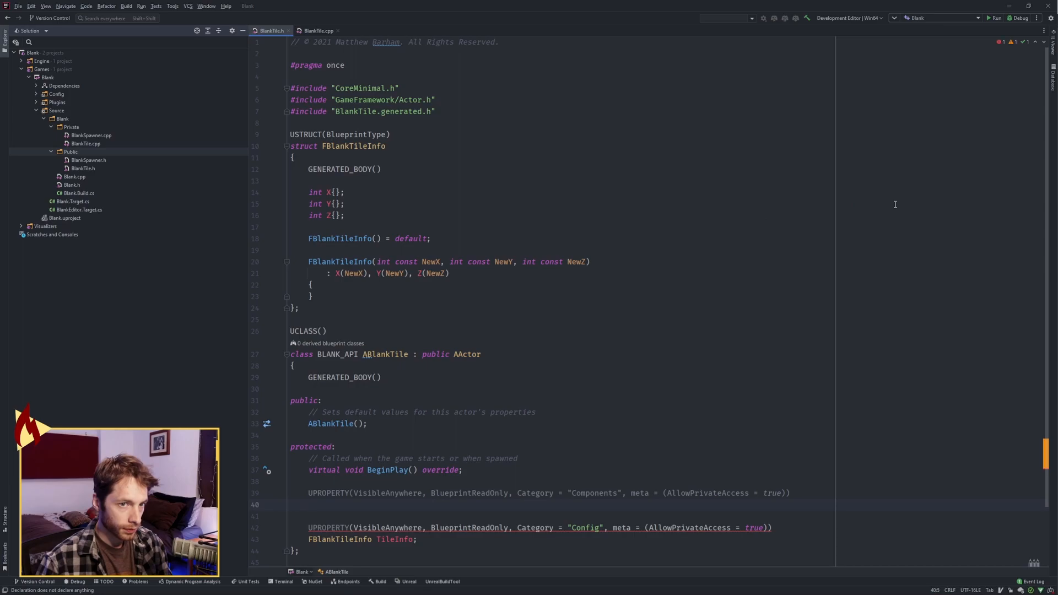
text(TObjectPtr<UStaticMeshComponent> StaticMeshComponent;)
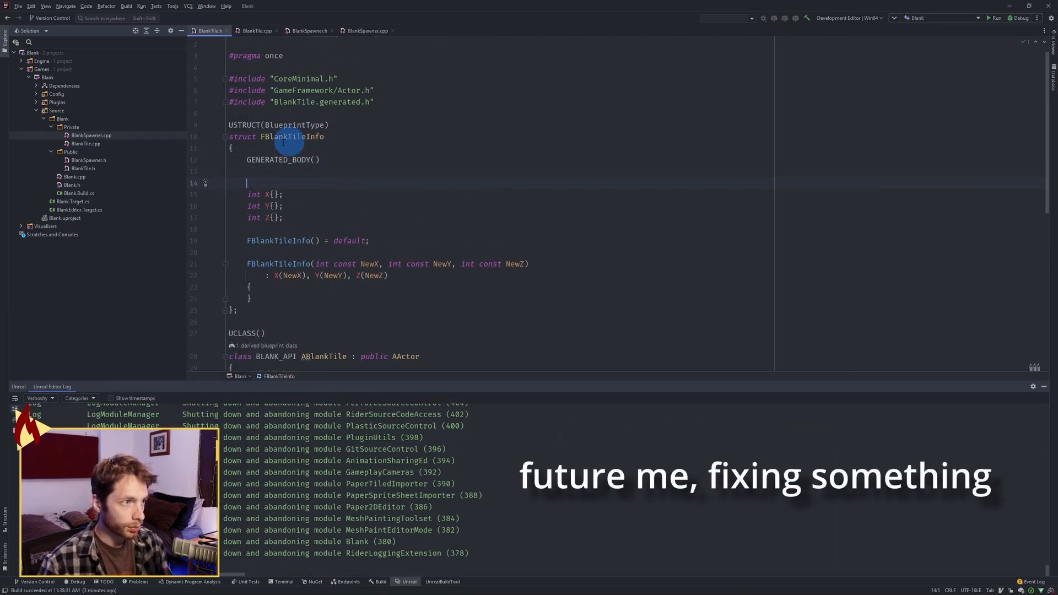
- Tag FBlankTileInfo's int X field with UPROPERTY(VisibleAnywhere, BlueprintReadOnly)
text(UPROPERTY()
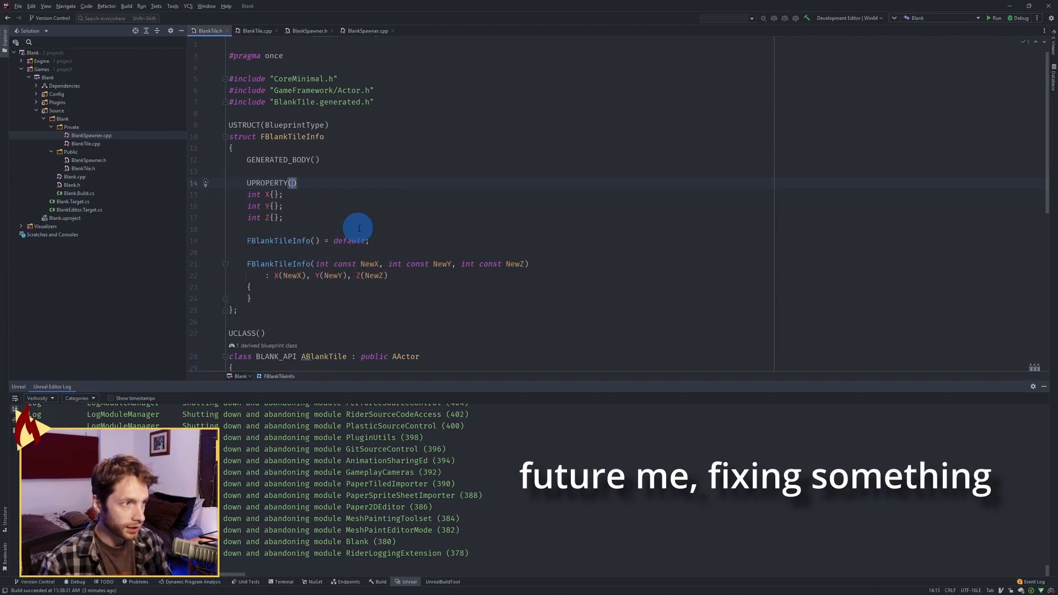
text(VisibleAnywhere)
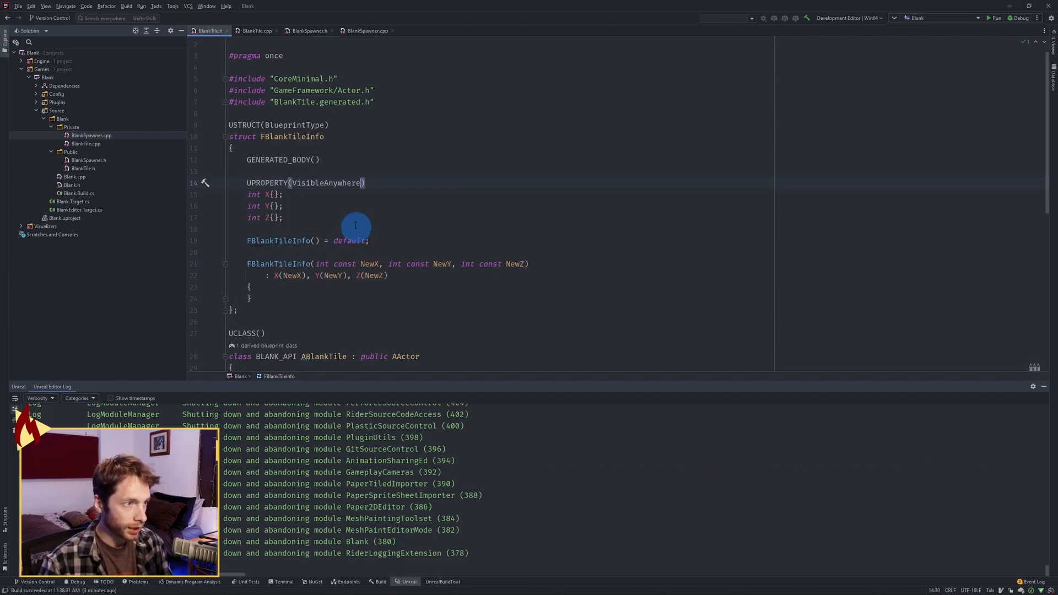
mouse_move(392, 235)
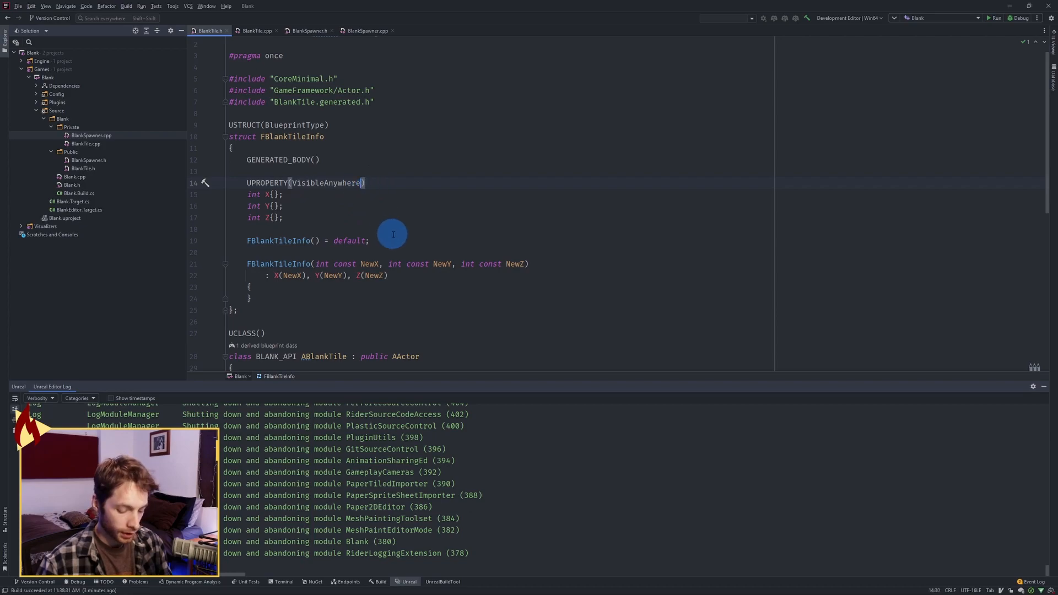
text(, BlueprintReadOnly)
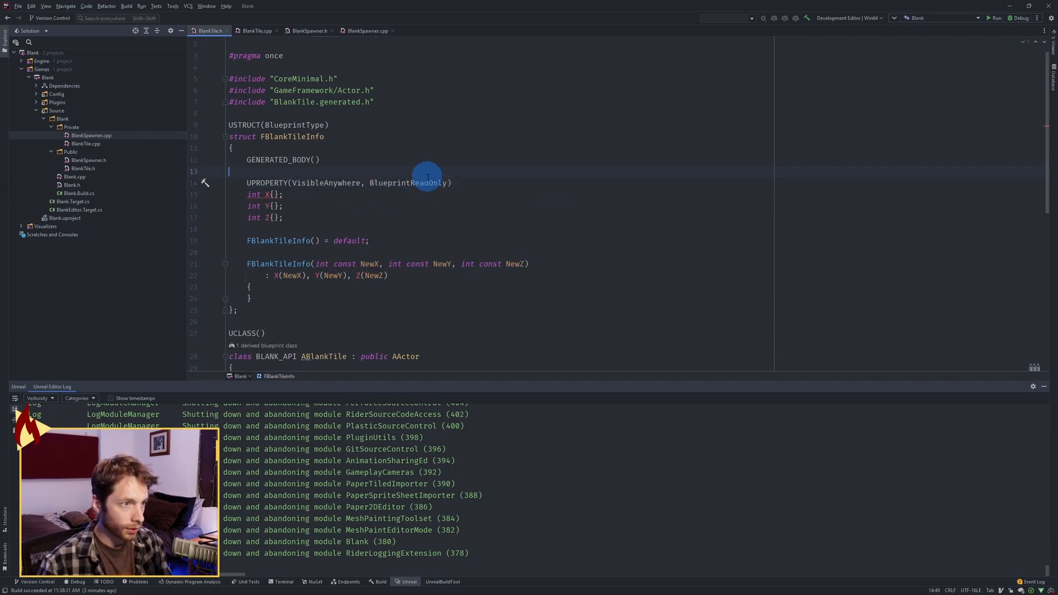
text(UPROPERTY(VisibleAnywhere, BlueprintReadOnly))
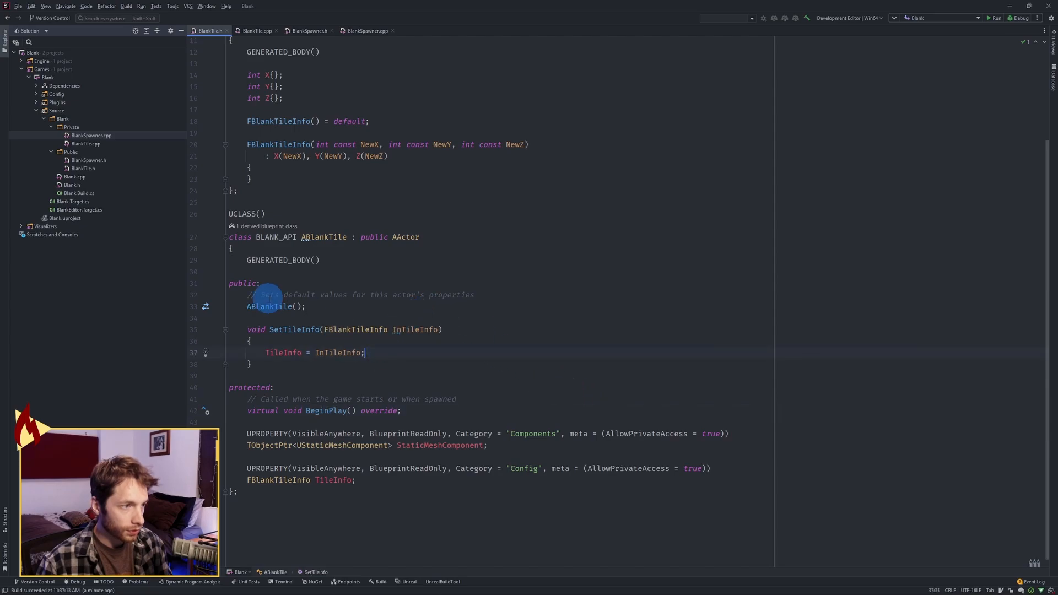
- In BlankTile.cpp, create the "Static Mesh Component" subobject and attach it to RootComponent
click(254, 30)
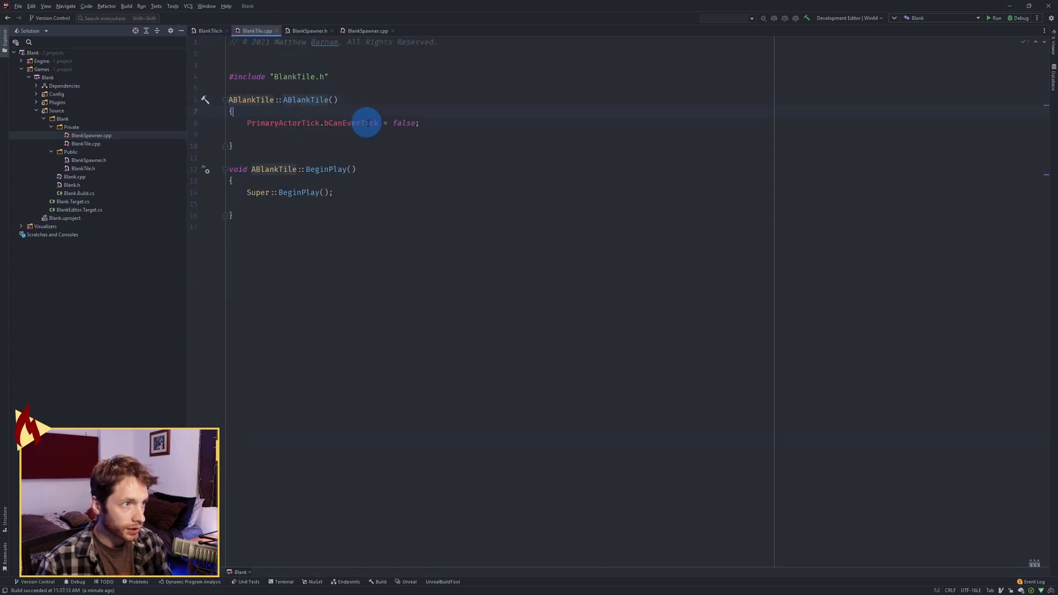
text(StaticMeshComponent =)
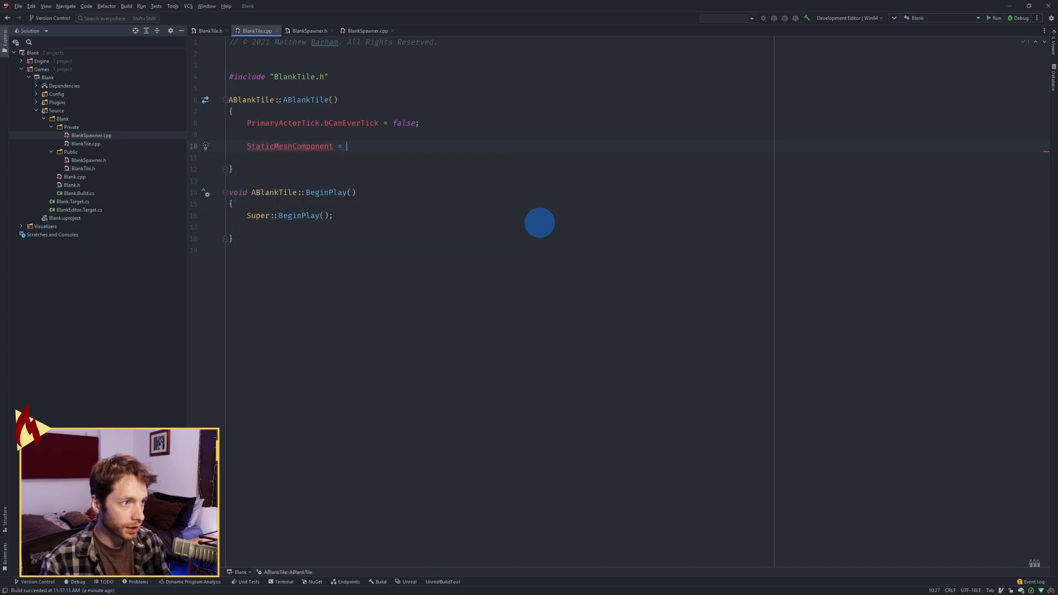
text(CreateDefaultSubobject<UStaticMeshComponent>()
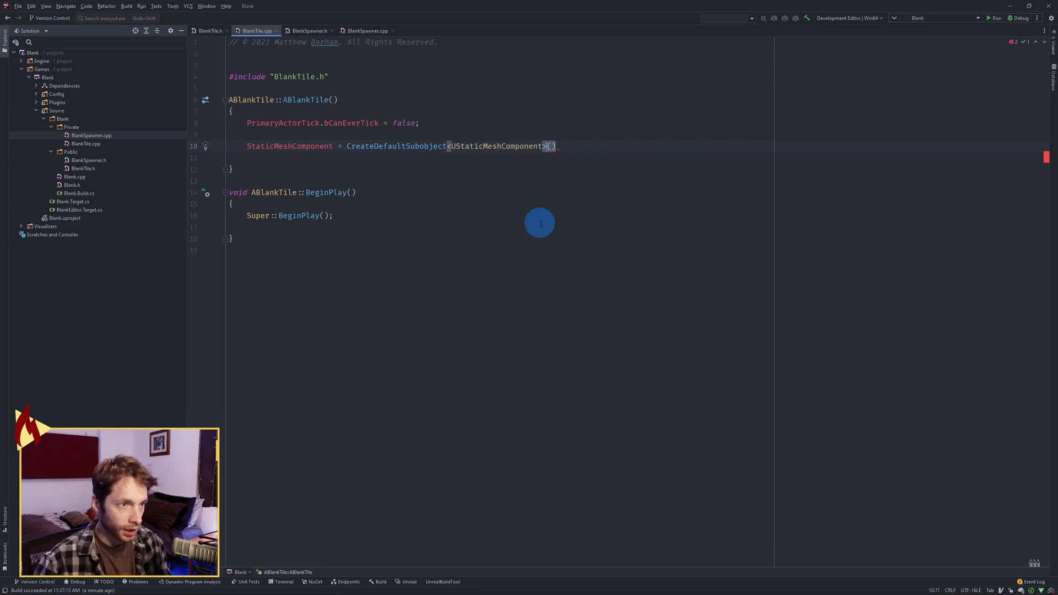
text(TEXT(""))
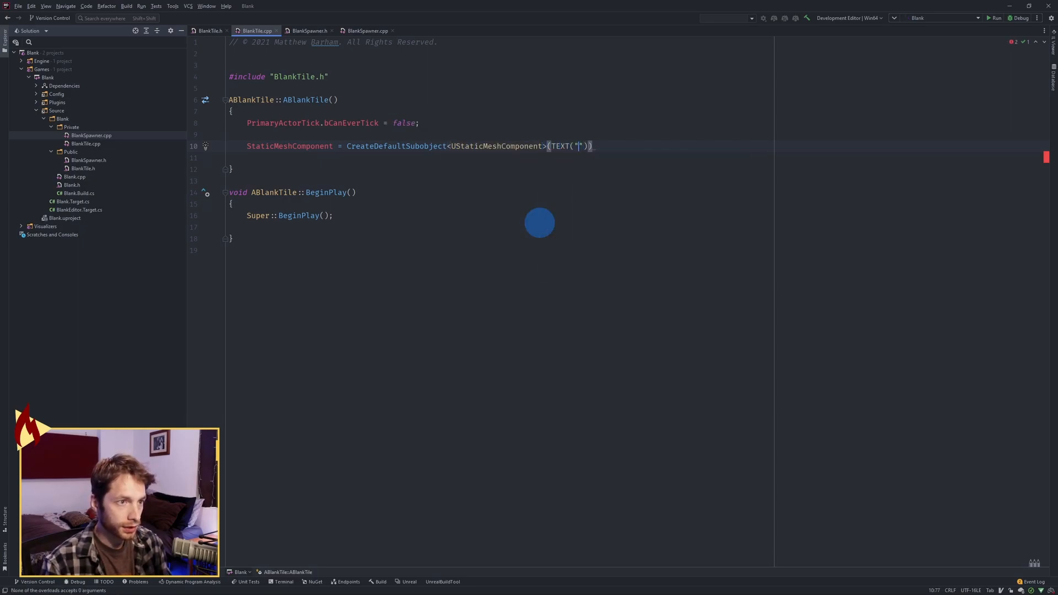
text(Static Mesh)
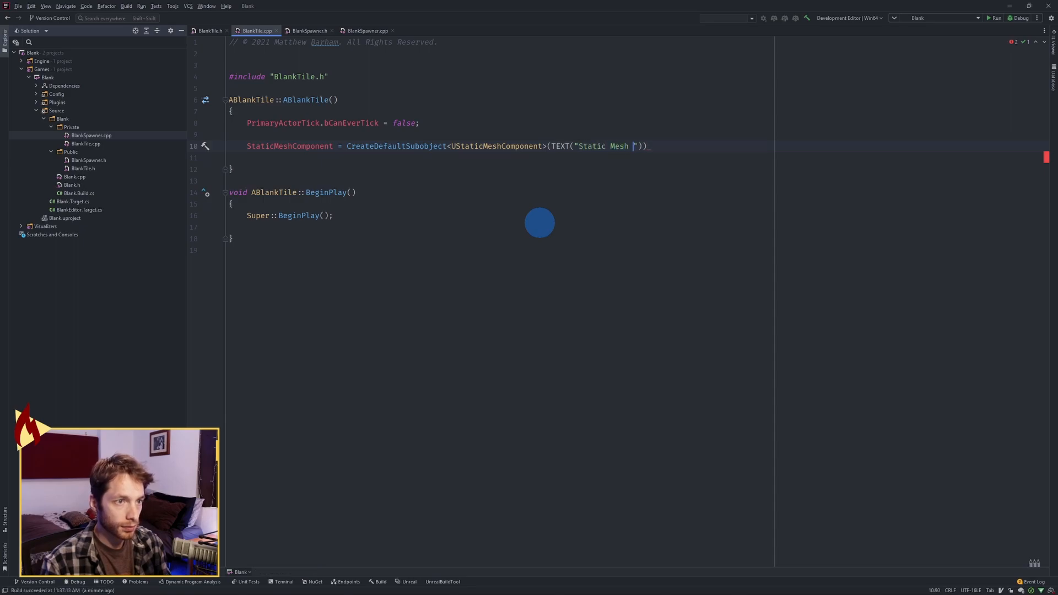
text(Component"));)
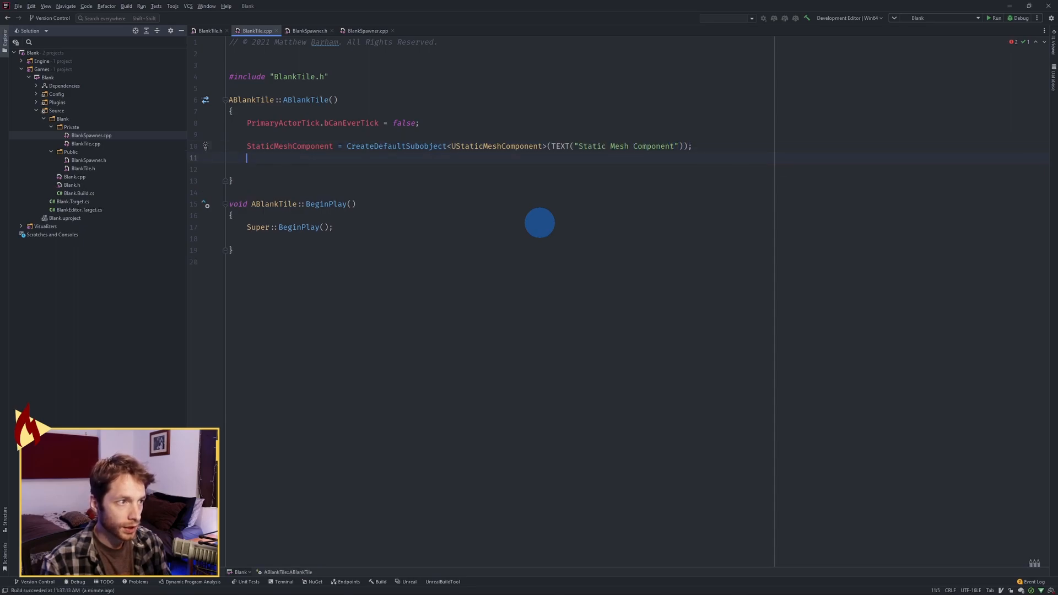
text(StaticMeshComponent)
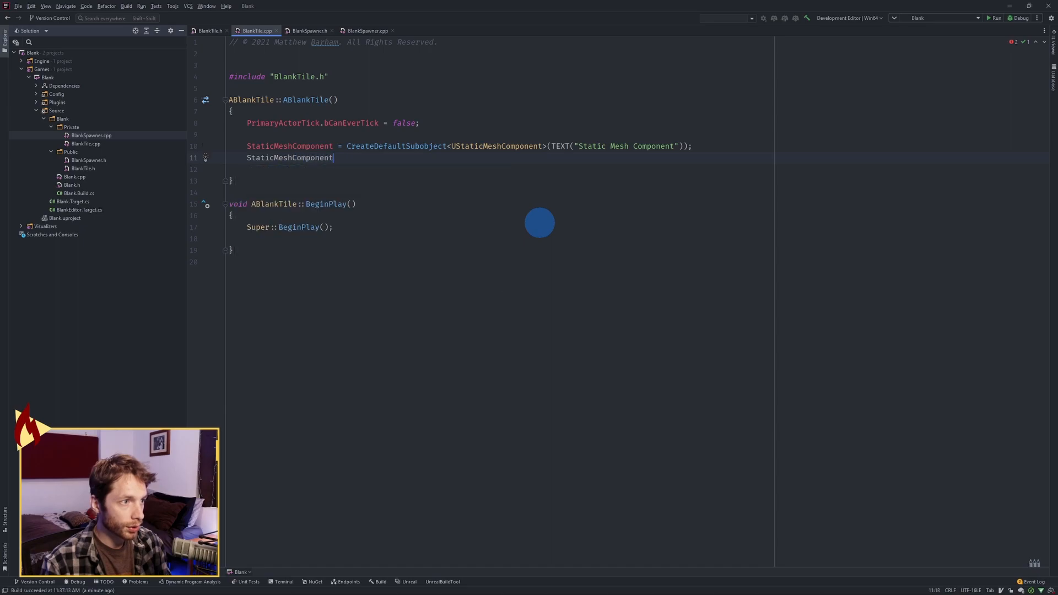
text(->SetupAttachment())
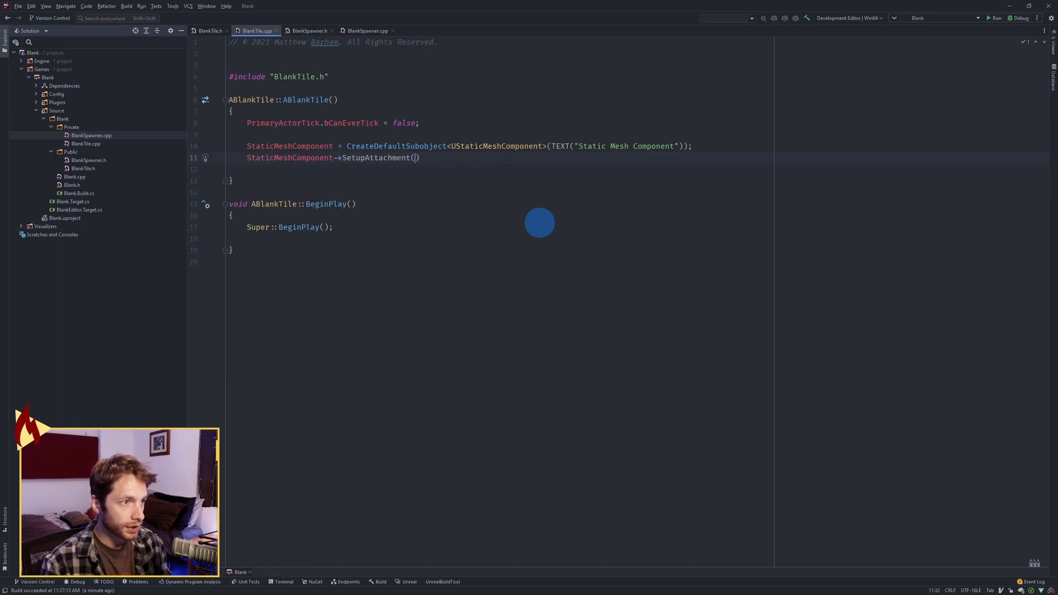
text(RootComponent);)
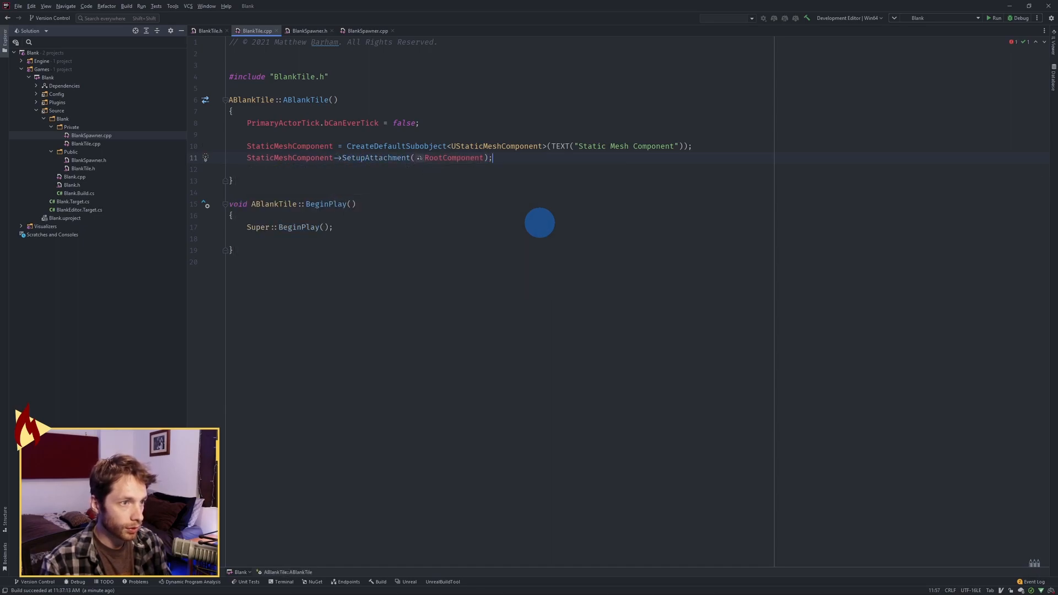
mouse_move(497, 215)
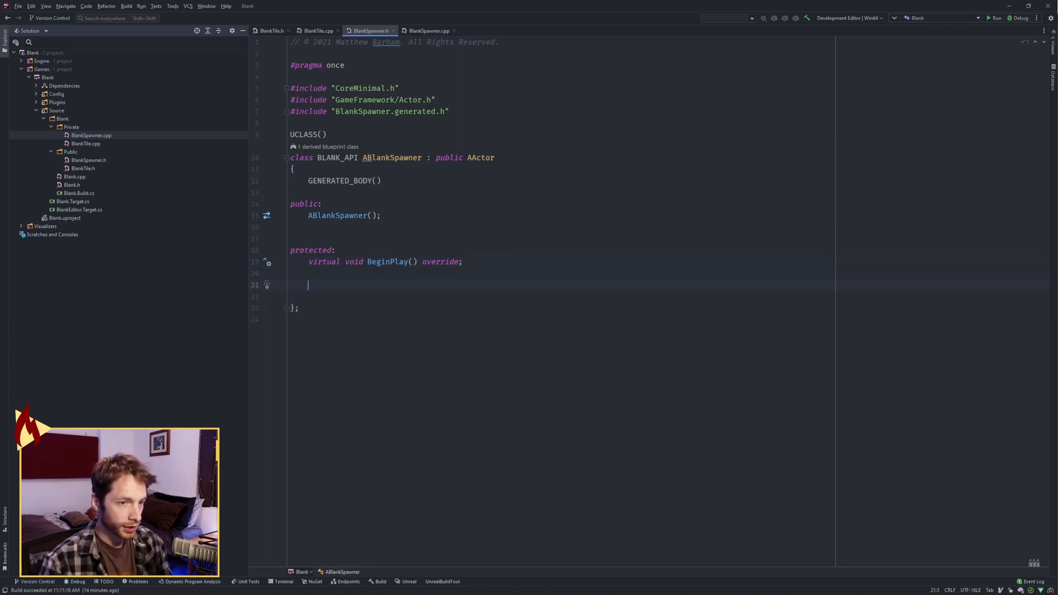
- Declare FVector2D BoardSize and a TArray<TObjectPtr<AActor>> BoardTiles in BlankSpawner.h
text(FVector2D)
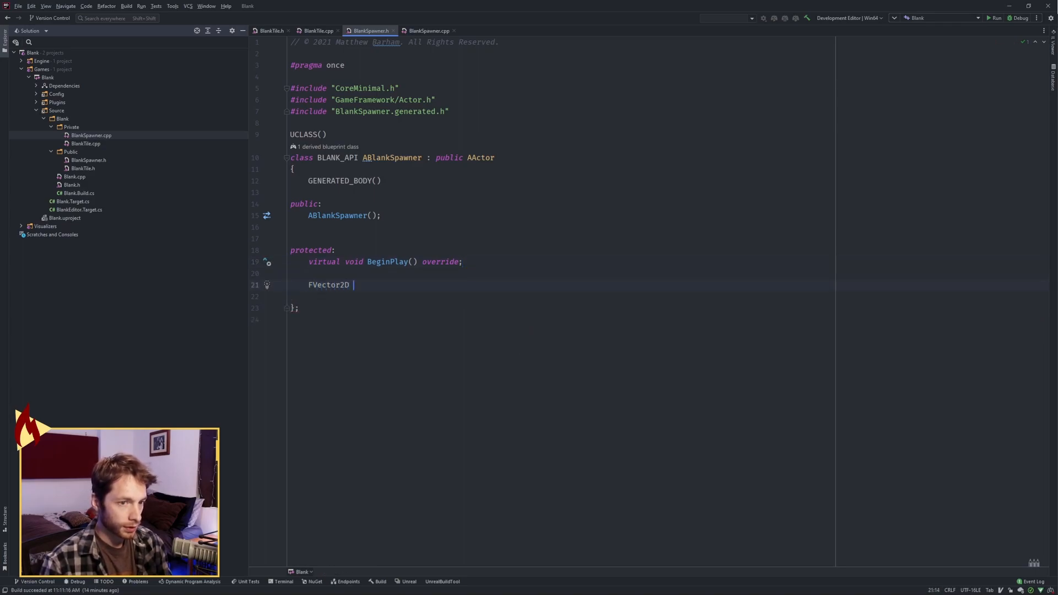
text(BoardSi)
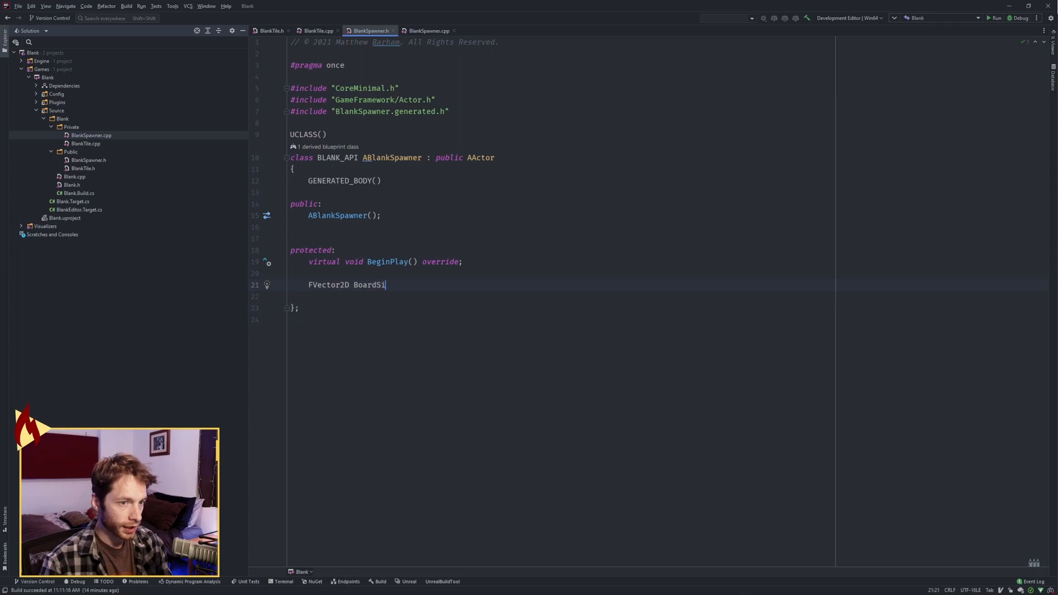
text(ze;)
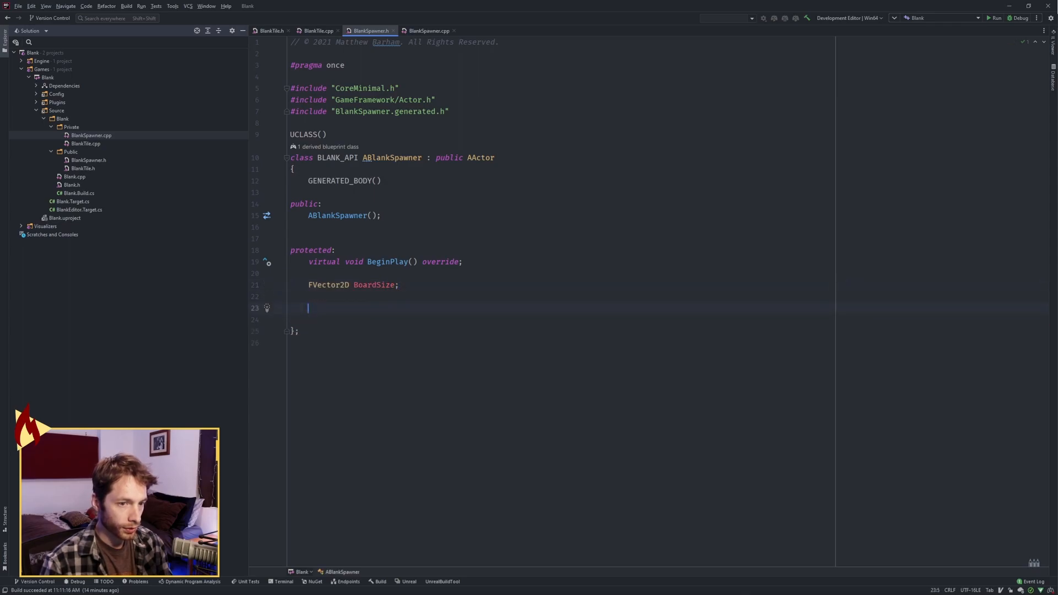
text(TArray)
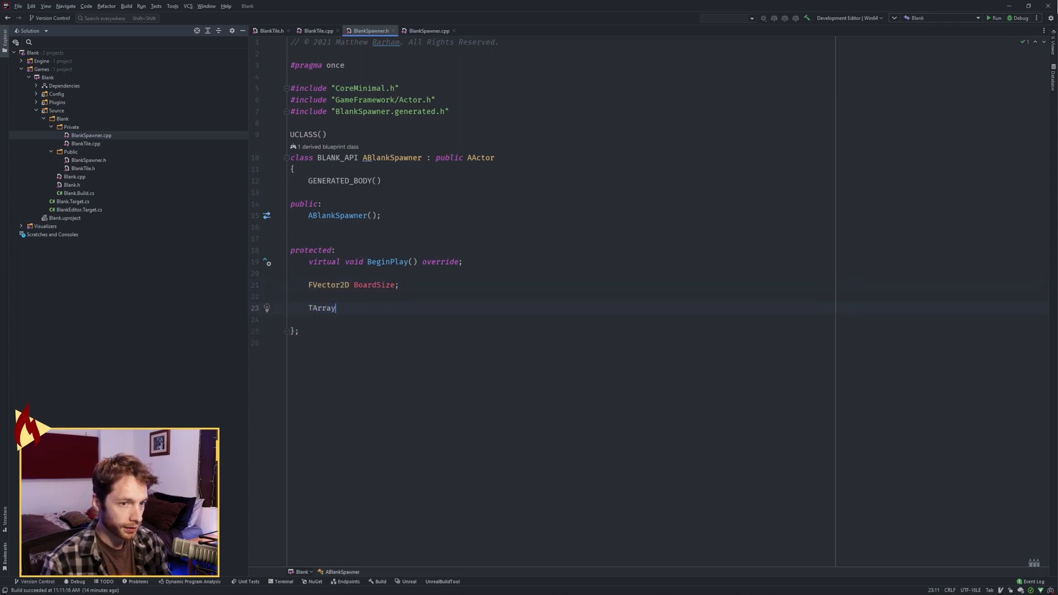
text(<TObjectPtr<AActor>> BoardTiles;)
text(TSoftClassPtr<A)
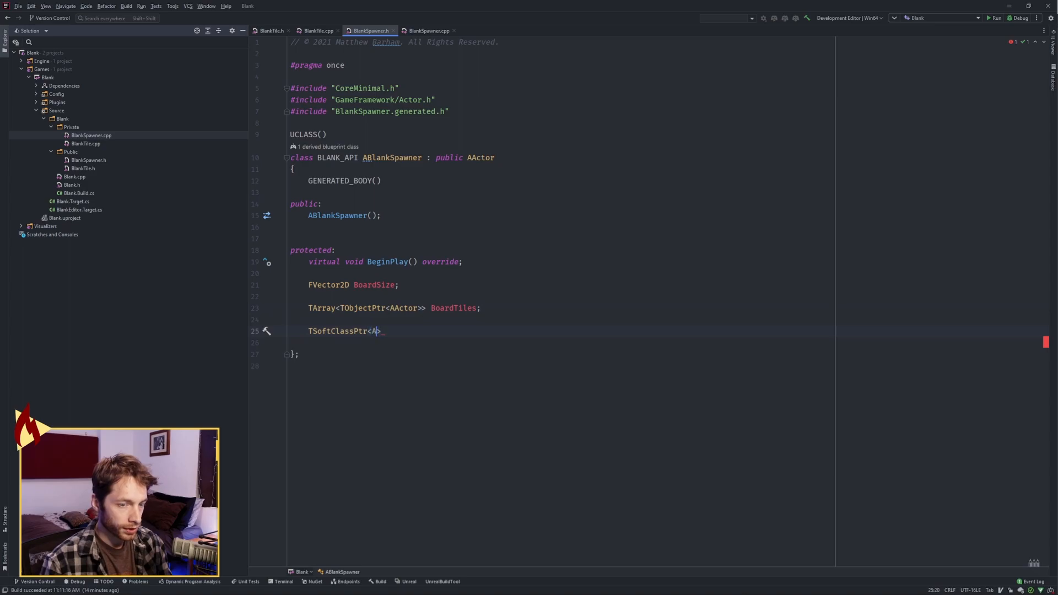
- Declare TSoftClassPtr<ABlankTile> TileClass, adding #include "BlankTile.h"
text(BlankTile>)
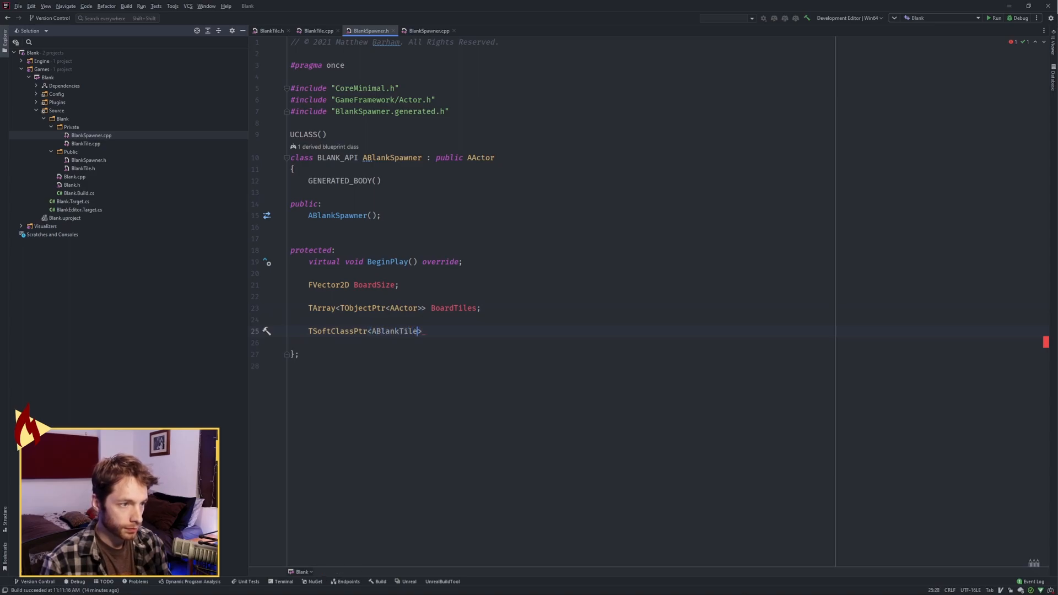
text(#include "BlankTile.h")
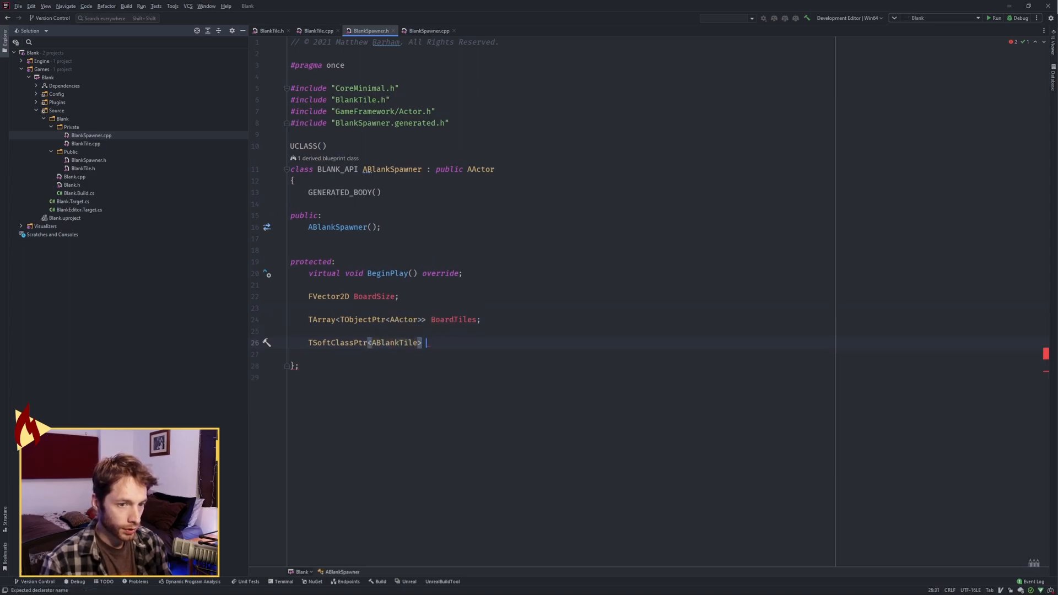
text(TileClass;)
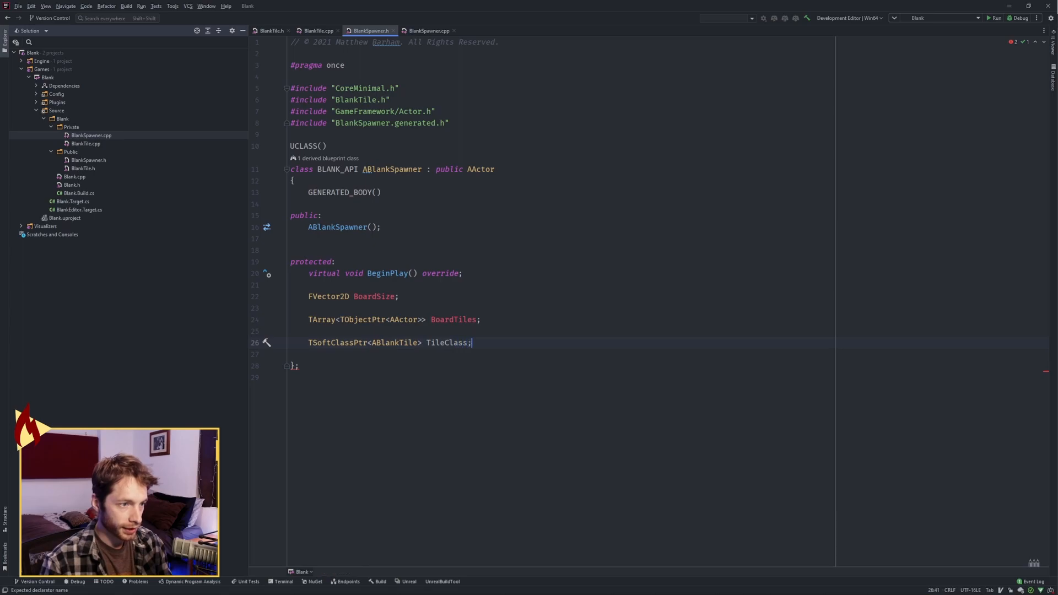
text(UPROPERTY(E)
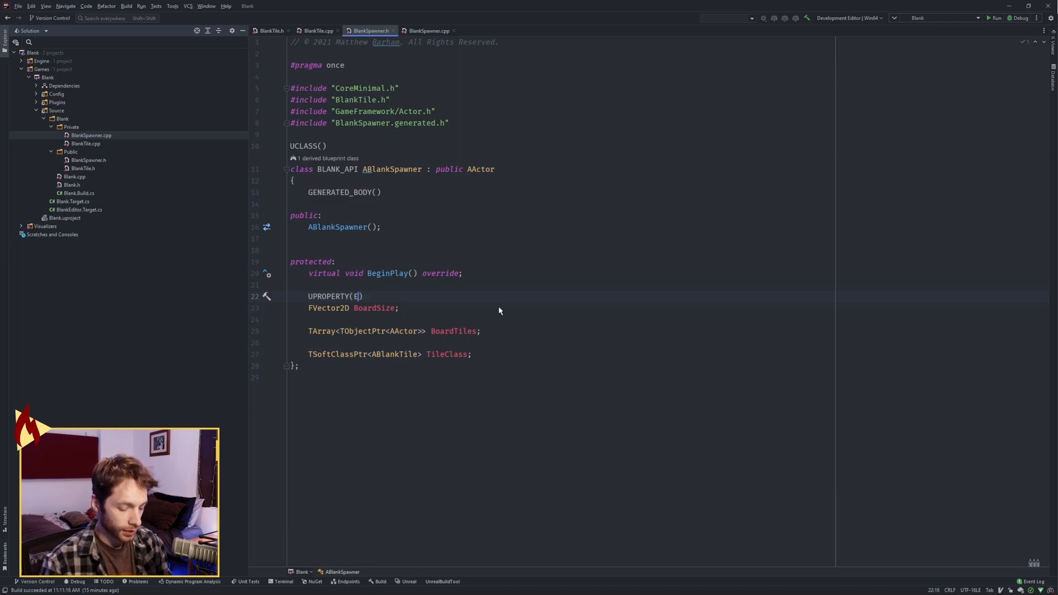
- Give BoardSize and TileClass EditDefaultsOnly, BlueprintReadOnly, and BoardTiles VisibleAnywhere
text(ditDefaultsOnly)
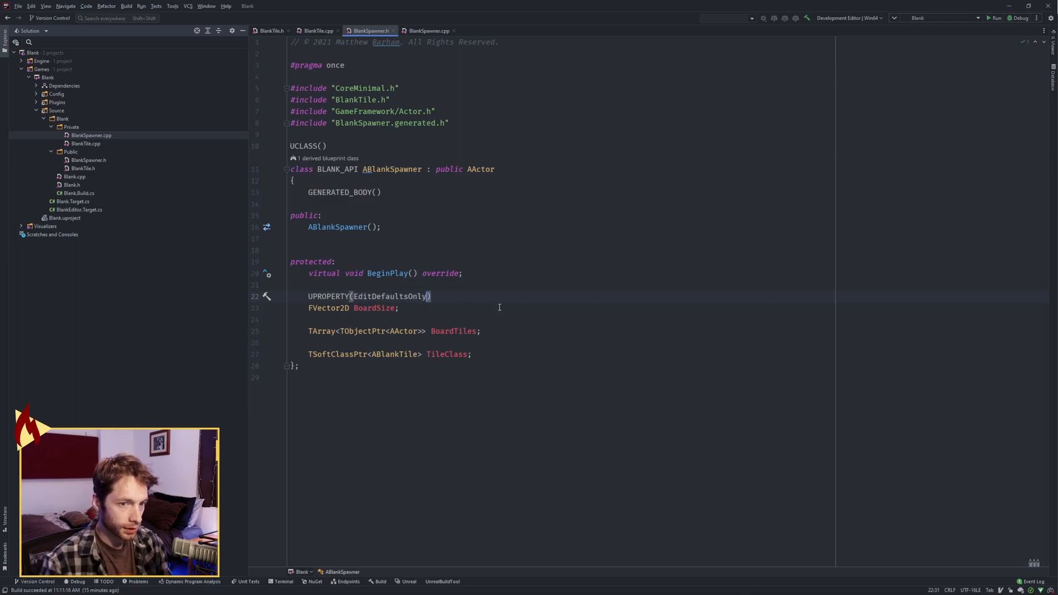
text(, Blue)
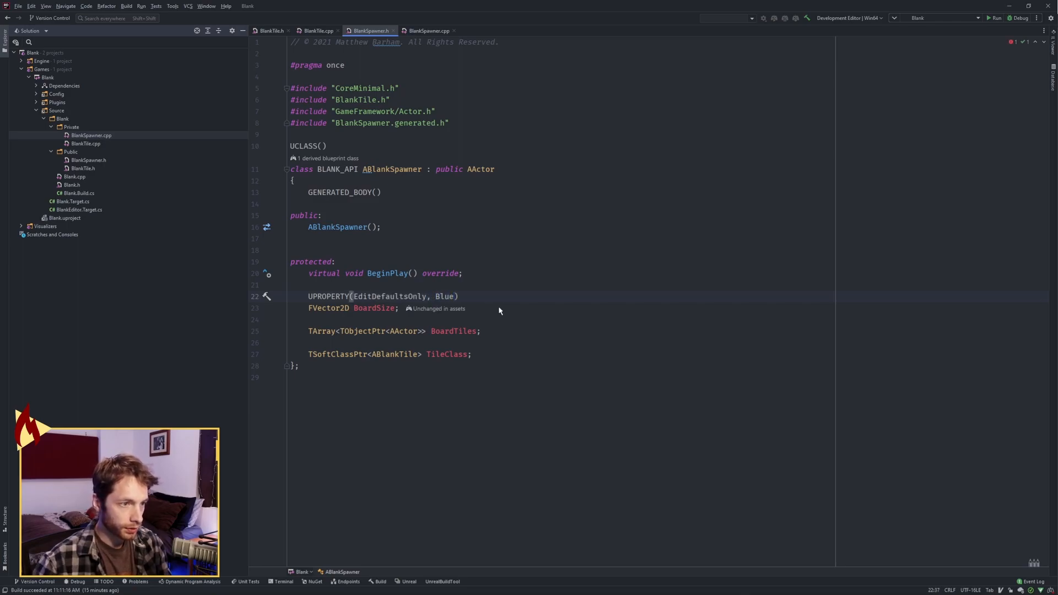
text(BlueprintReadOnly)
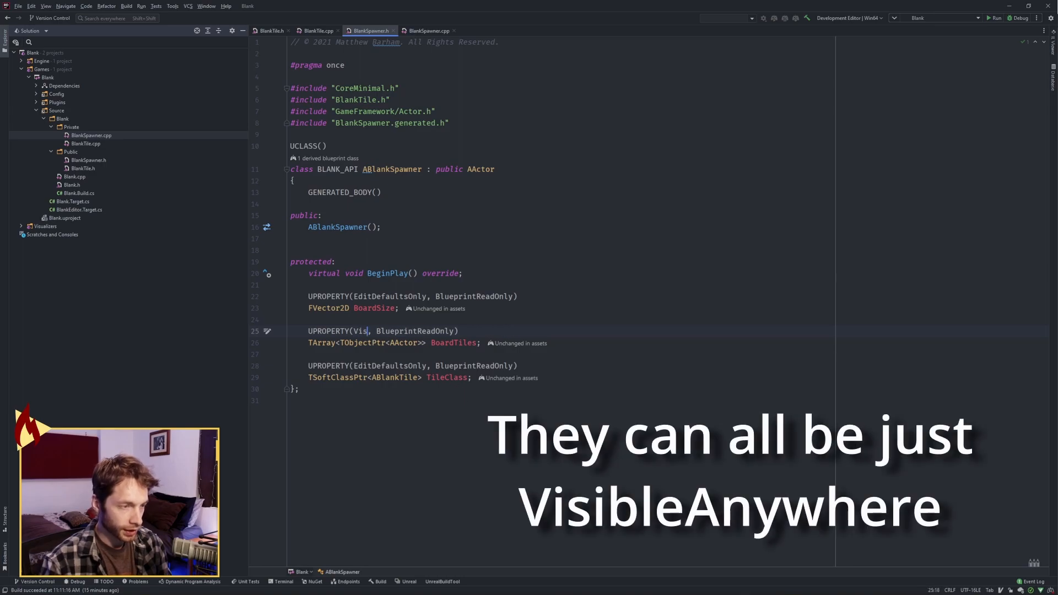
text(ibleAnywhere)
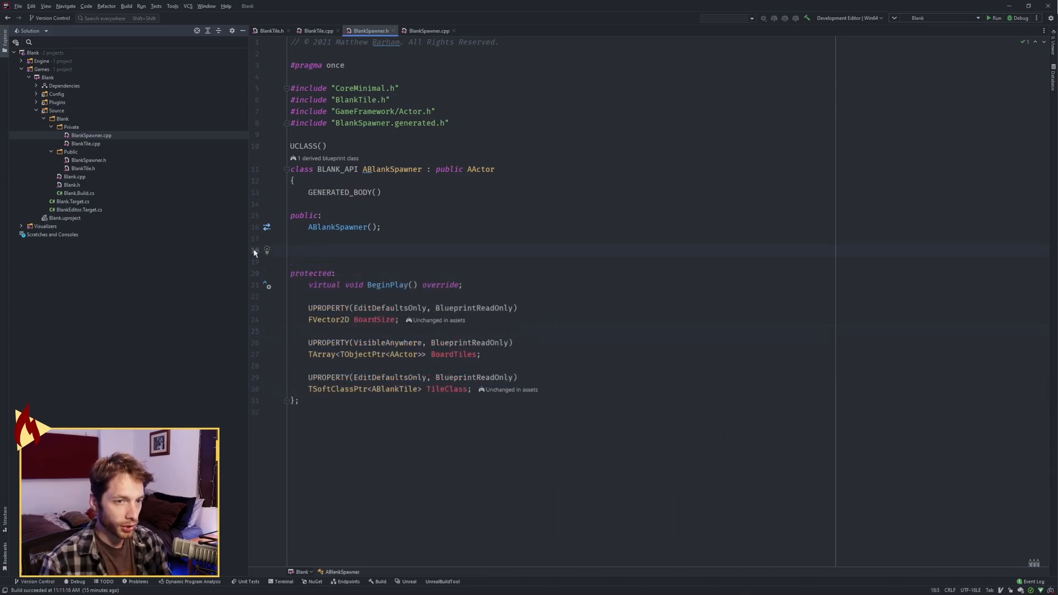
- Declare BlueprintCallable BuildBoard(const FVector CenteredLocation, const int X, const int Y) and generate its definition
text(UFUNCTION()
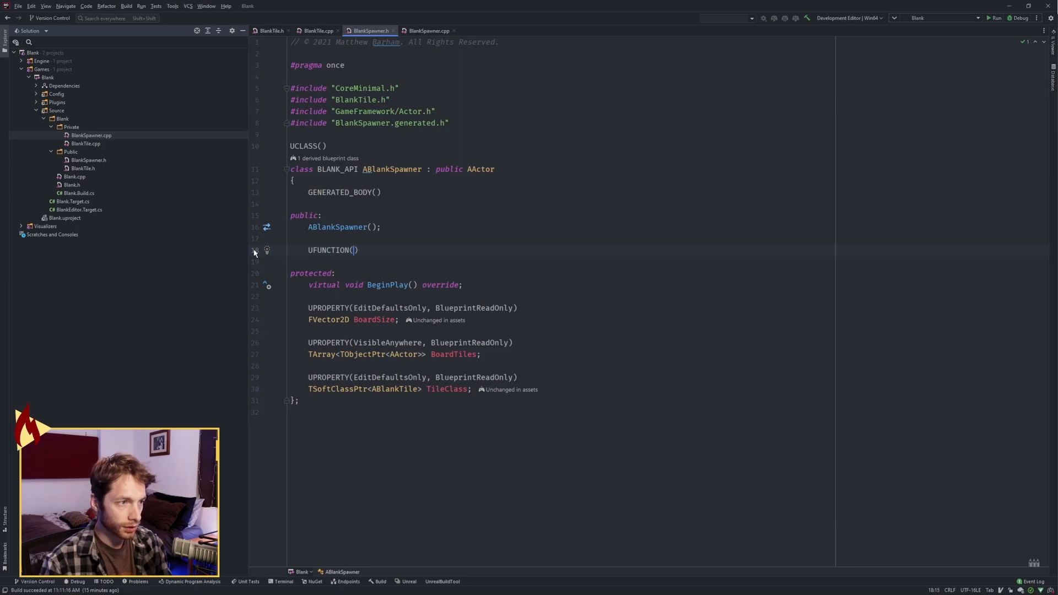
text(BlueprintCallable)
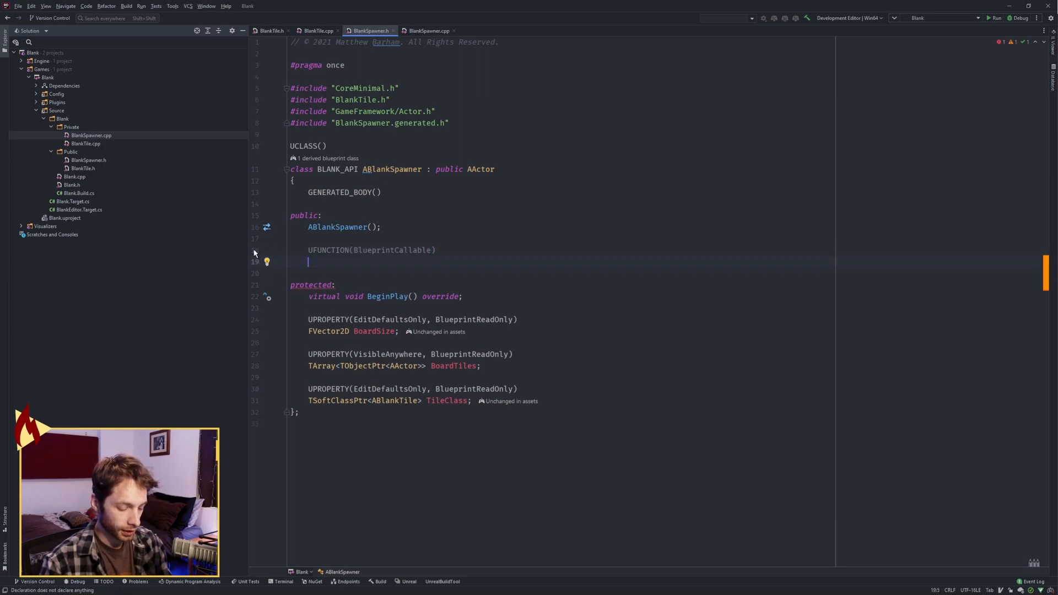
text(void BuildBo)
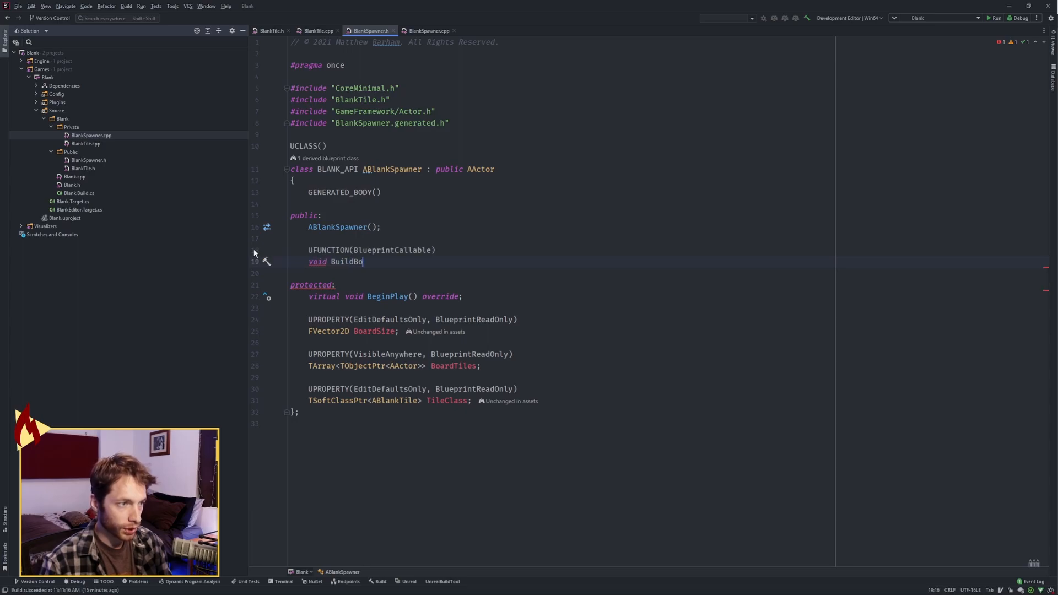
text(ard(FV))
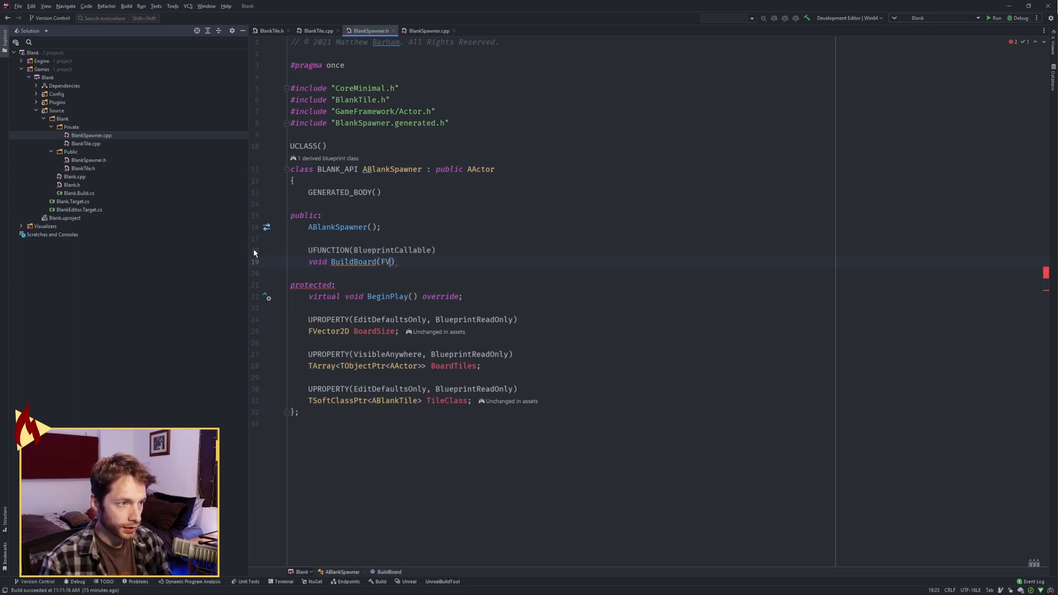
text(ector Cnet)
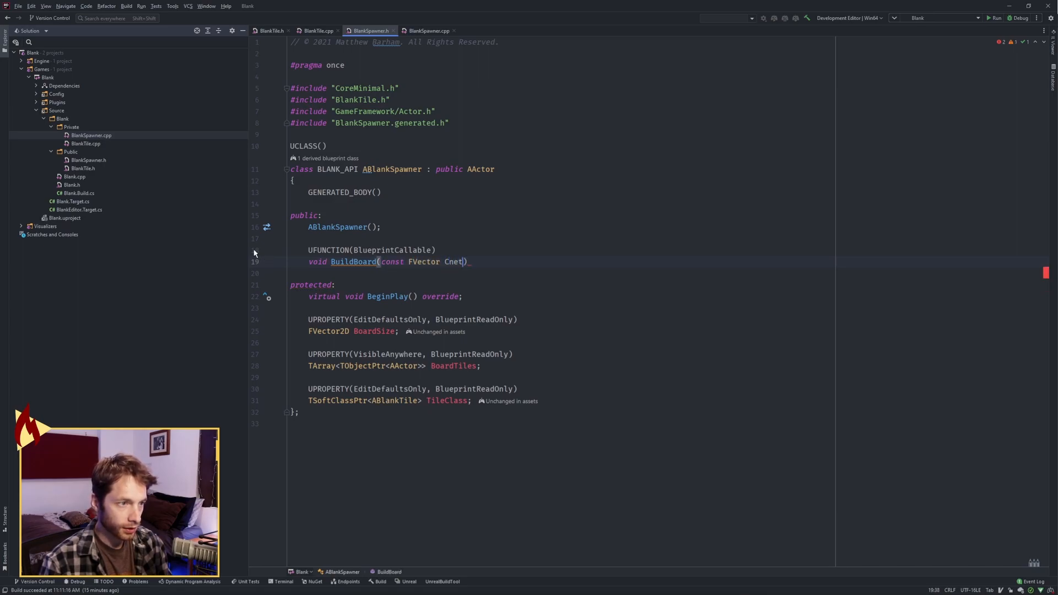
text(enteredLocation,)
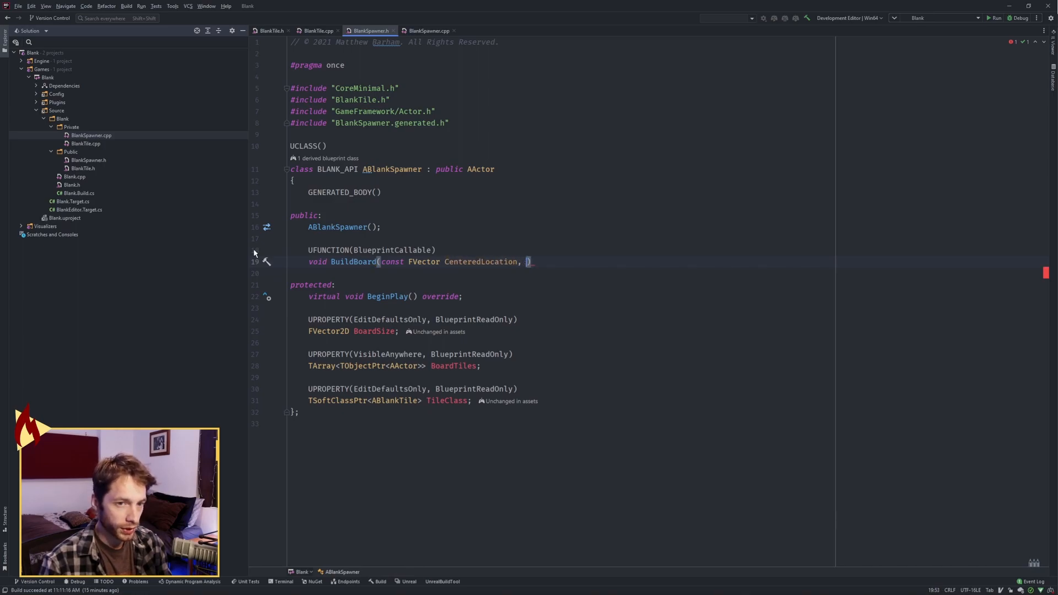
text(const int X,)
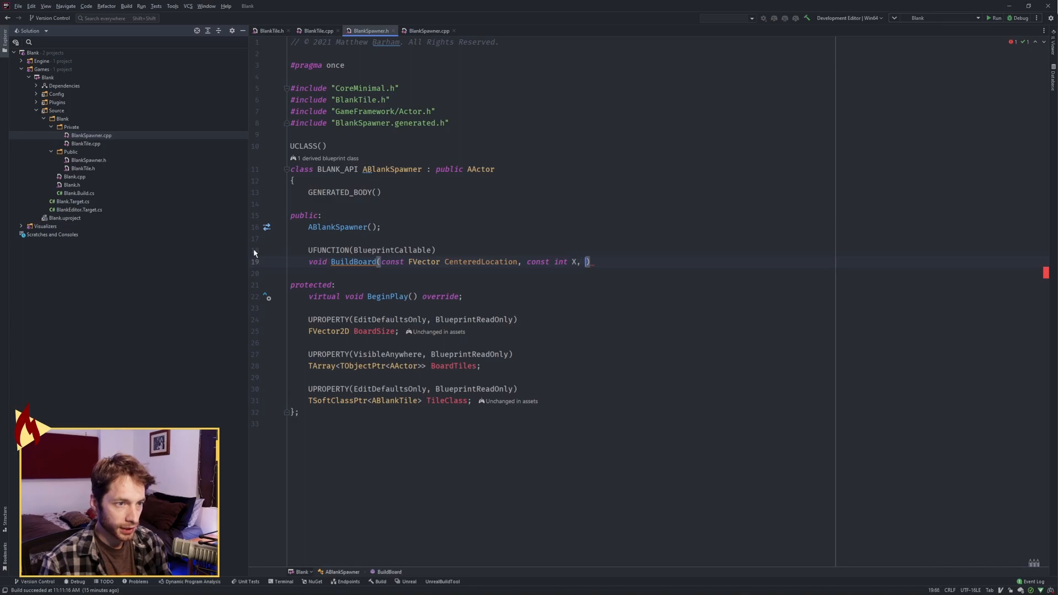
text(const int Y);)
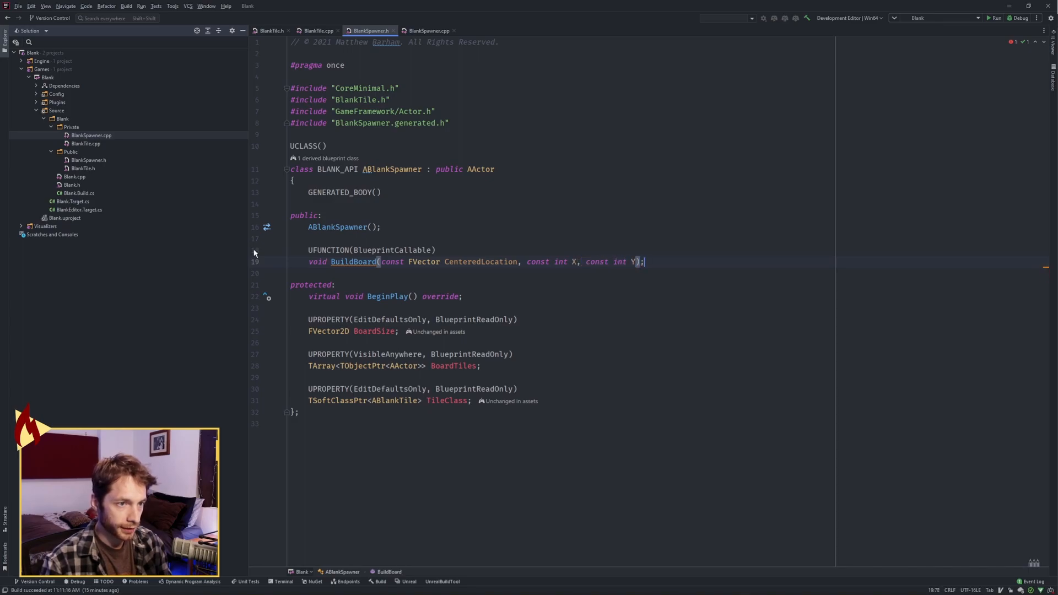
click(428, 29)
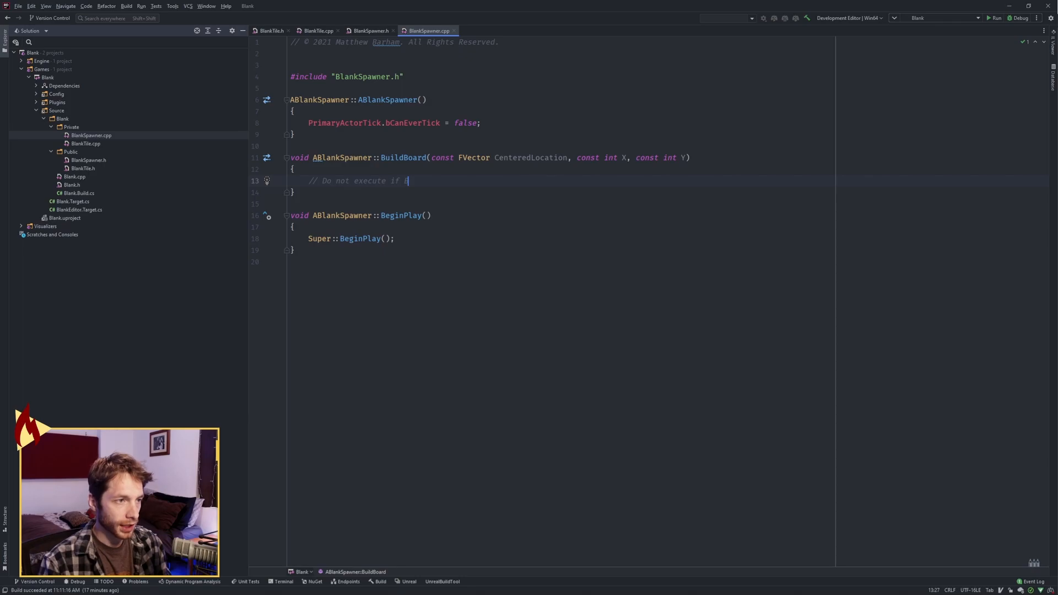
- Comment the BoardTiles check and set BoardSize.X = X, BoardSize.Y = Y when BoardTiles is empty
text(BoardTiles array)
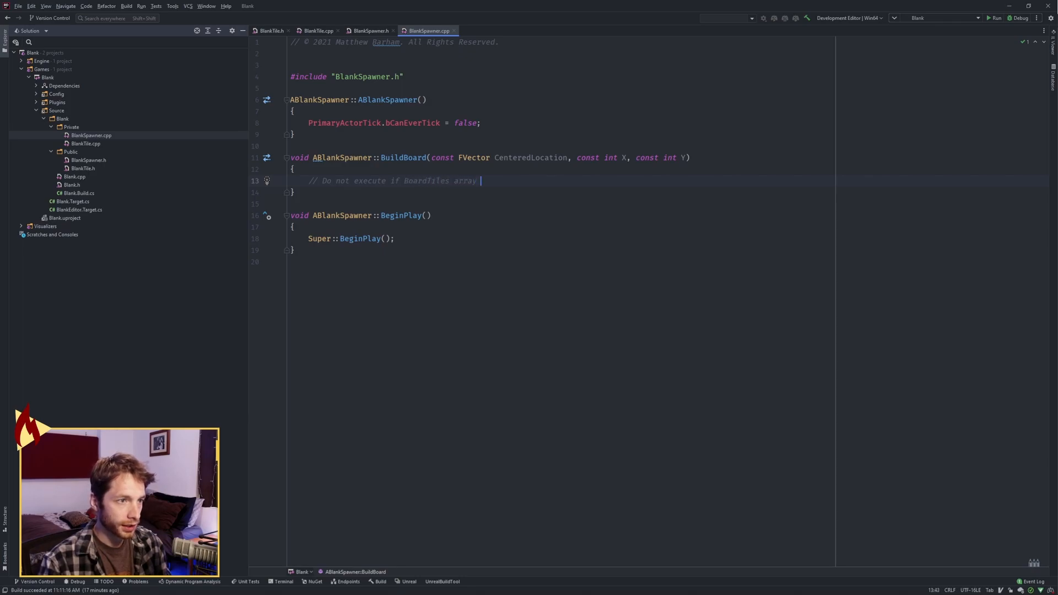
text(already contains Tiles)
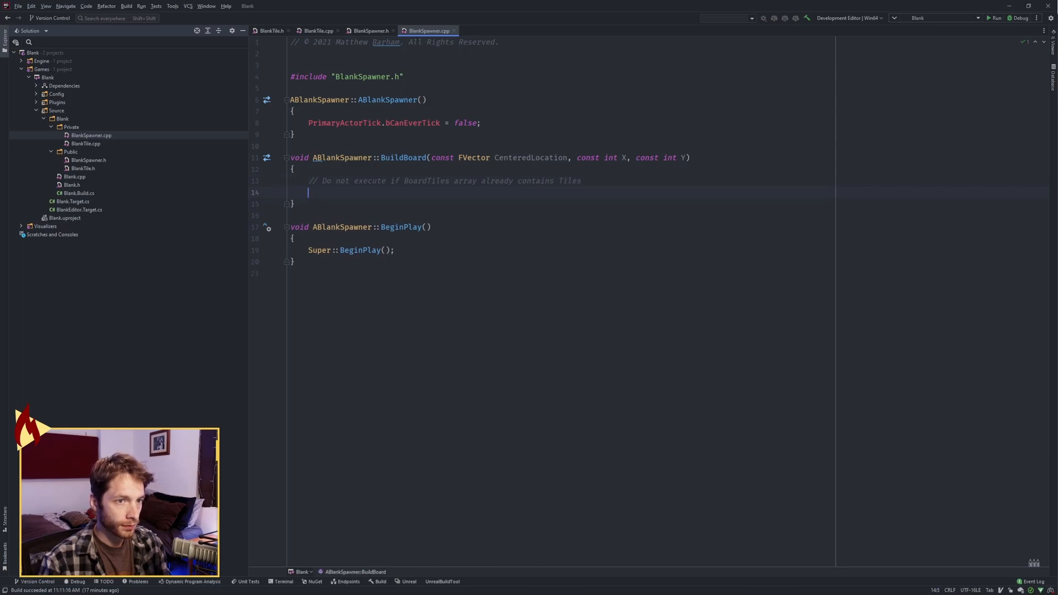
text(if (BoardTiles.Num() == 0)
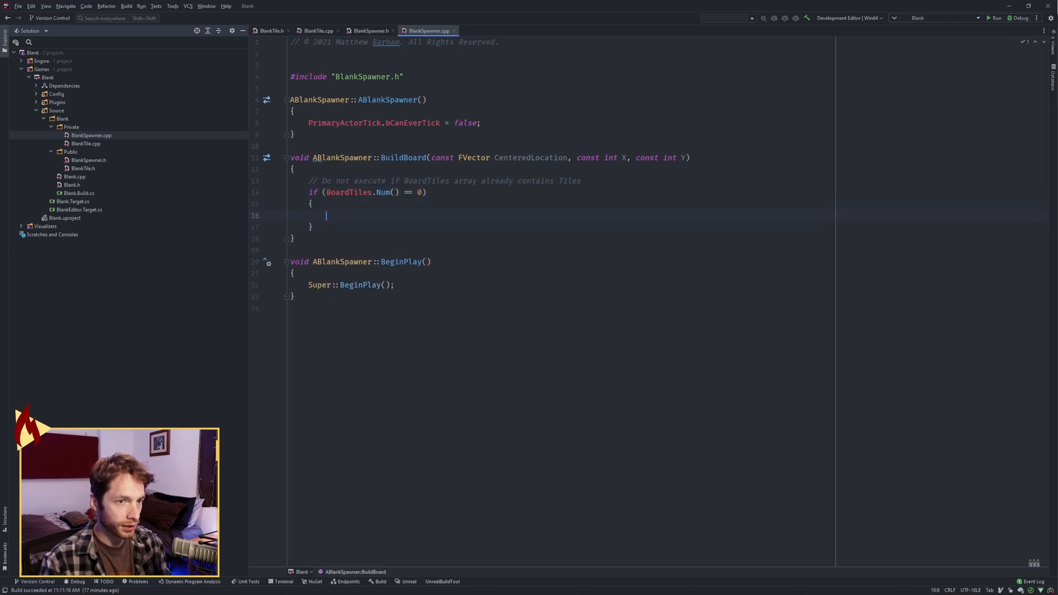
text(BoardSize.)
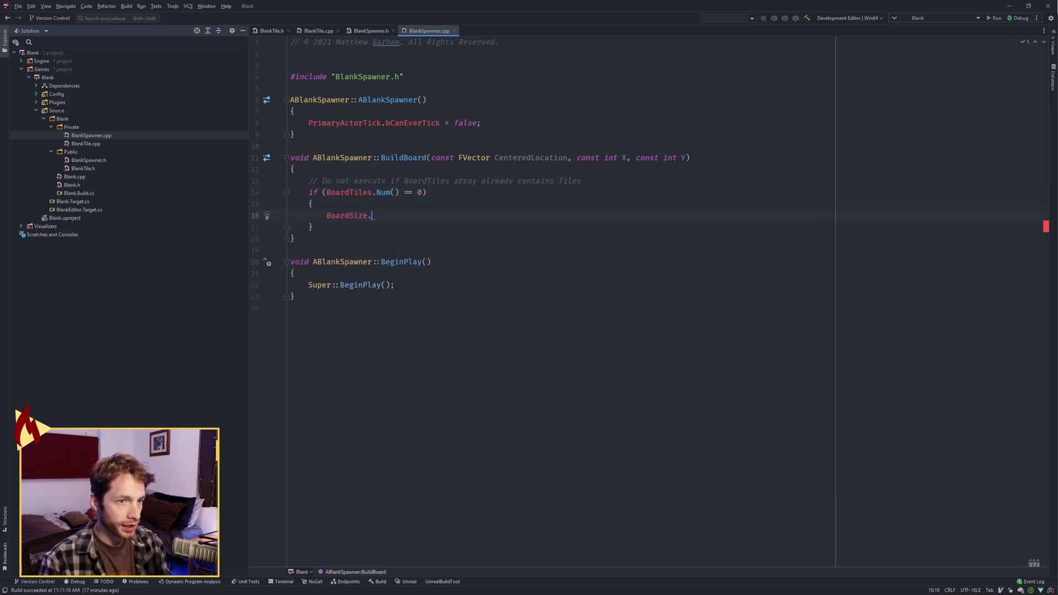
text(X = X;)
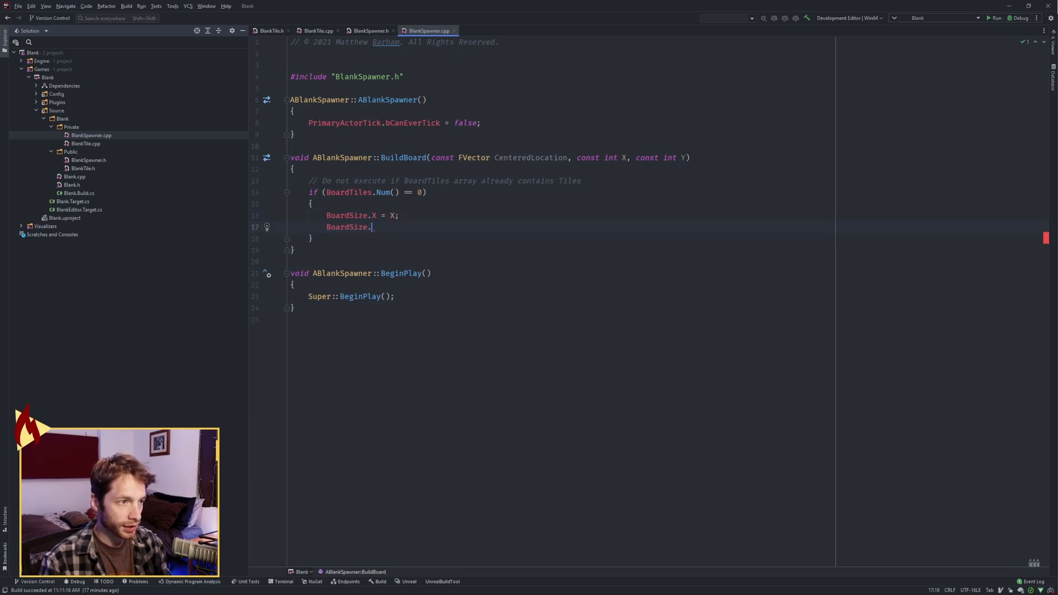
text(Y = Y;)
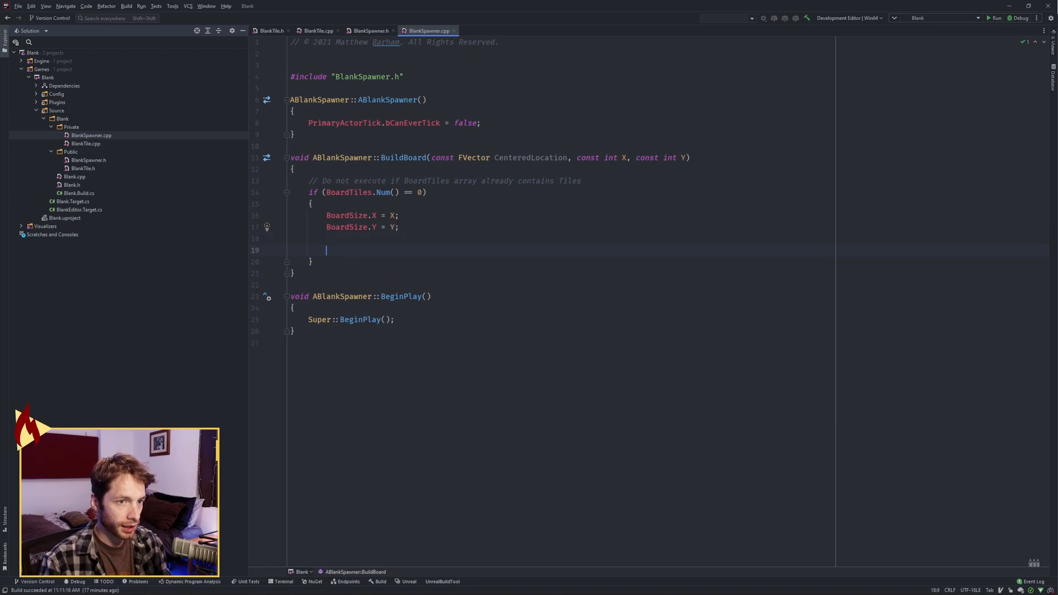
- Add a "// 2D Grid Execution Macro" comment
text(// 2D)
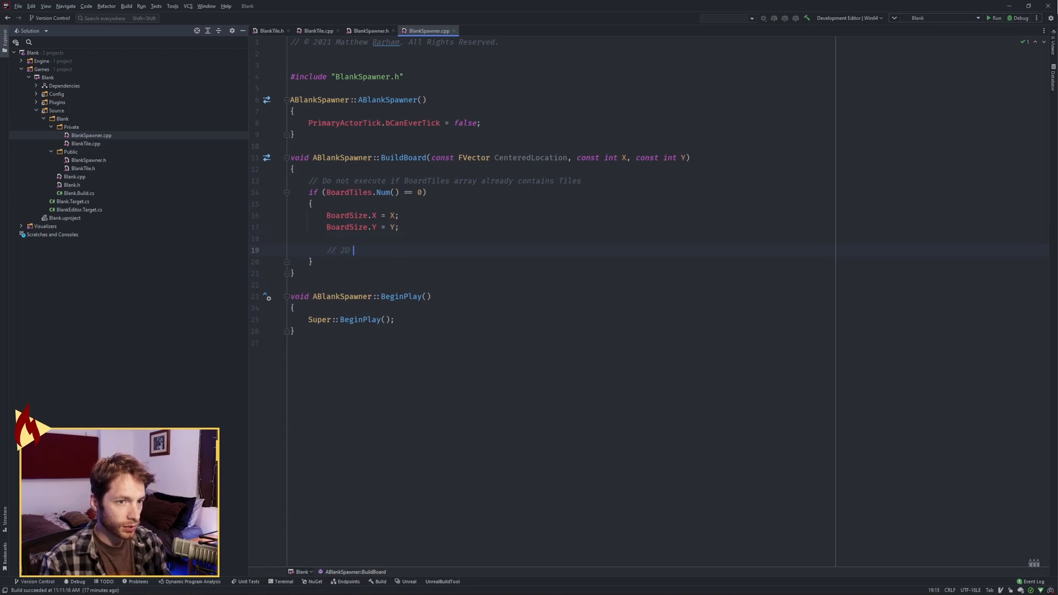
text(Grid Execution M)
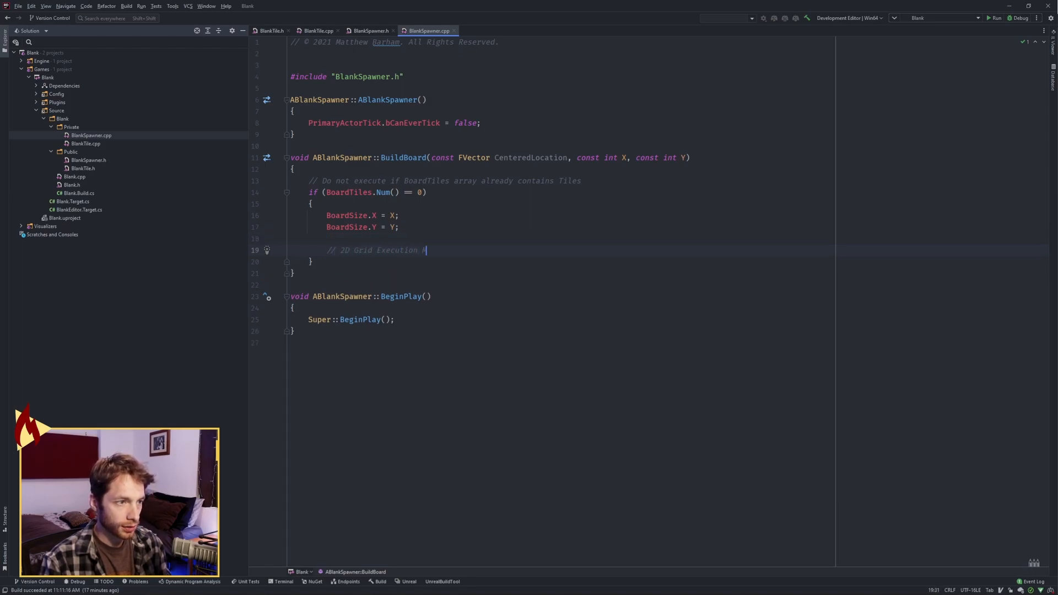
text(acro)
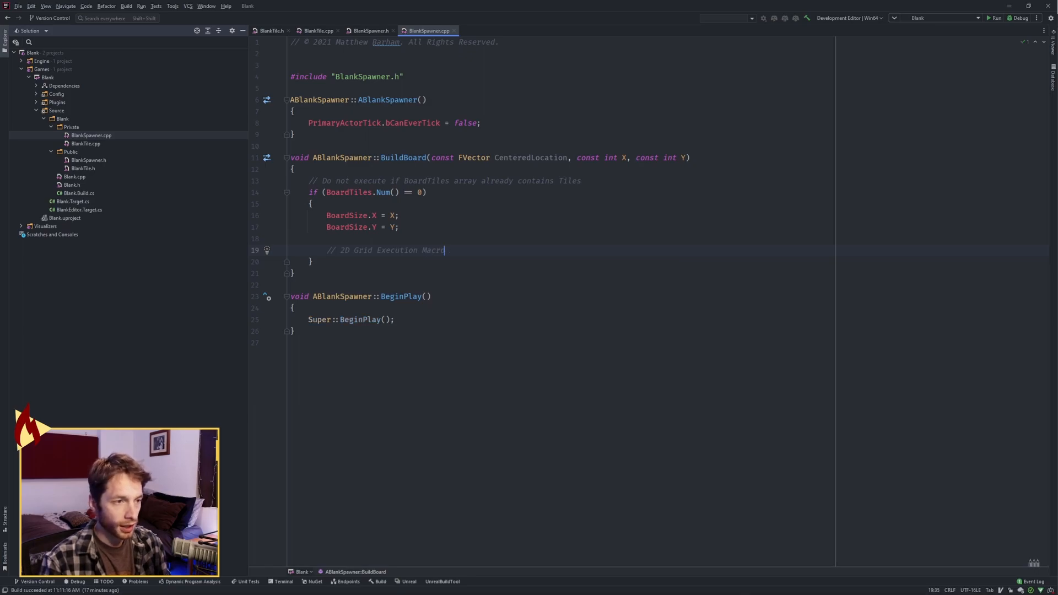
- Finish the outer loop over Y and add an inner InnerIndex loop over X
text(.)
text(for (auto OuterIndex{0}; OuterIndex <= )
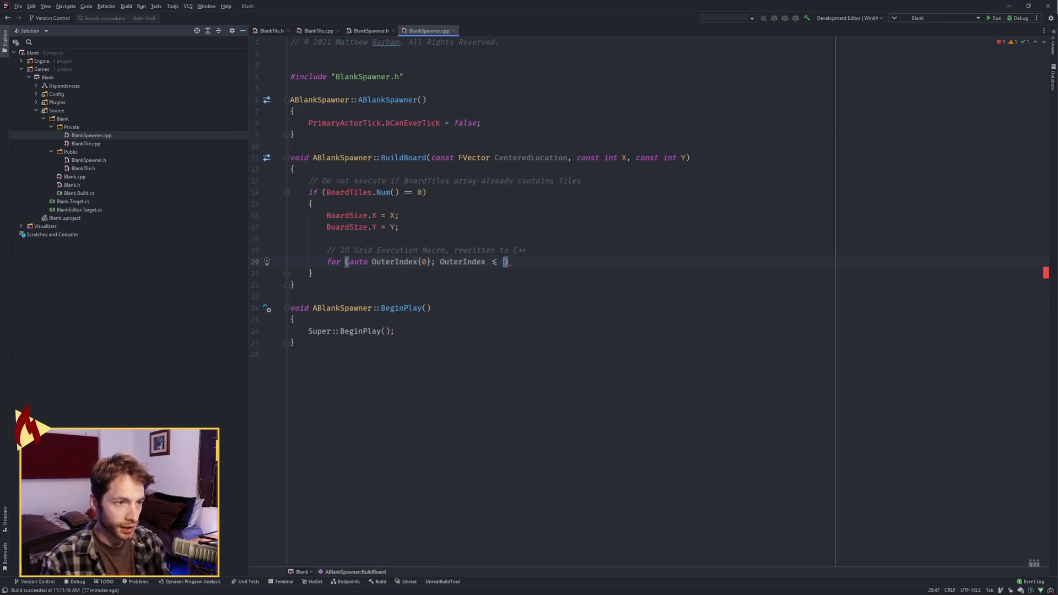
text(Y - 1; ++OuterIndex)
text({)
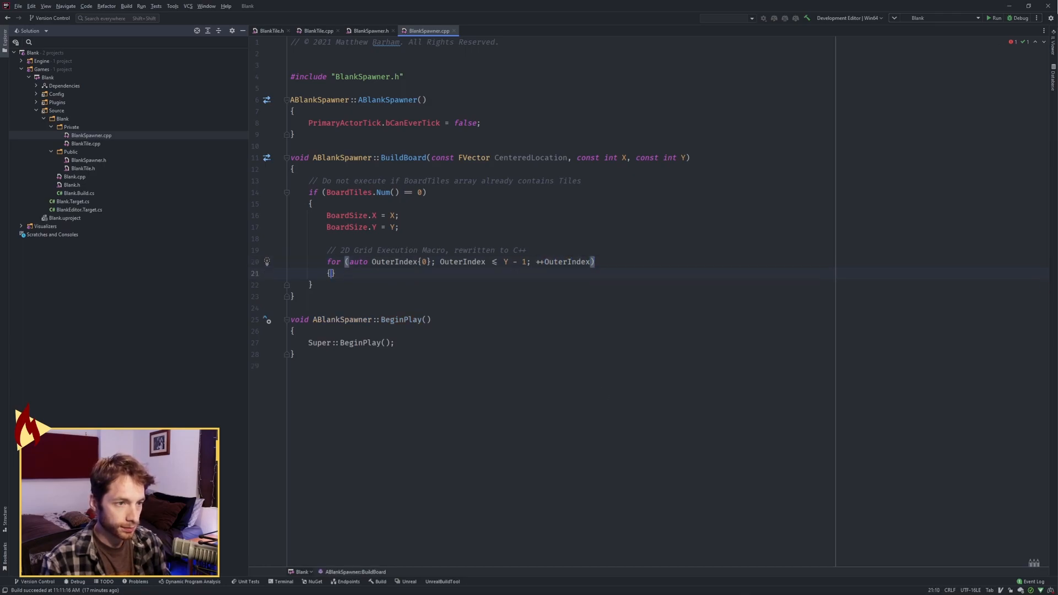
text(for (auto ))
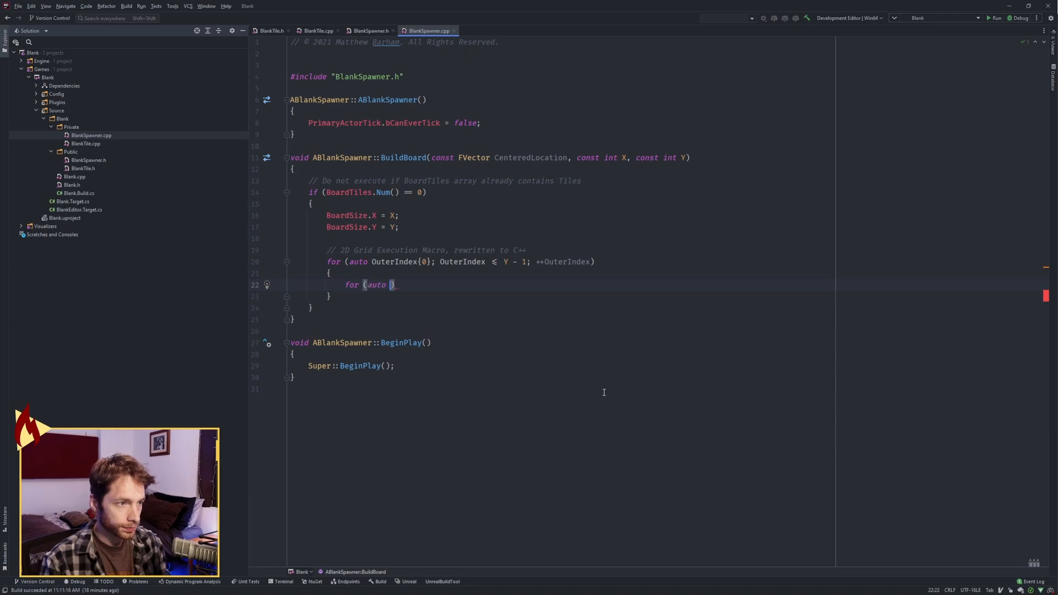
text(InnerIndex{0})
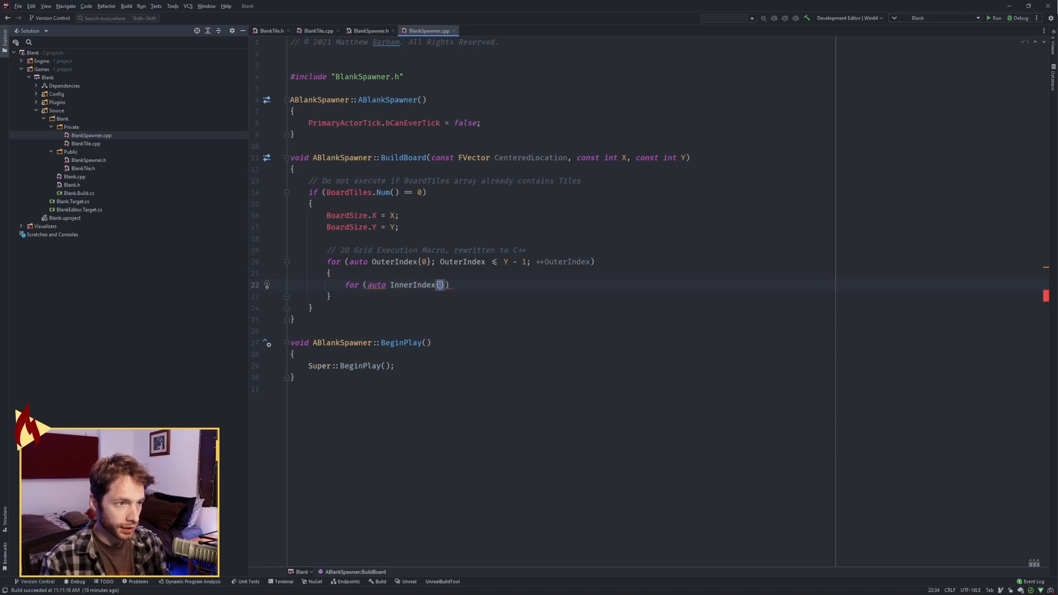
text(0}; InnerIndex <)
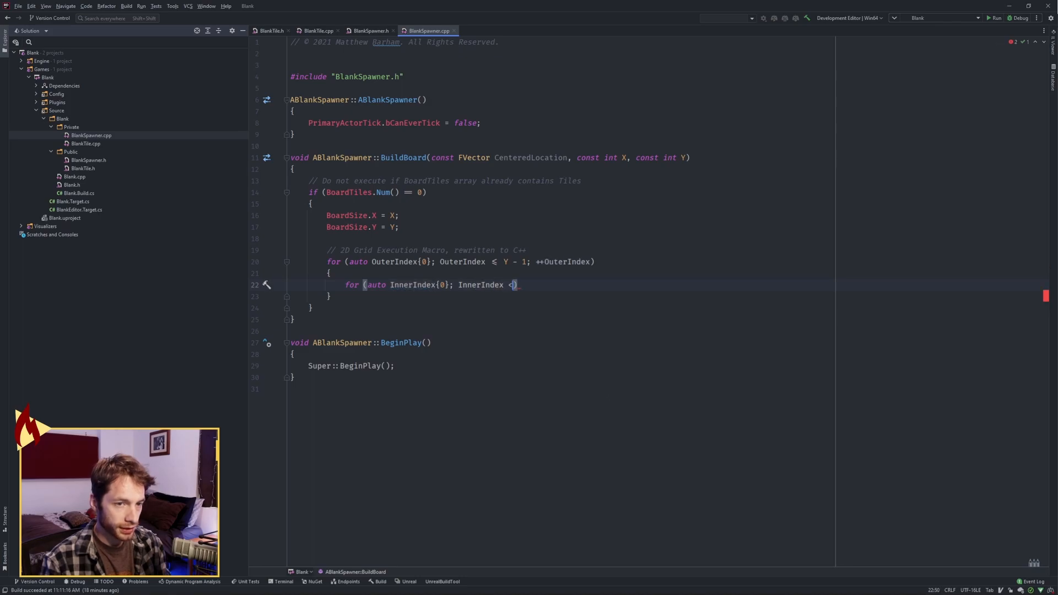
text(X - 1;)
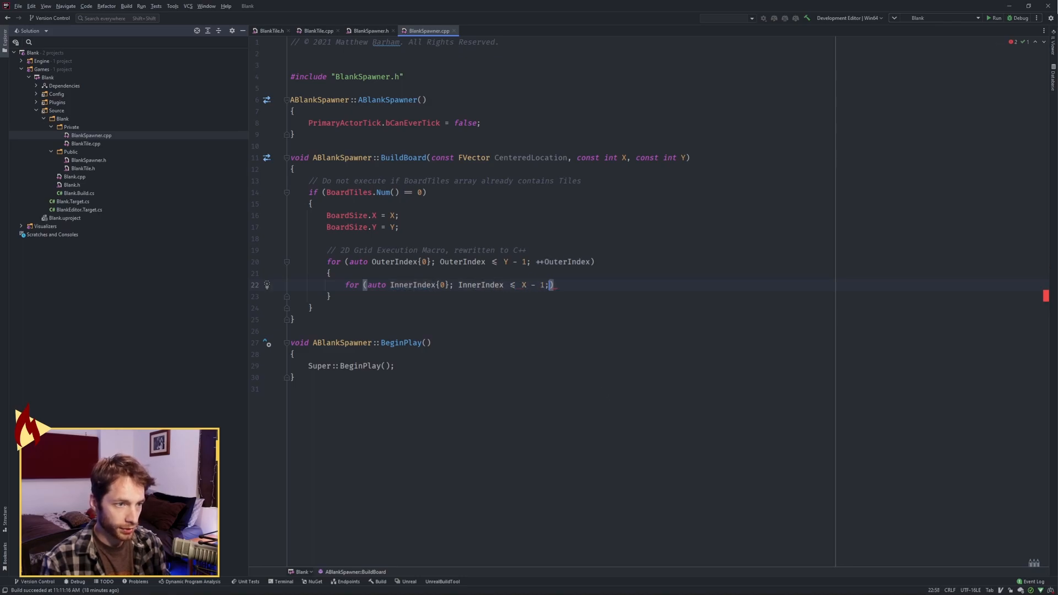
text(++InnerIndex)
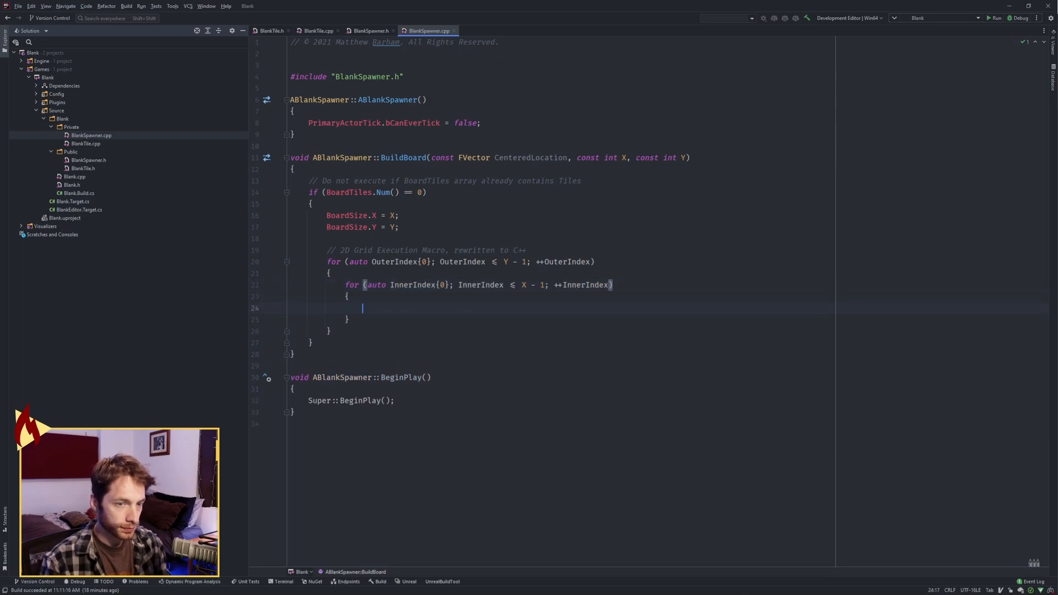
- Inside the inner loop, declare 'float constexpr SectorSize = 100.f;'
text(float con)
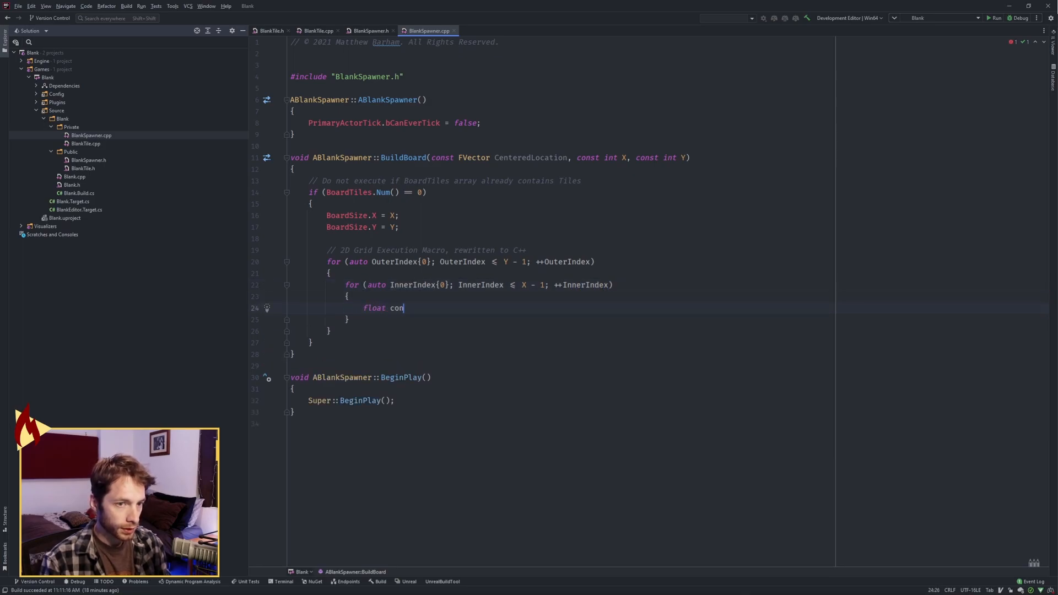
text(stexpr)
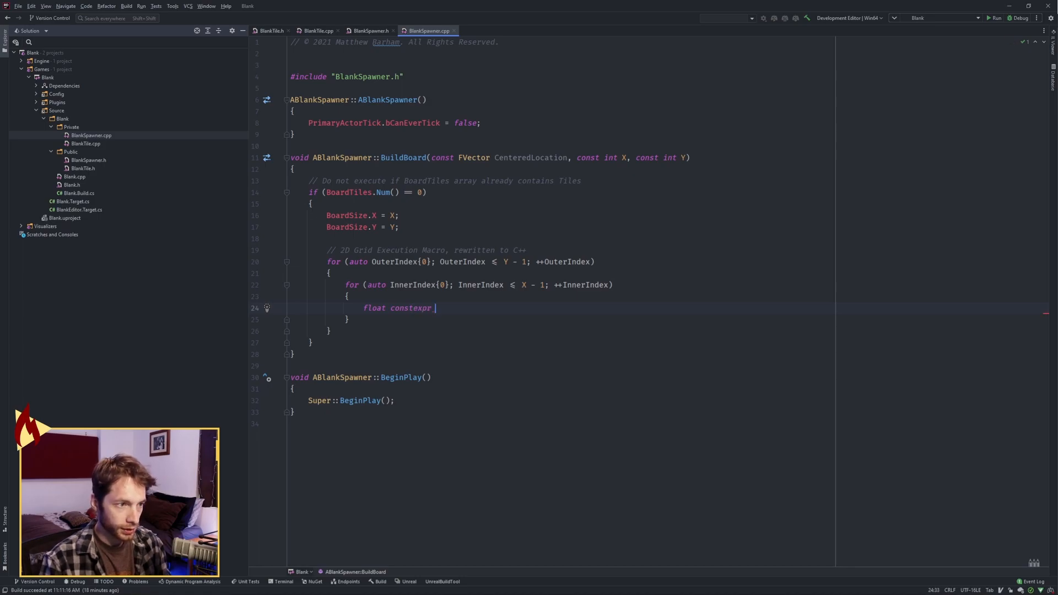
text(Sector)
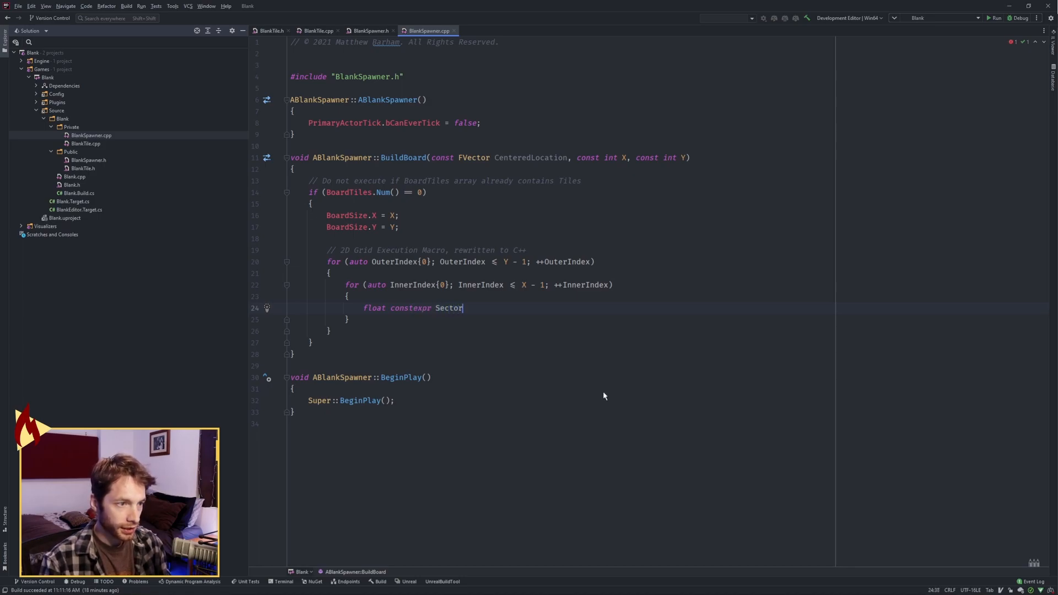
text(Size = 100.f;)
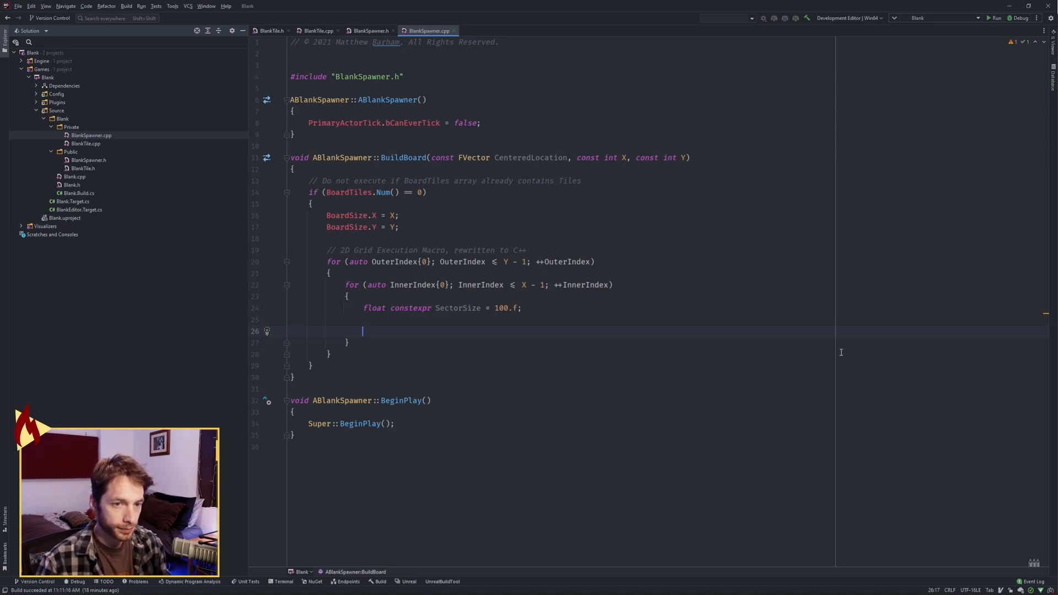
- Add a 'Prepare a Spawn Transform' comment and start SpawnLocation with the X index minus X/2
text(// Prepare a)
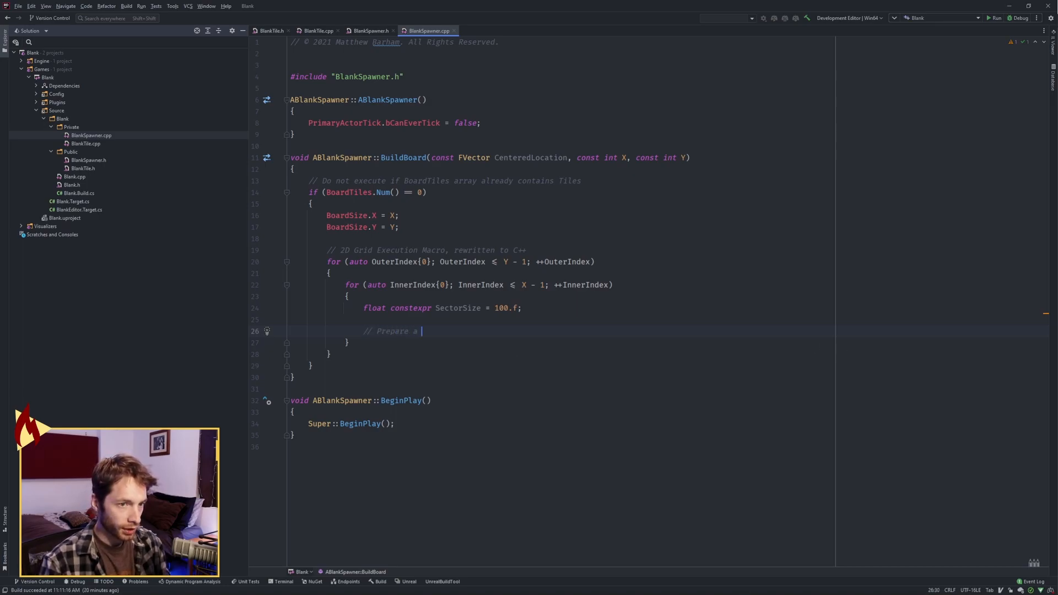
text(Spawn Transform)
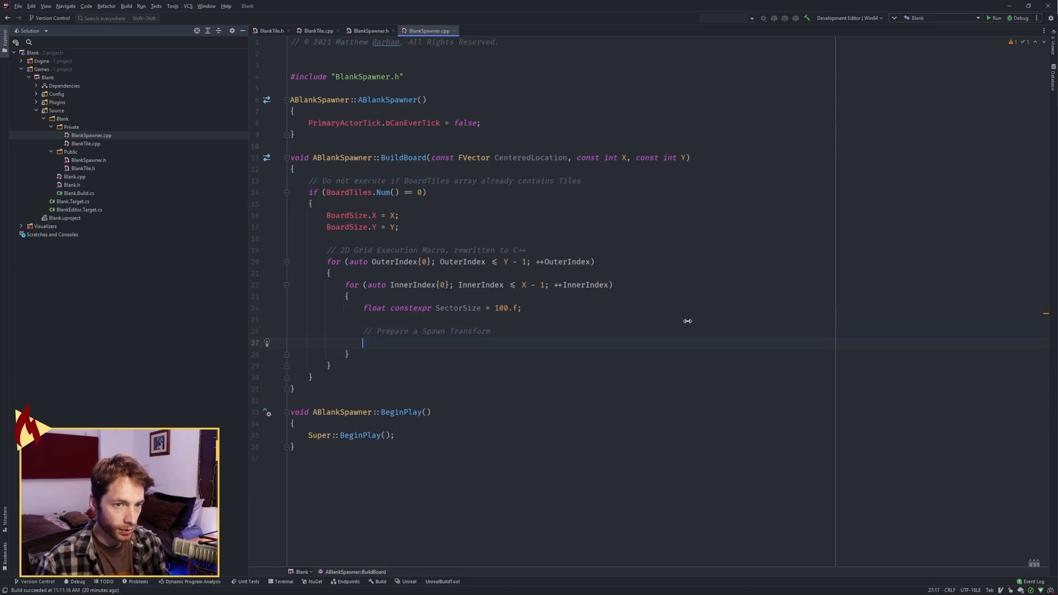
mouse_move(643, 458)
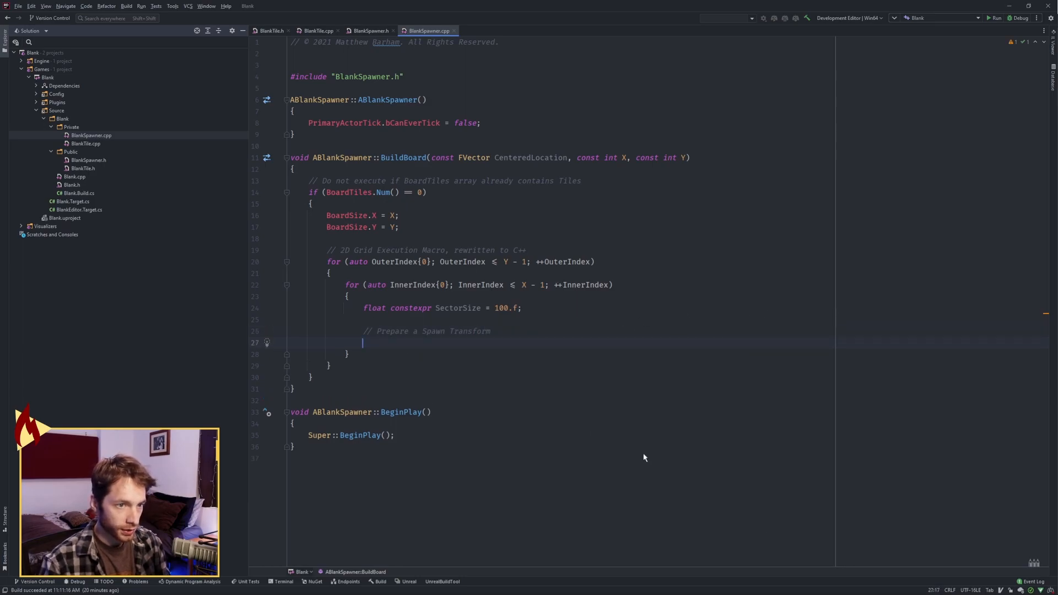
text(FVector)
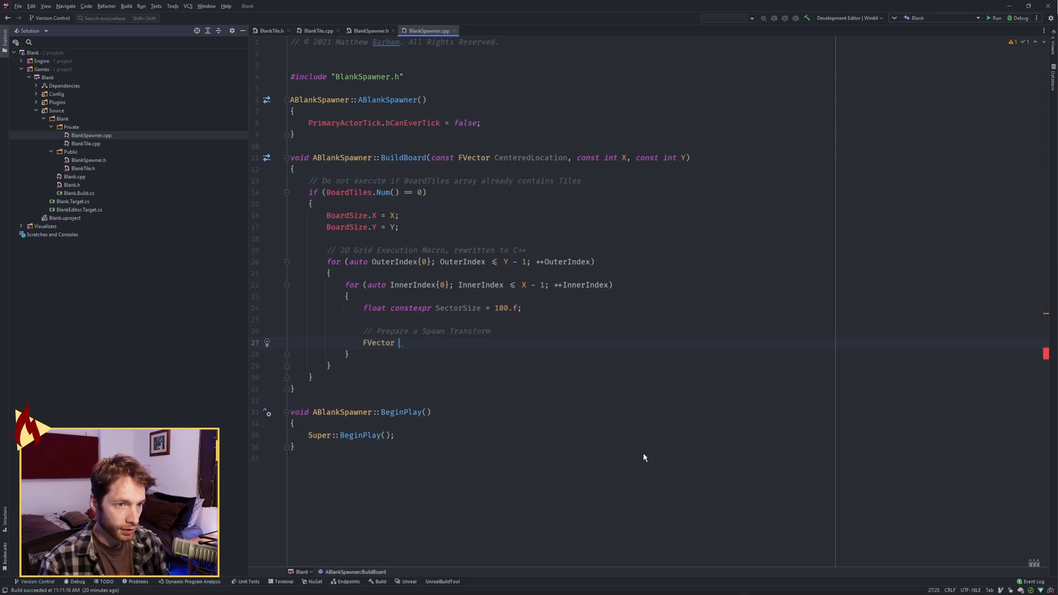
text(SpawnLocation =)
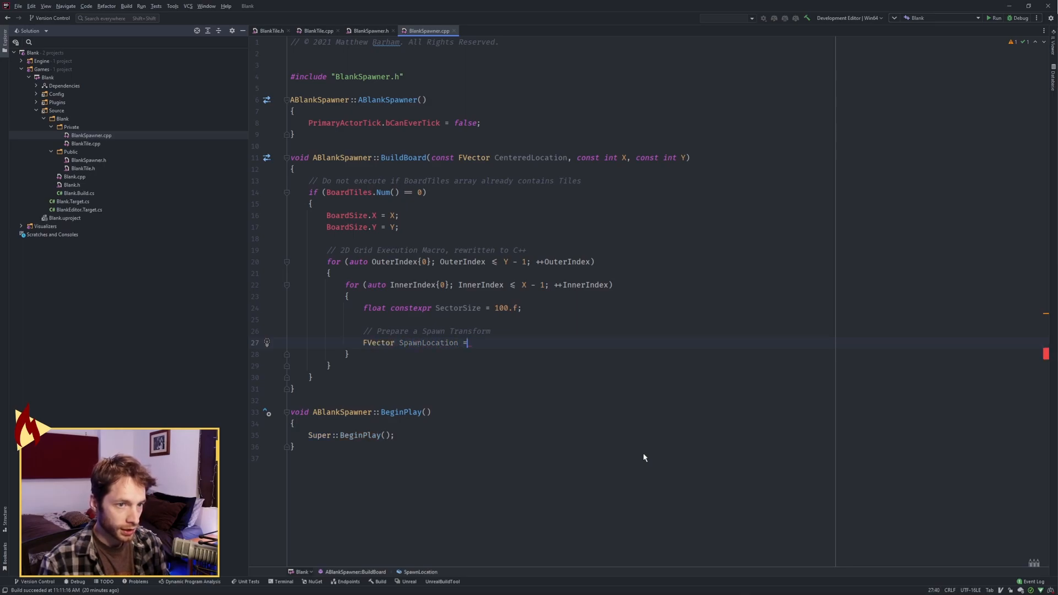
text(FVector())
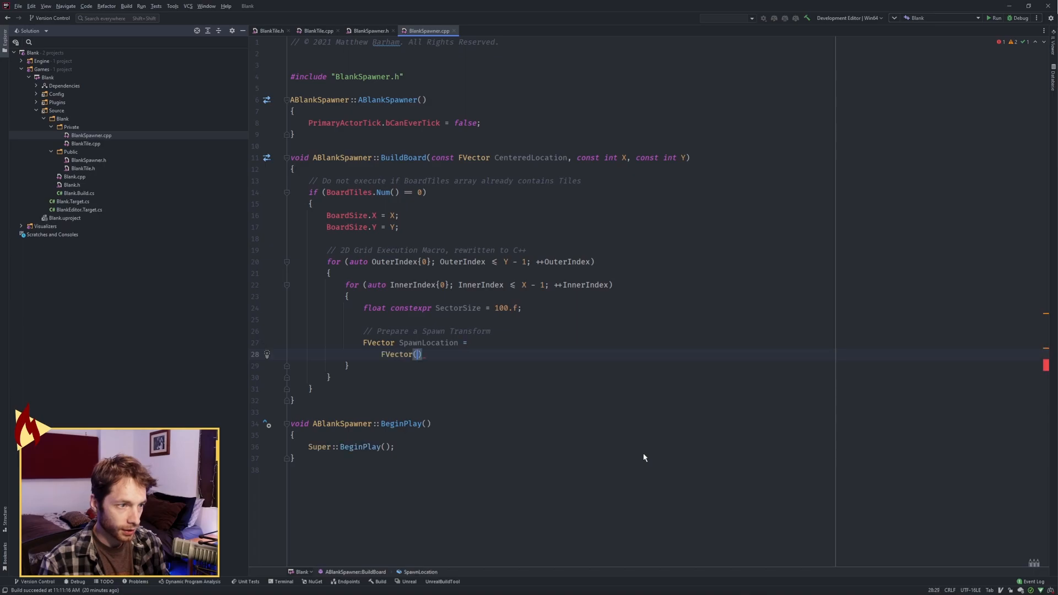
text(static_cast<float>()
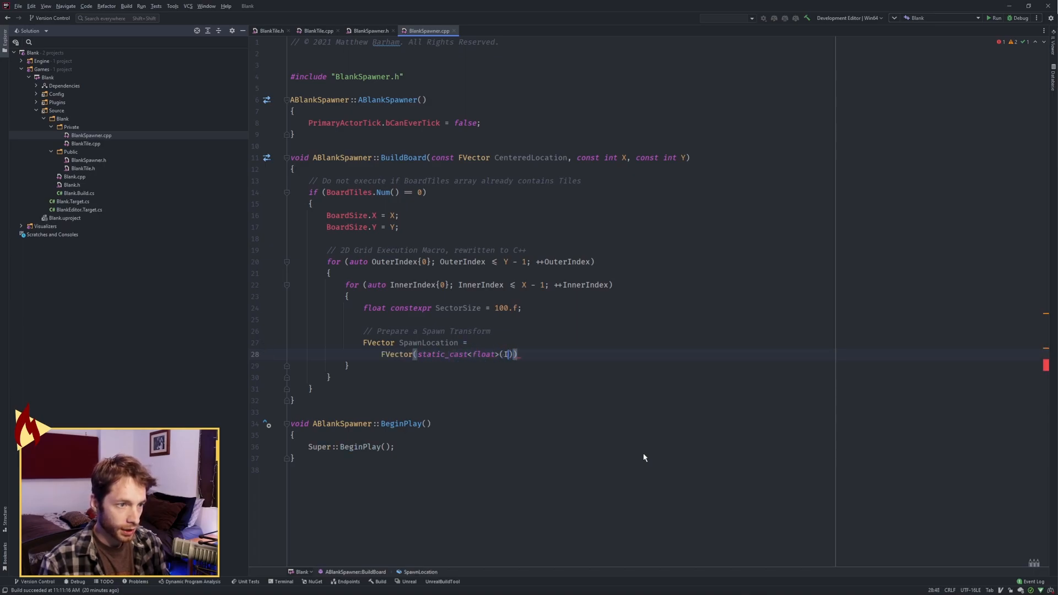
text(nnerIndex)
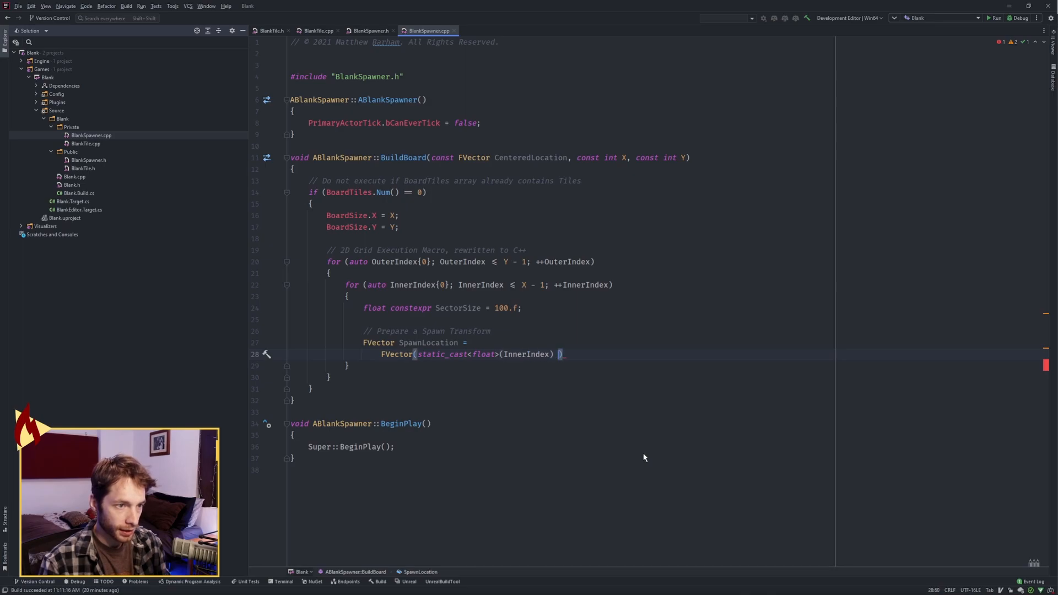
text(- static_cast<float>(X)
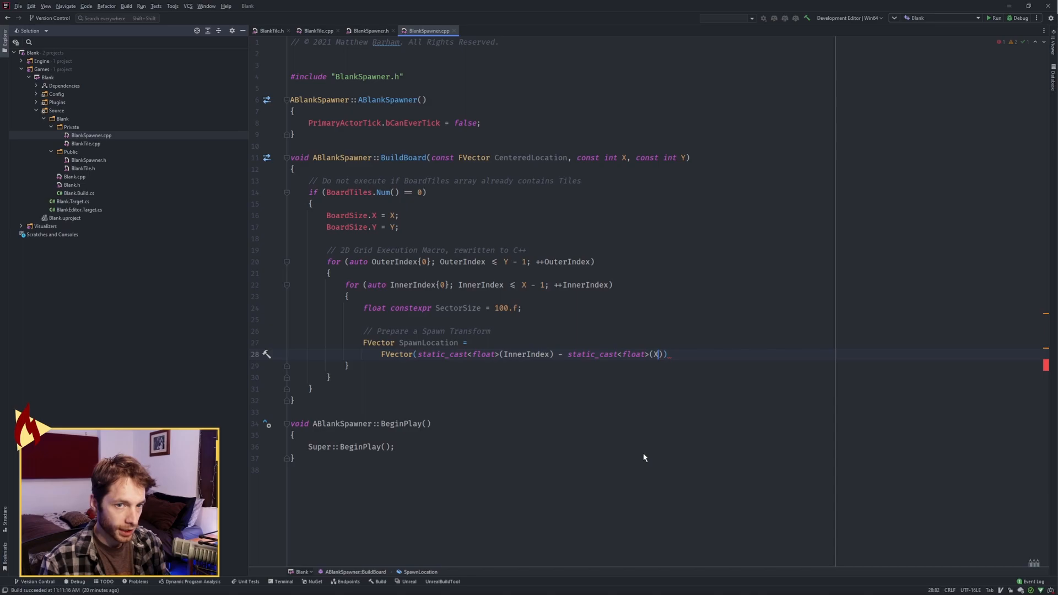
text(/ 2.f,)
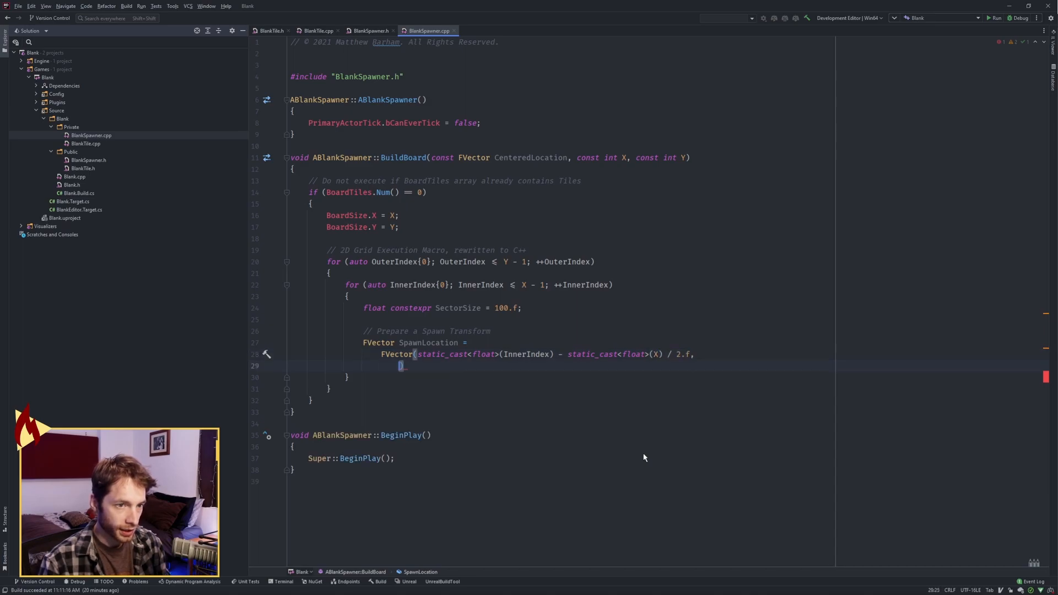
- Complete SpawnLocation with the Y index minus Y/2, plus CenteredLocation
text(static_cast<flat>(OuterIndex)
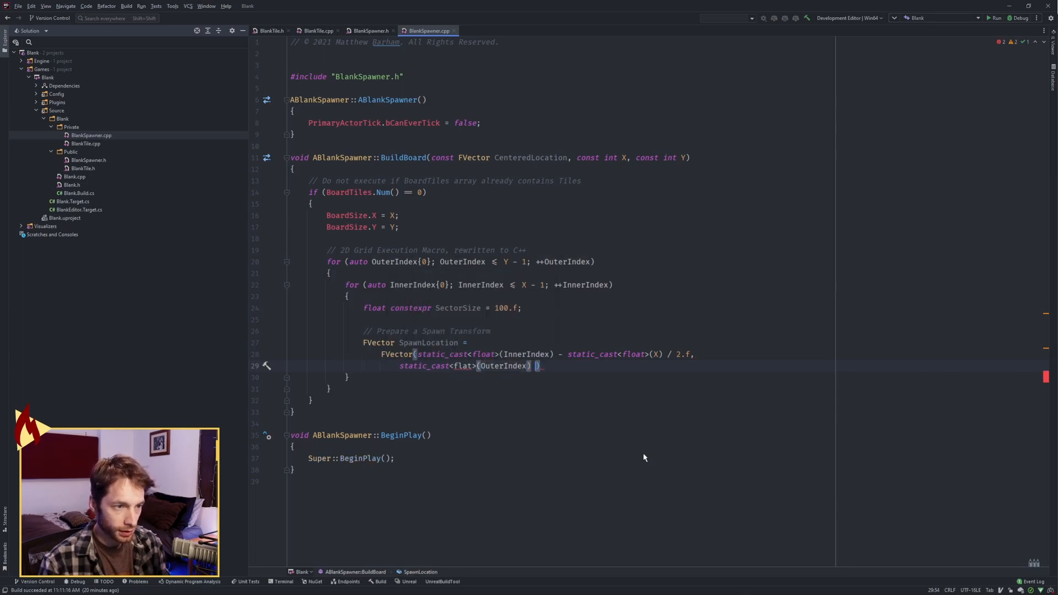
text(- static_cast<float>(Y)
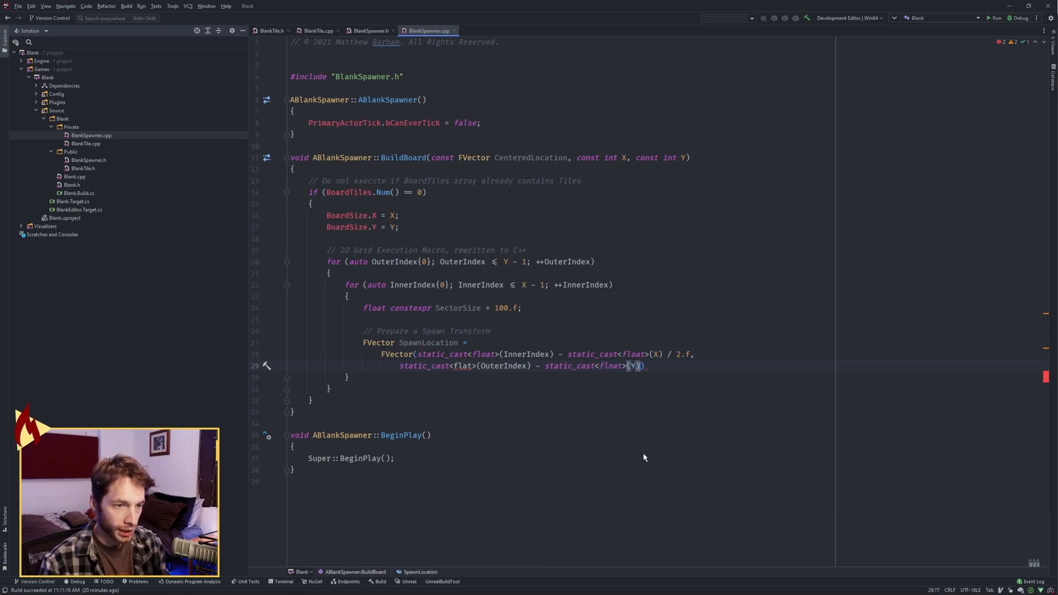
text(/ 2.f,)
text(* 1.f)
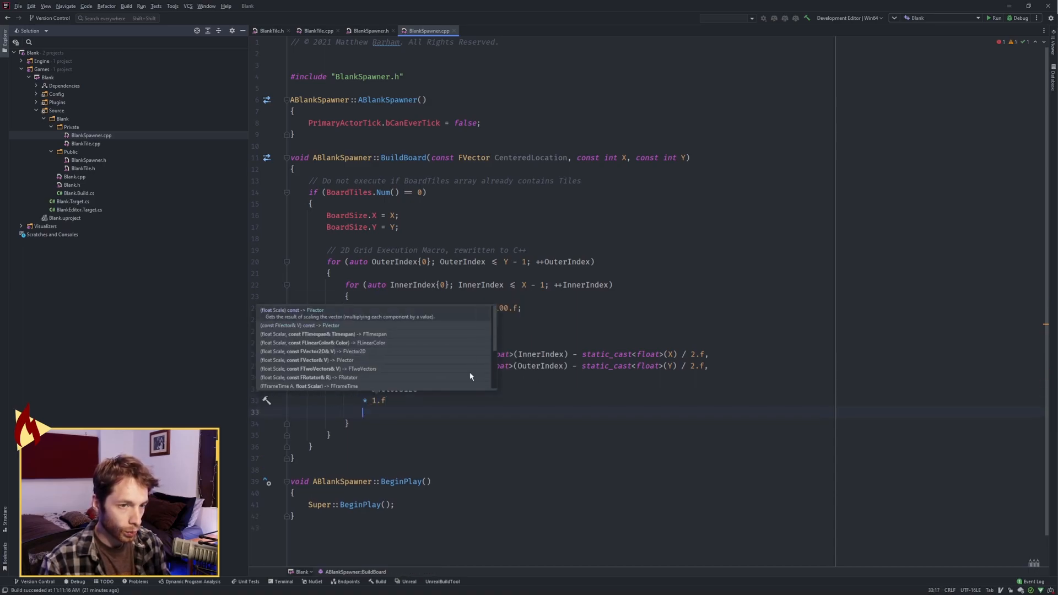
text(+ CenteredLocation;)
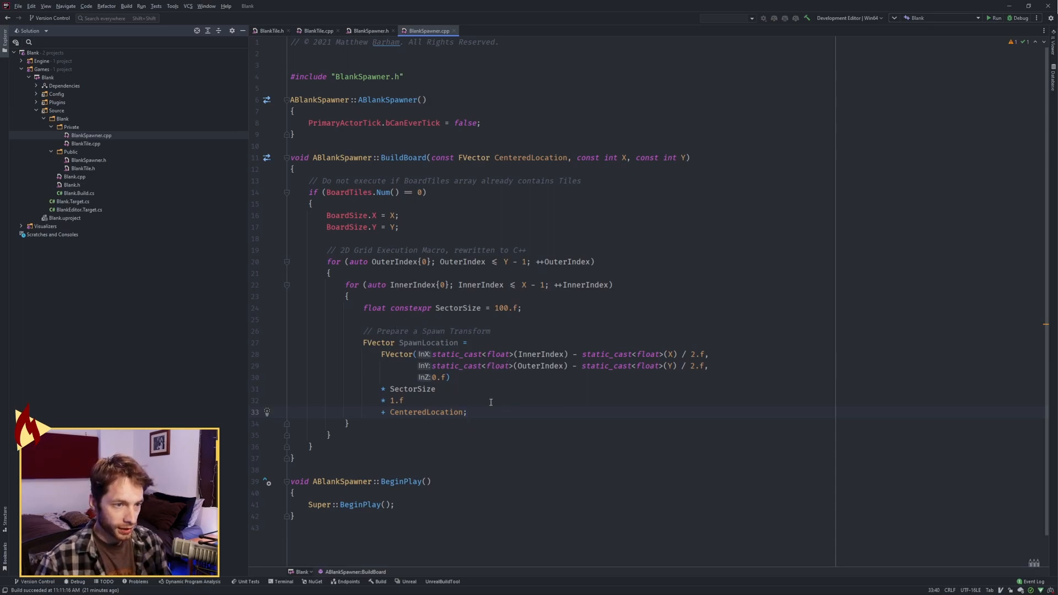
- Declare an FTransform SpawnTransform and set its location to SpawnLocation
text(FT)
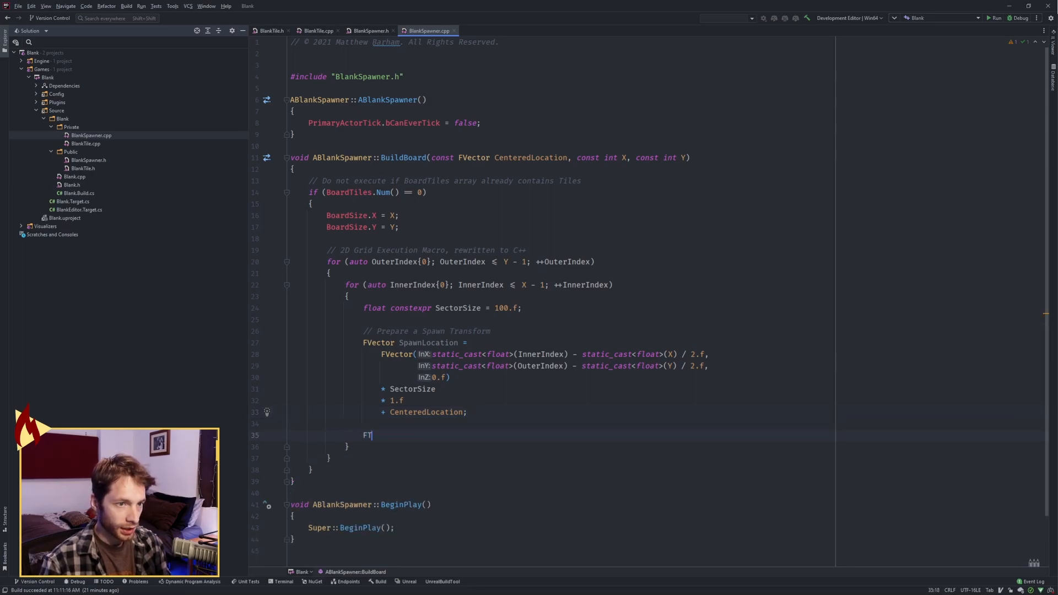
text(ransform)
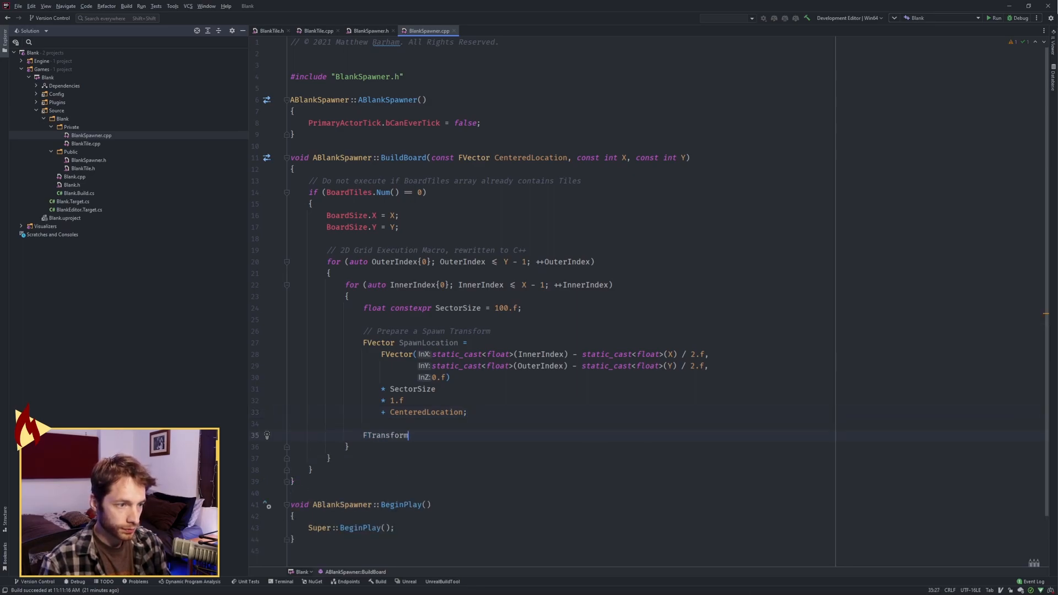
text(_SpawnTransform;)
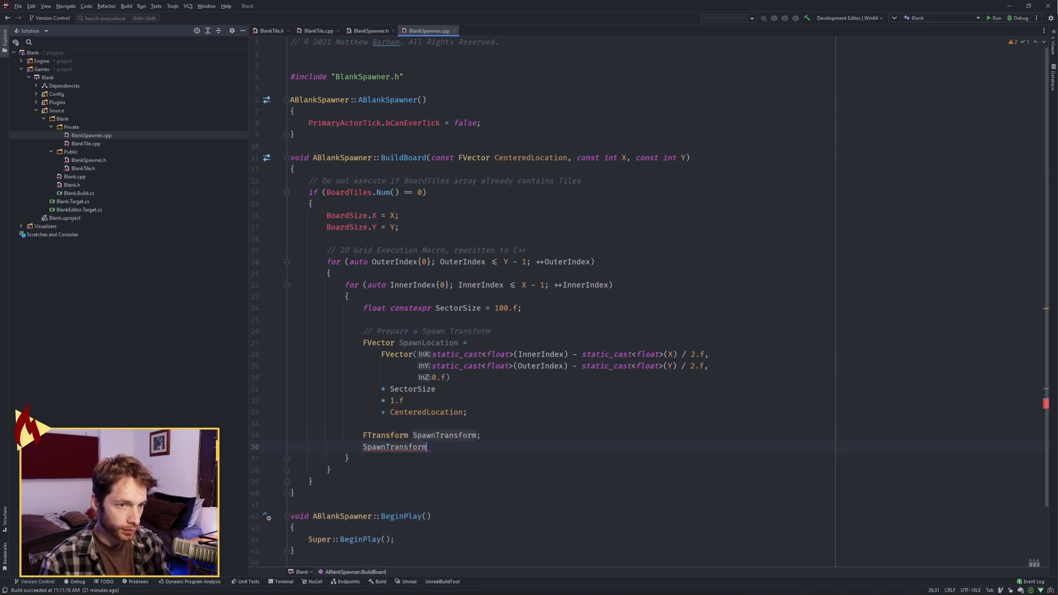
text(.SetLocation(SpawnLocation);)
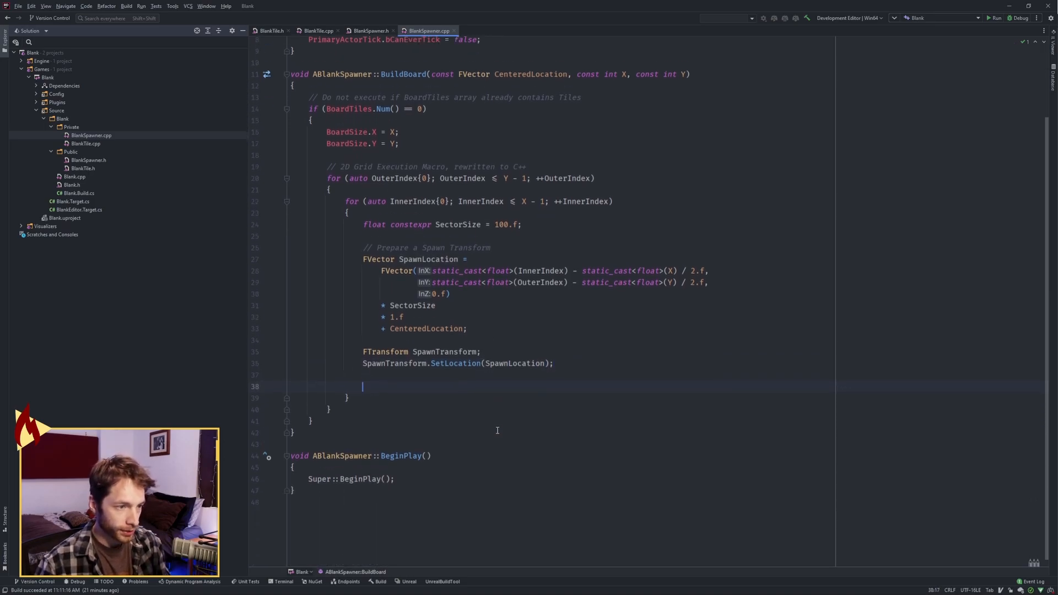
- Inside 'if (TileClass)', deferred-spawn TileToSpawn from TileClass.LoadSynchronous() at SpawnTransform
text(if ()
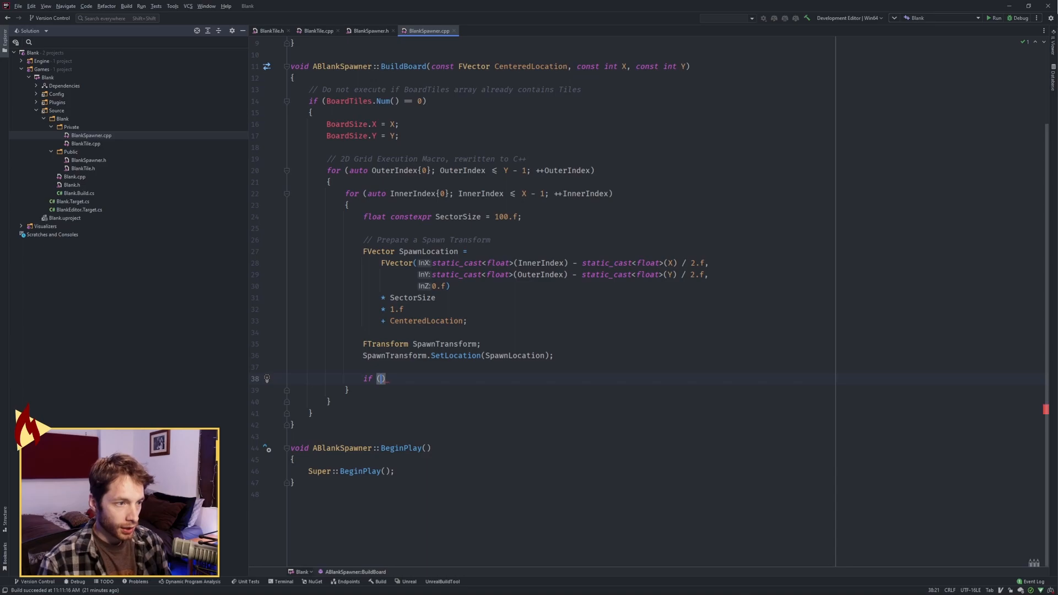
text(TileClass)
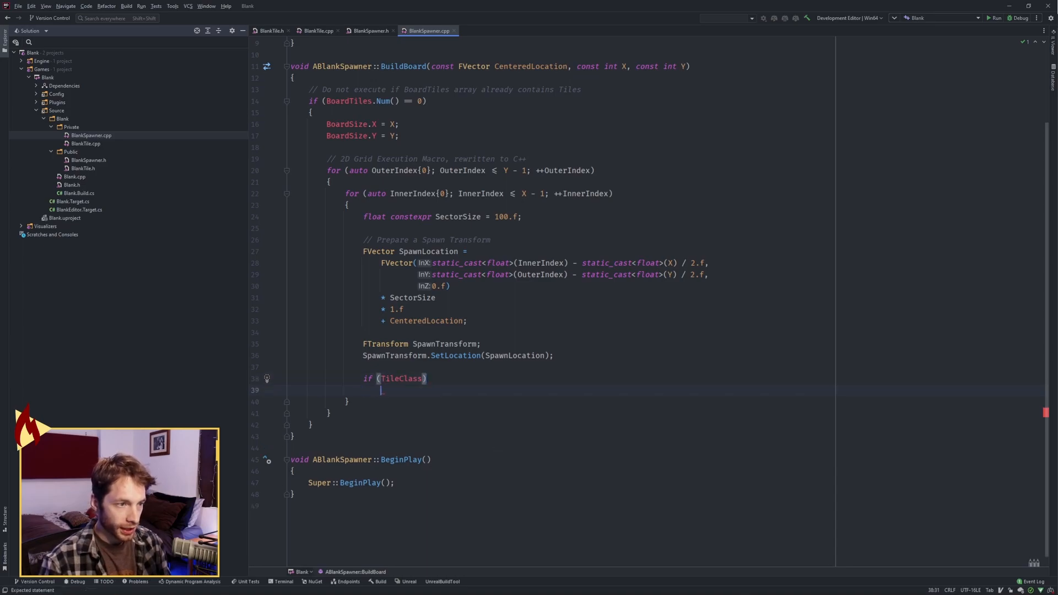
text({)
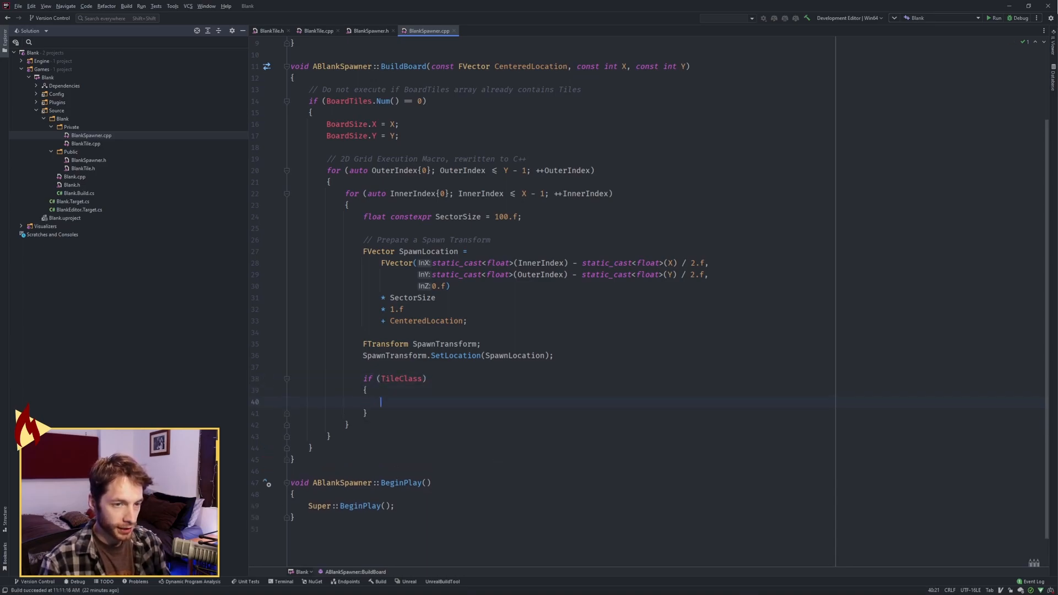
text(auto T)
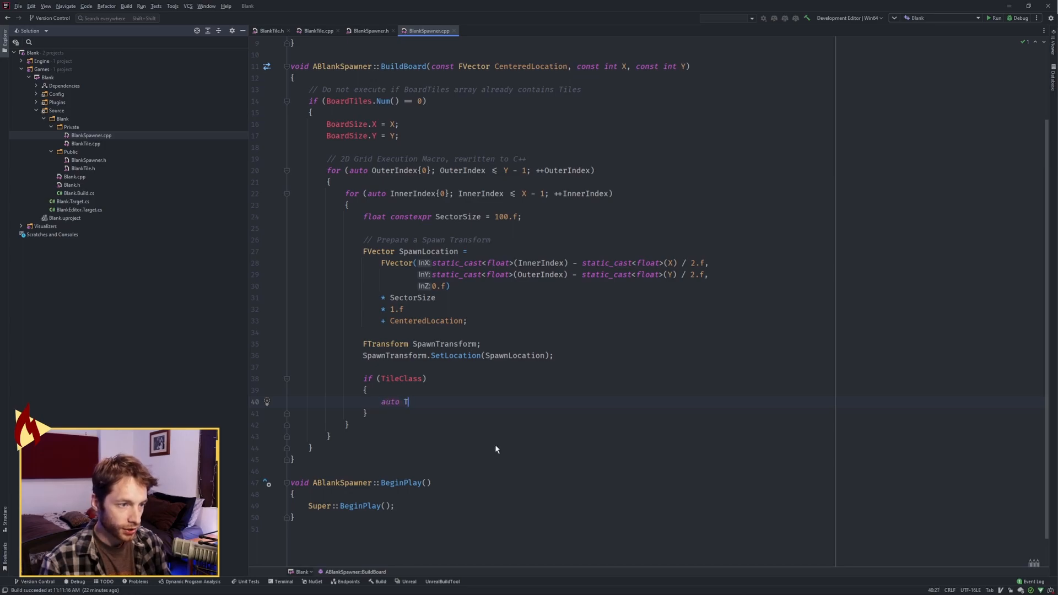
text(ileToSpawn)
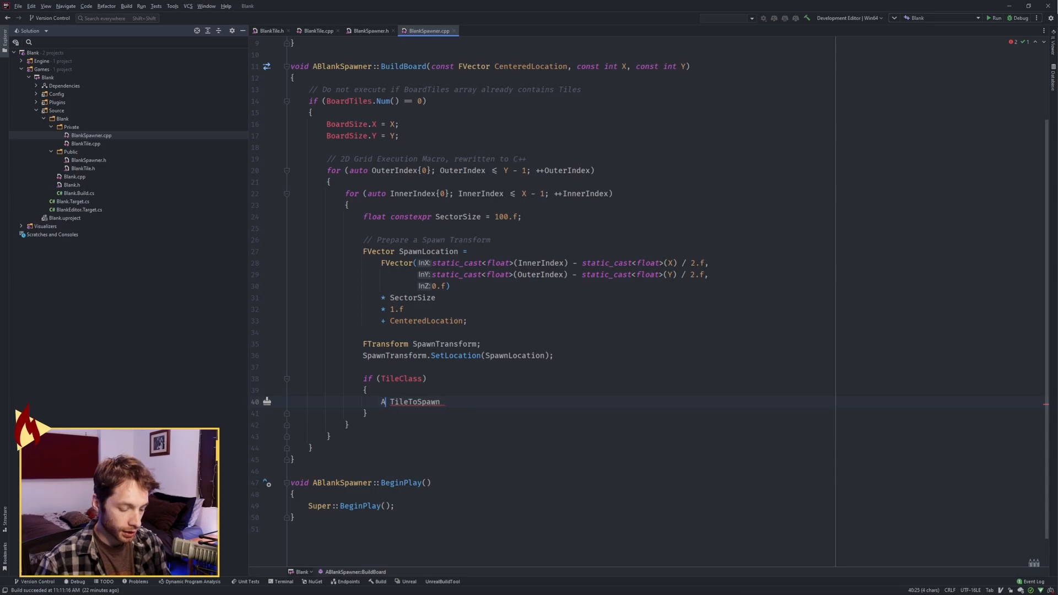
text(Actor*)
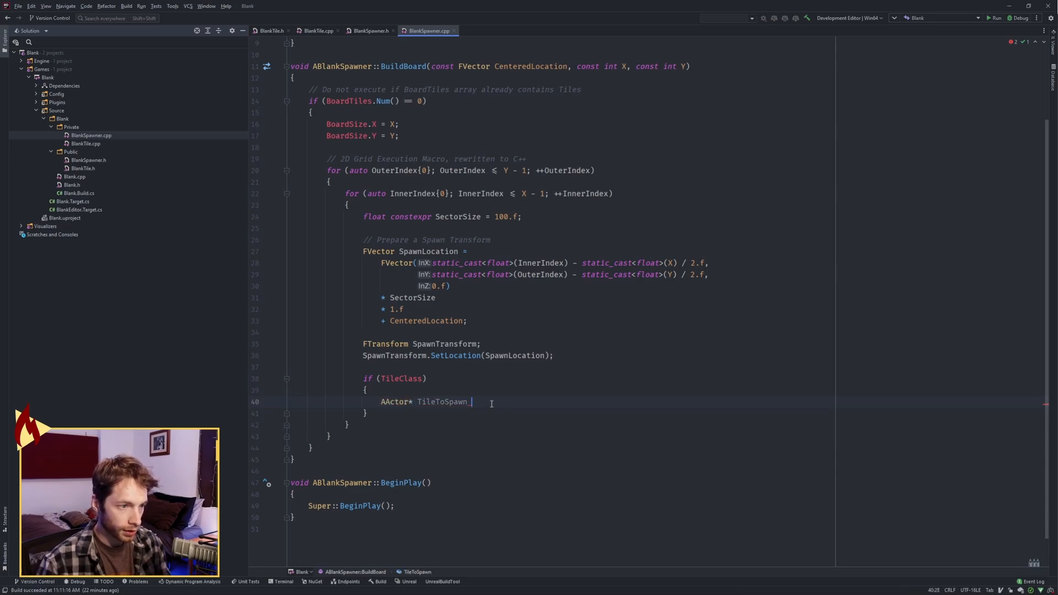
text(= U)
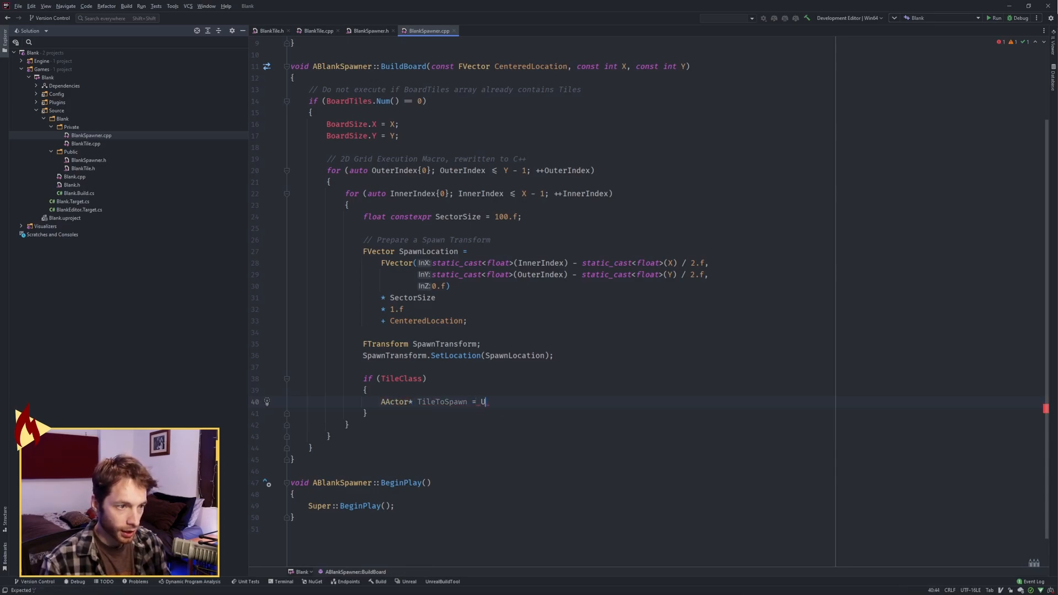
text(gamep)
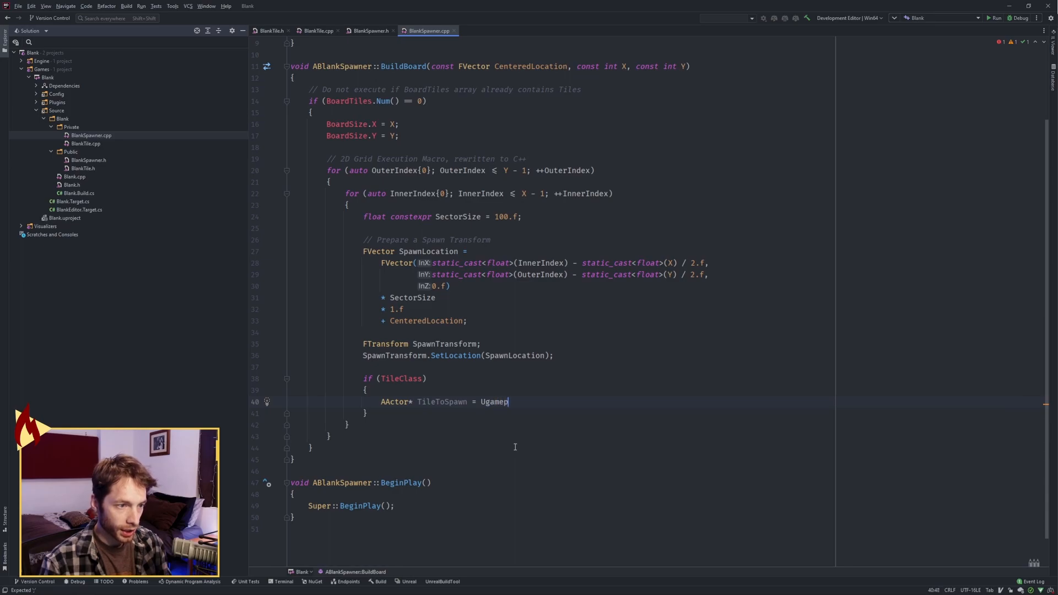
text(layStatics::BeginDeferredActorSpawnFromClass()
text(this))
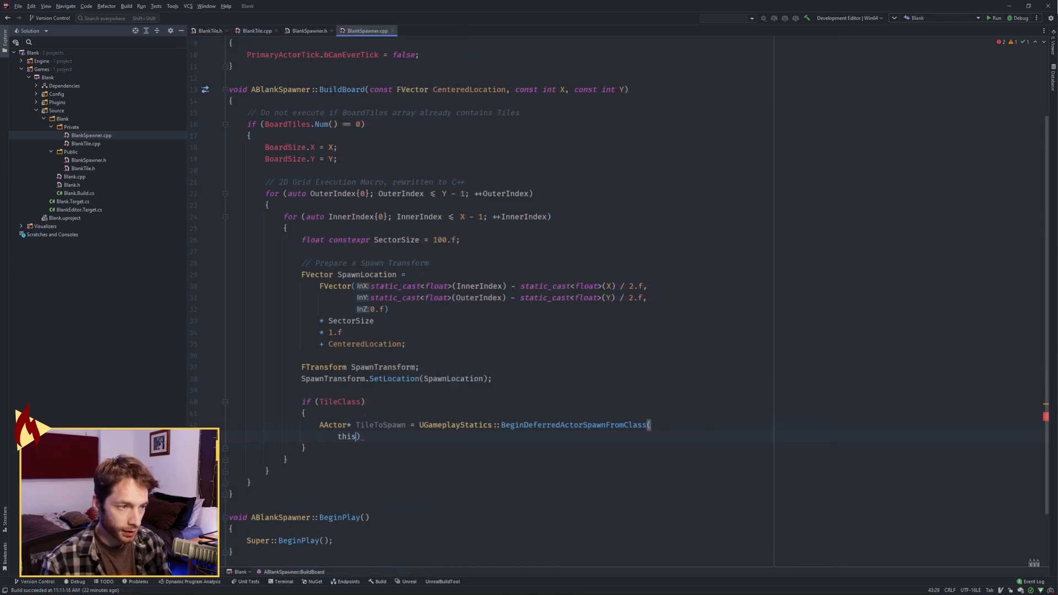
text(,)
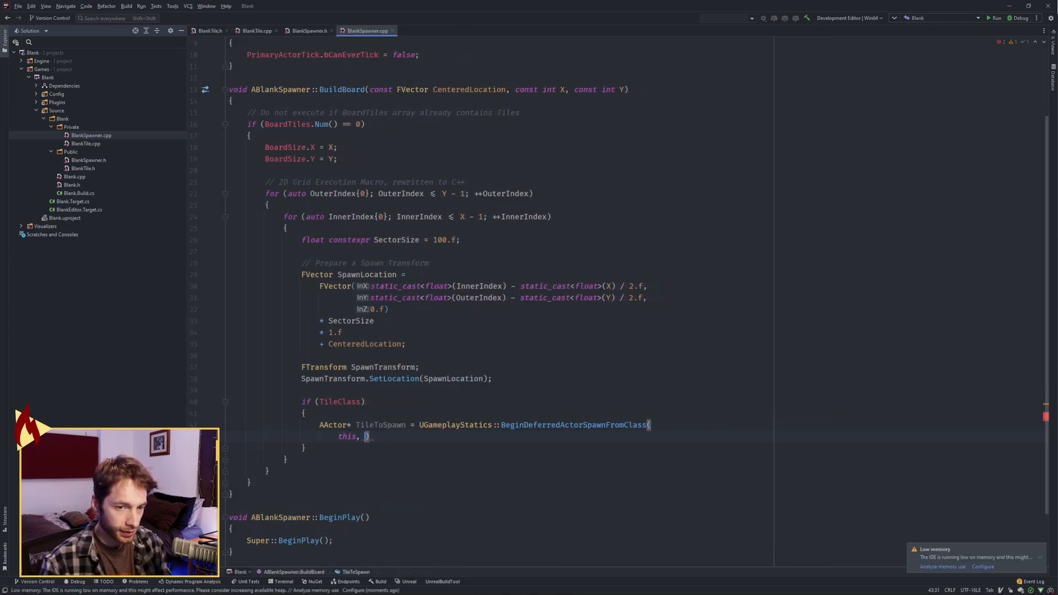
text(TileClass.)
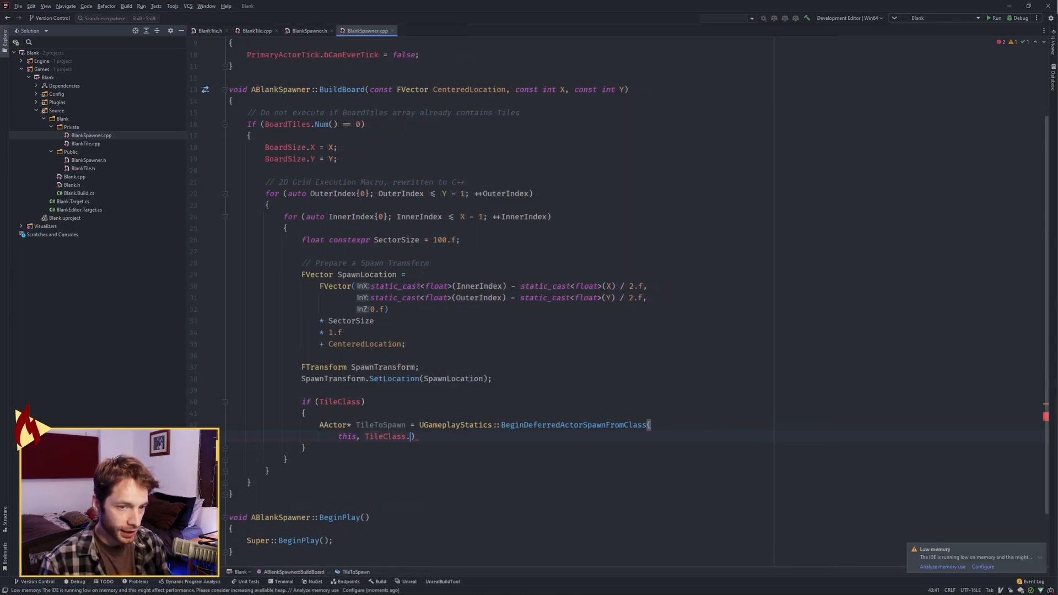
text(LoadSynchronous())
text(SpawnTransform);)
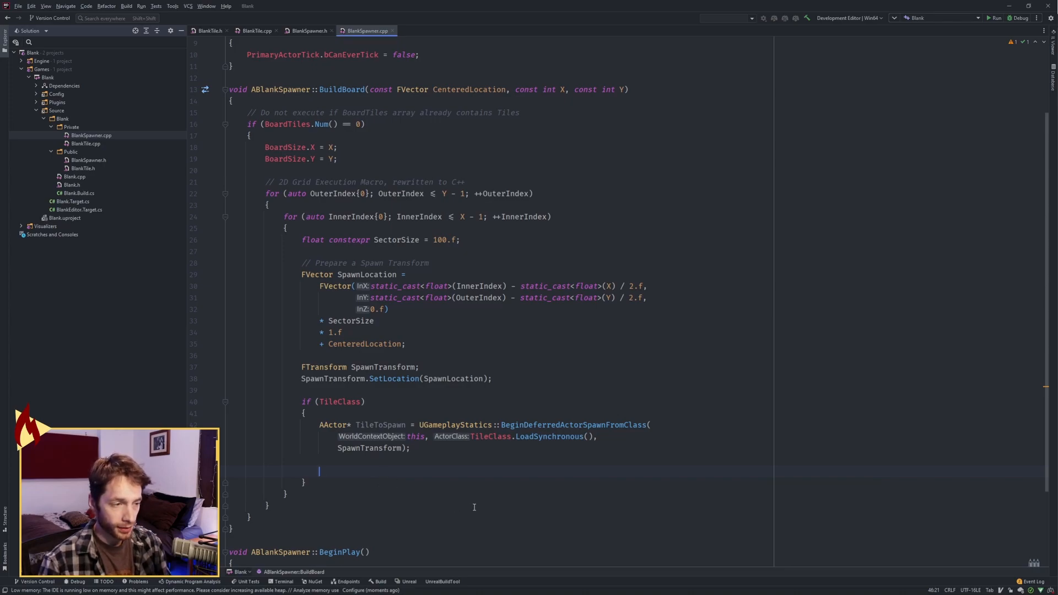
- Declare 'ABlankTile* Tile = Cast<ABlankTile>(TileToSpawn);' below the spawn line
text(A)
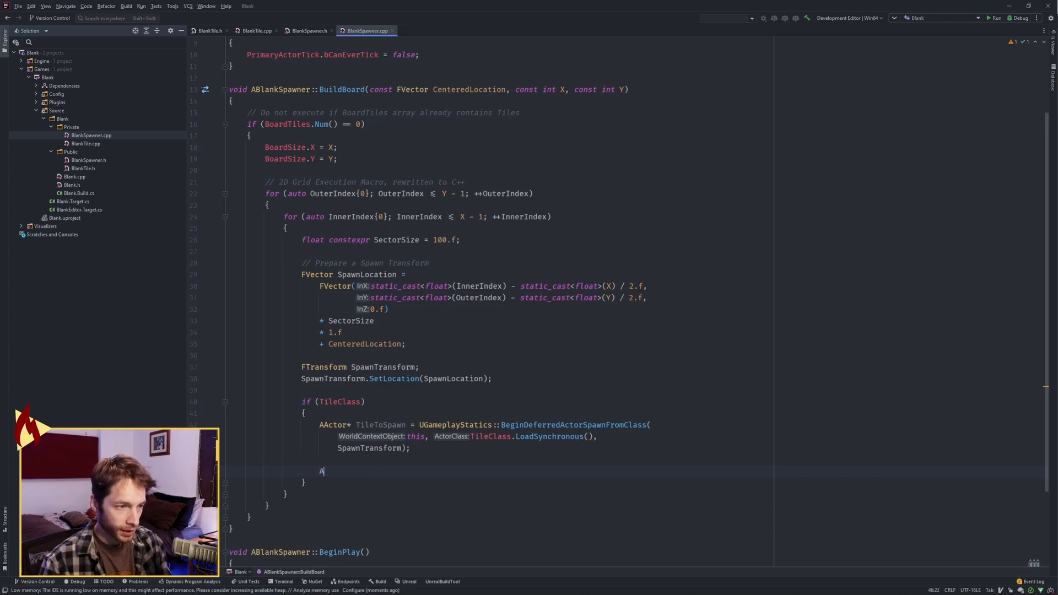
text(Blank)
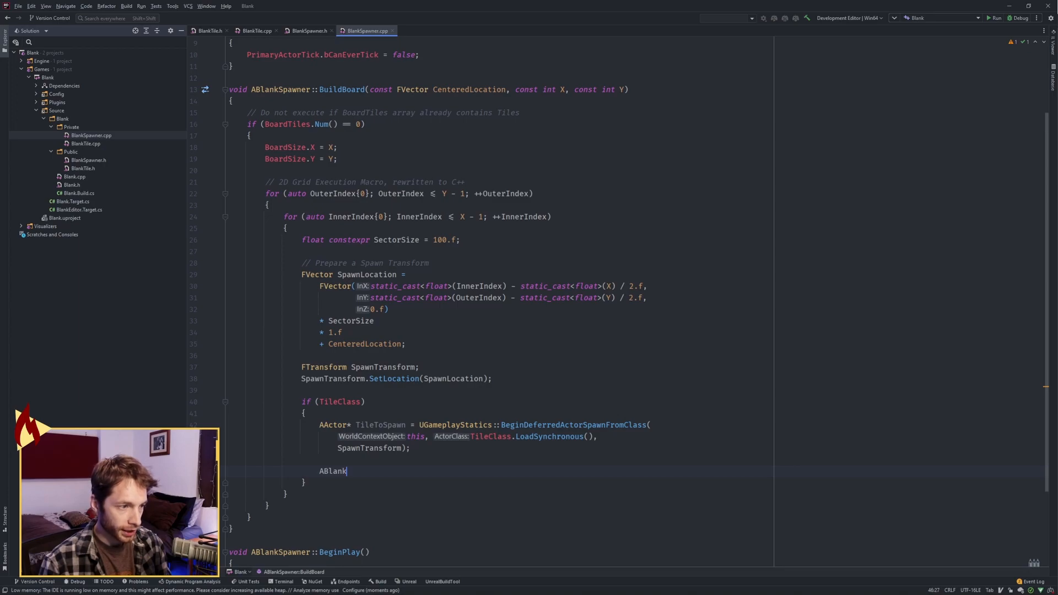
text(Tile* Tile = Cast<A)
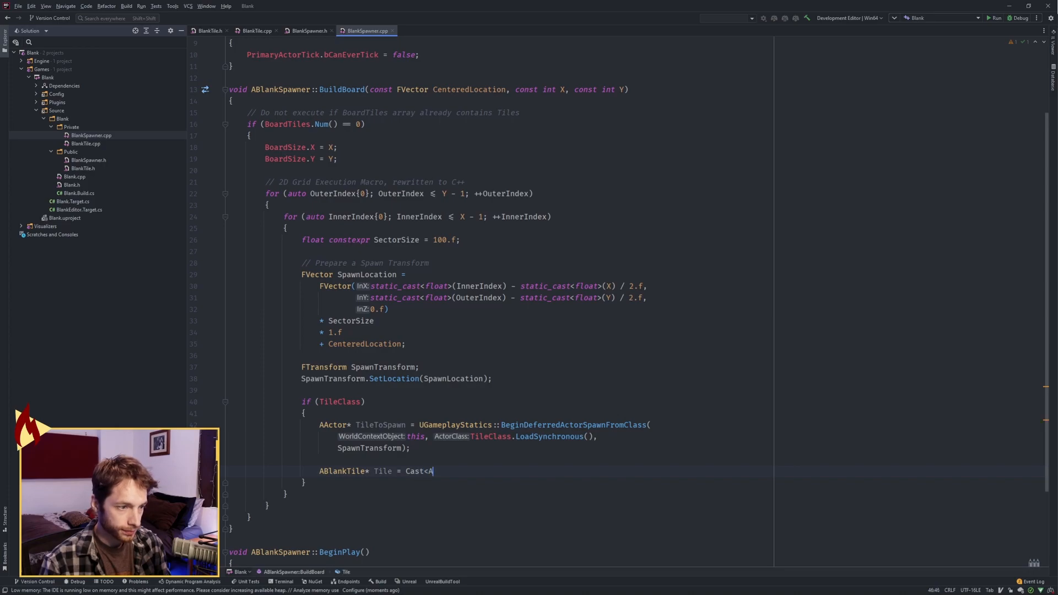
text(BlankTile>()
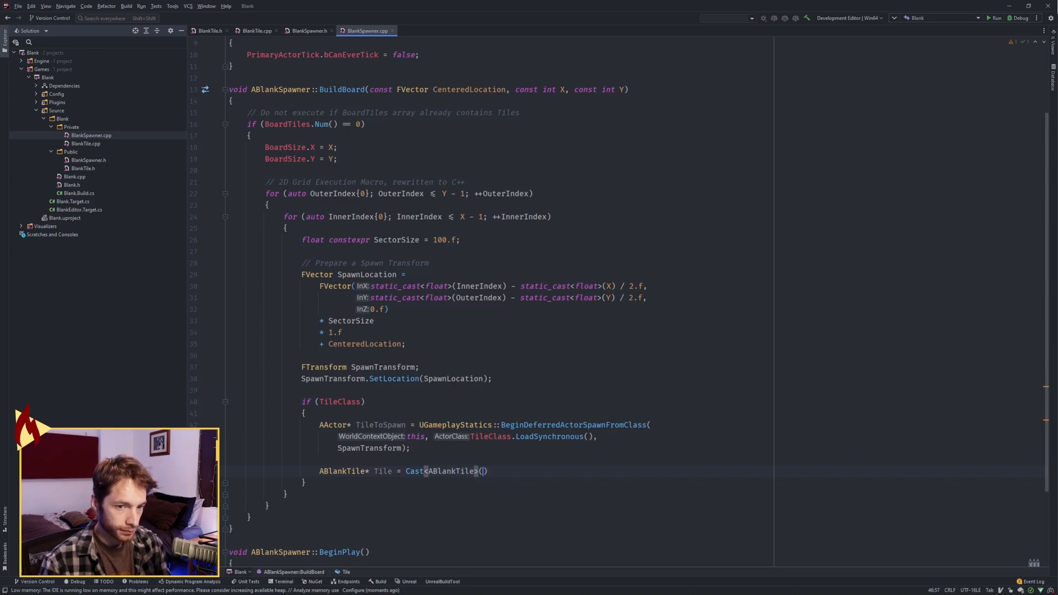
text(TileToSpawn)
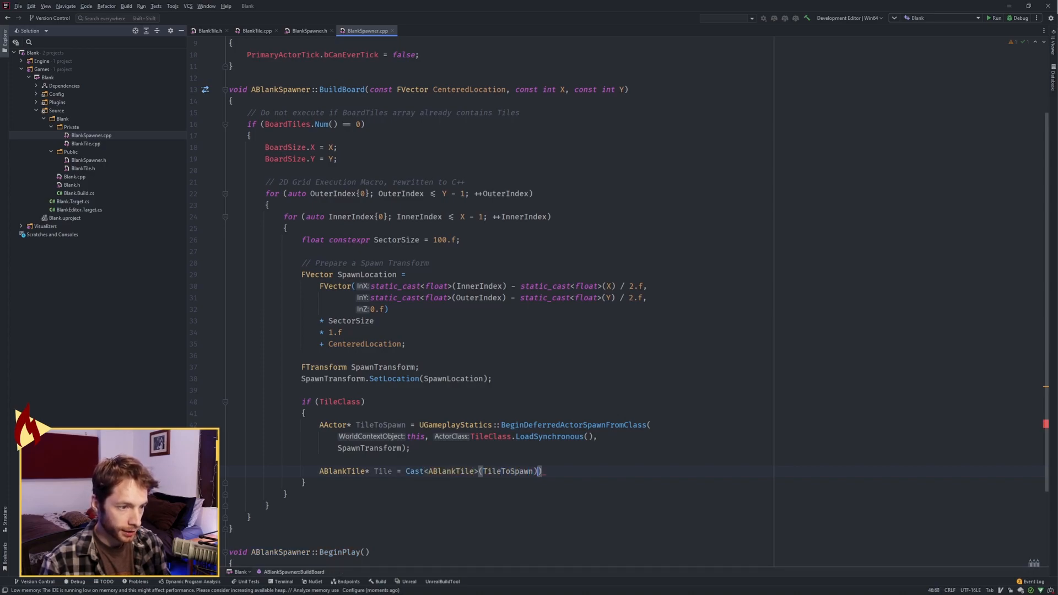
text(;)
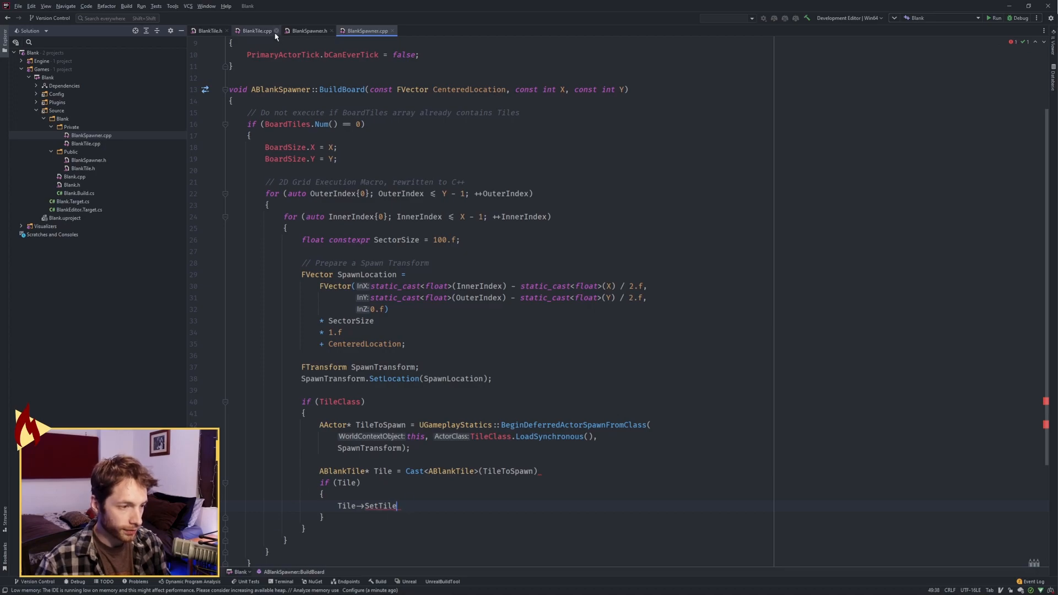
- In BlankTile.h, add SetTileInfo(FBlankTileInfo InTileInfo) assigning TileInfo = InTileInfo
click(211, 31)
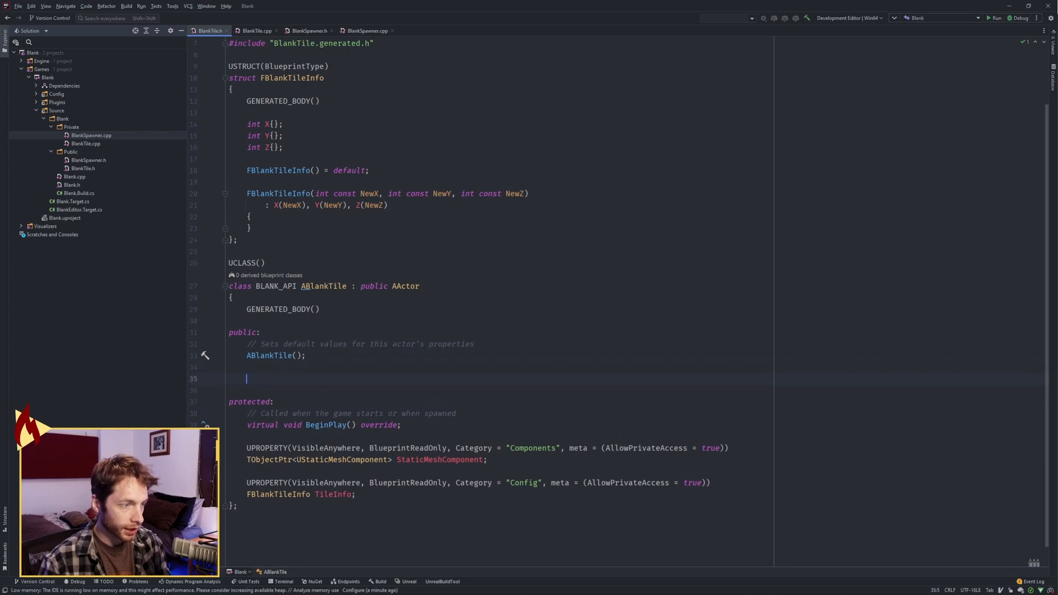
text(void SetT)
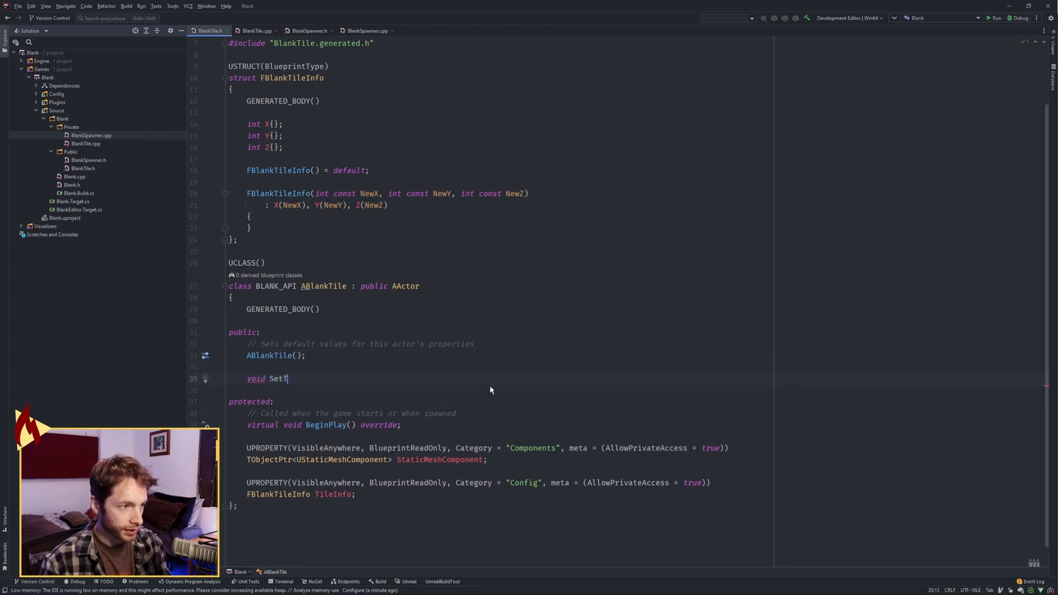
text(ileInfo())
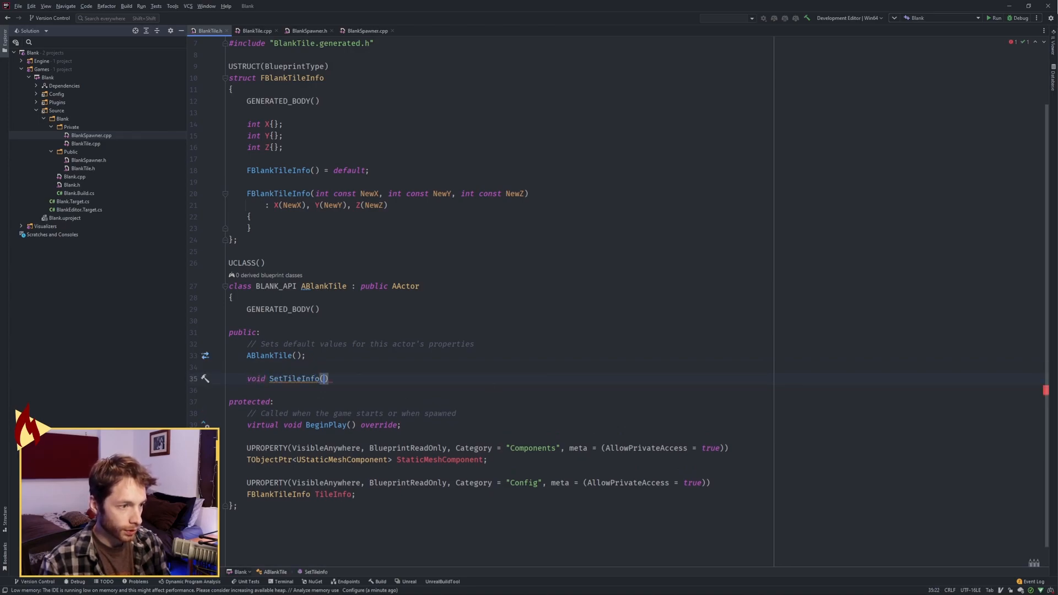
text(FBlankTileInfo)
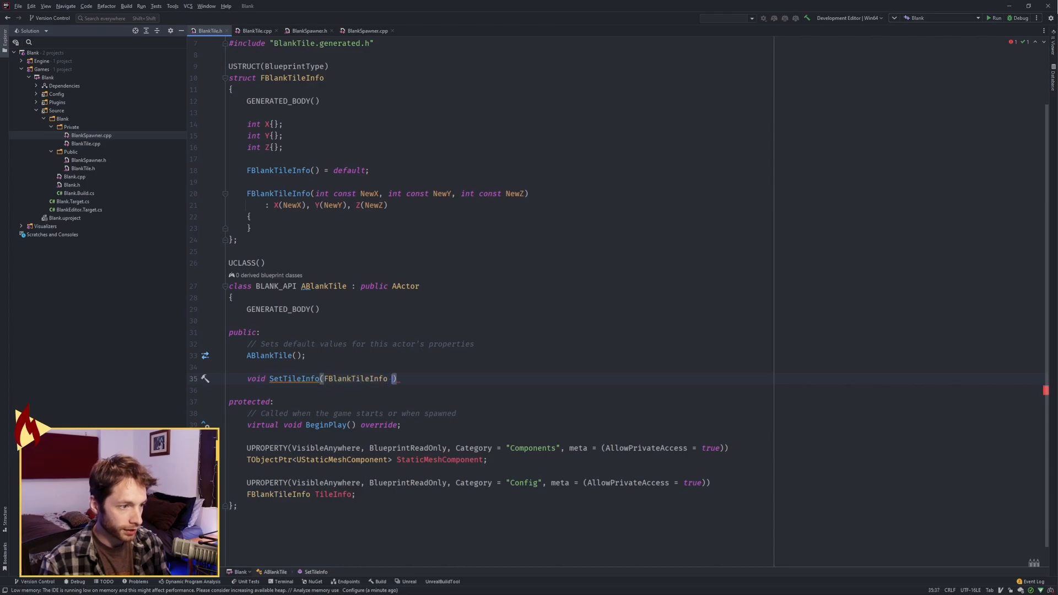
text(InTileInfo)
text(S)
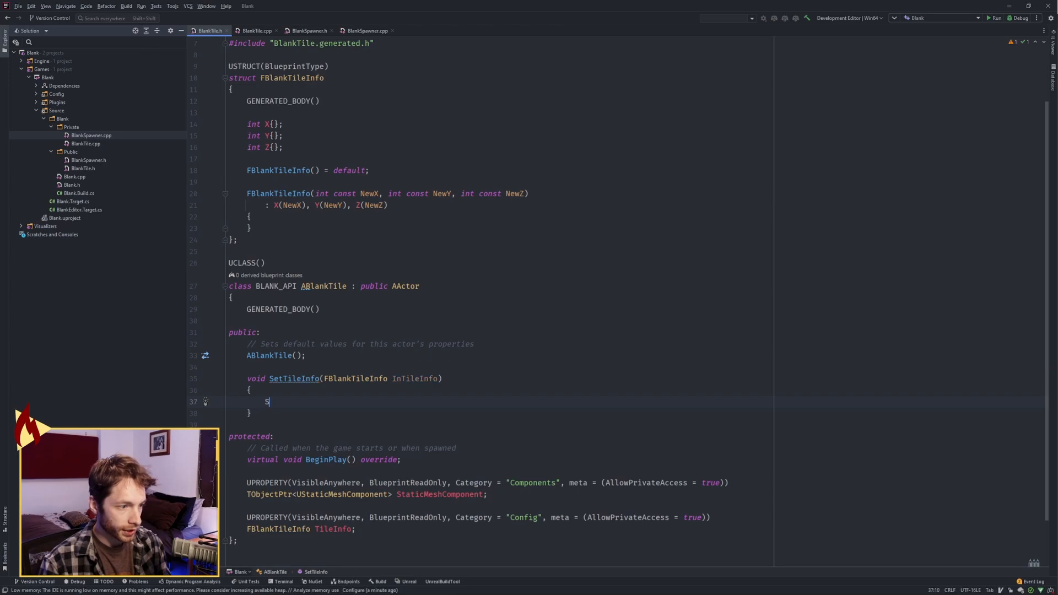
text(TileInfo)
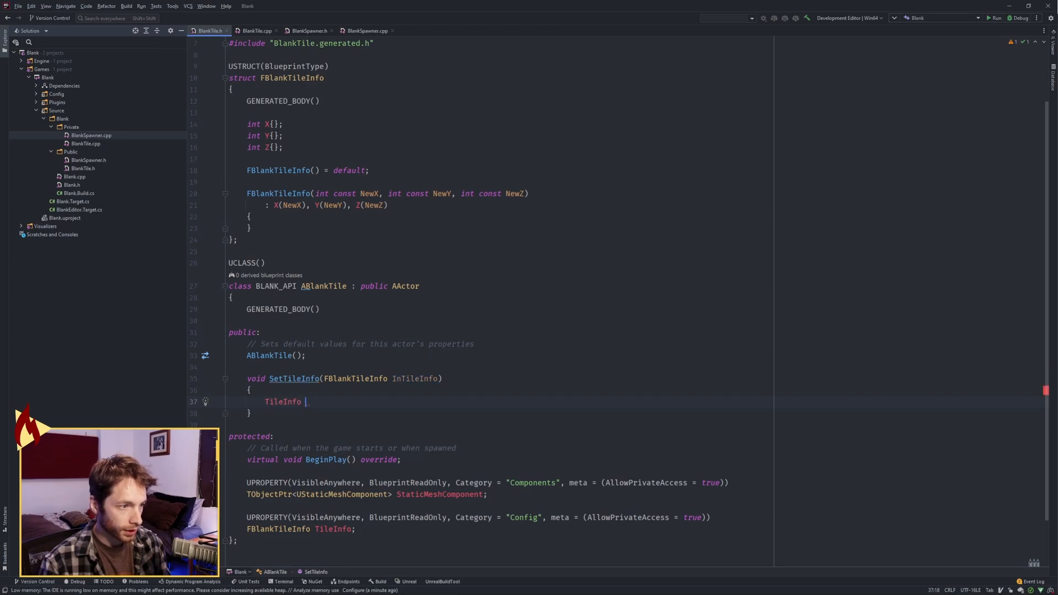
text(= InTileInfo)
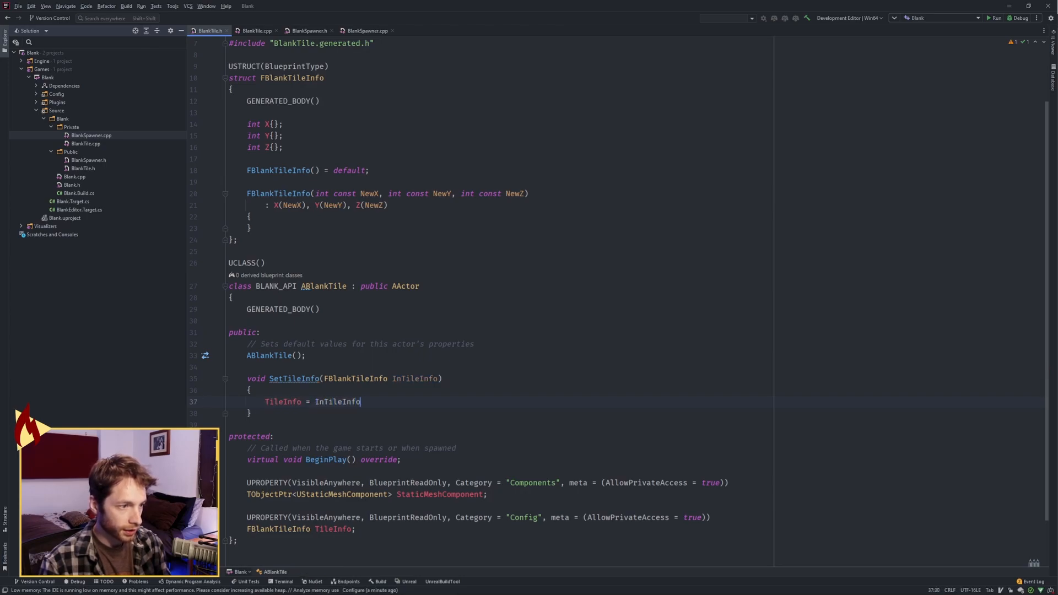
- Back in BlankSpawner.cpp, set the tile's info to FBlankTileInfo(InnerIndex, OuterIndex)
click(365, 30)
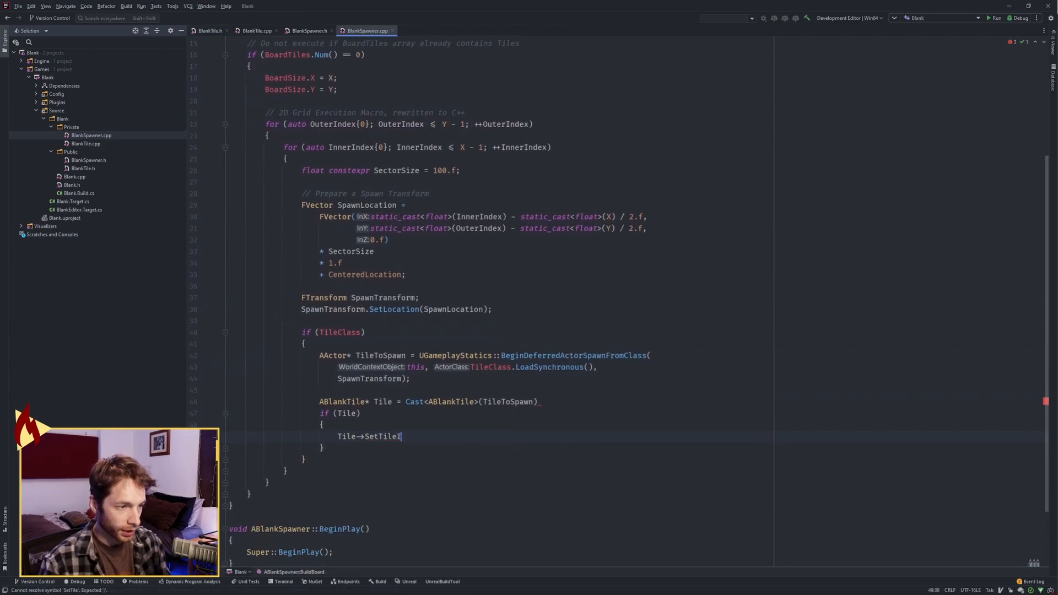
text(nfo())
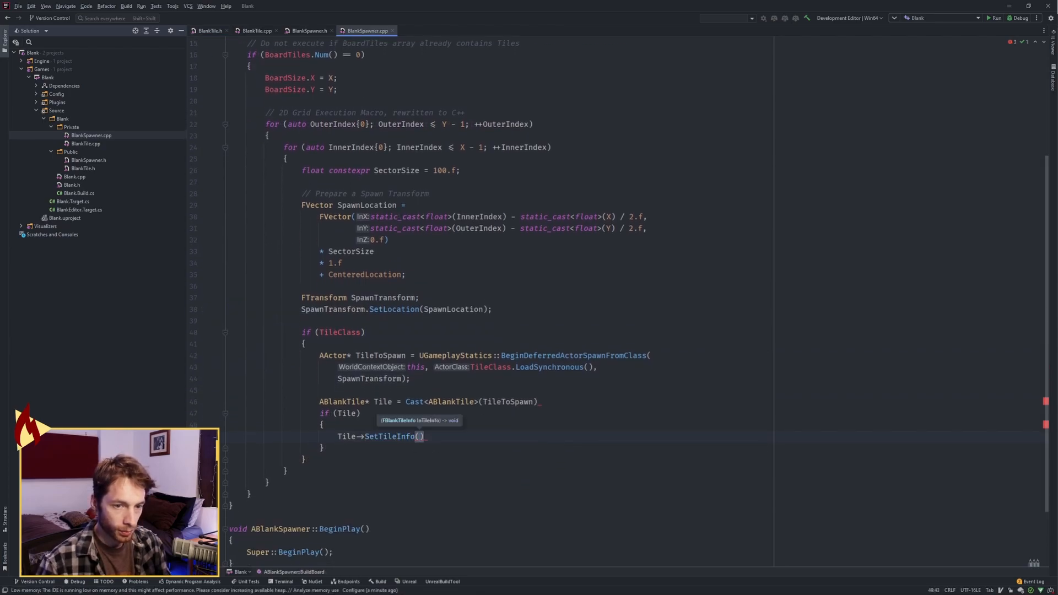
mouse_move(675, 456)
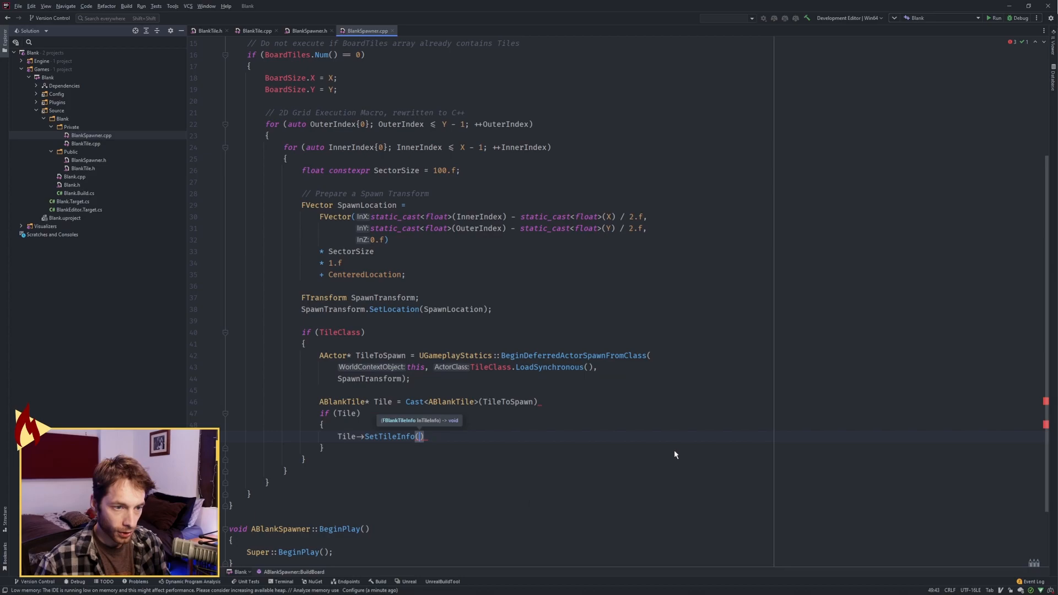
text(FBlankTileInfo()
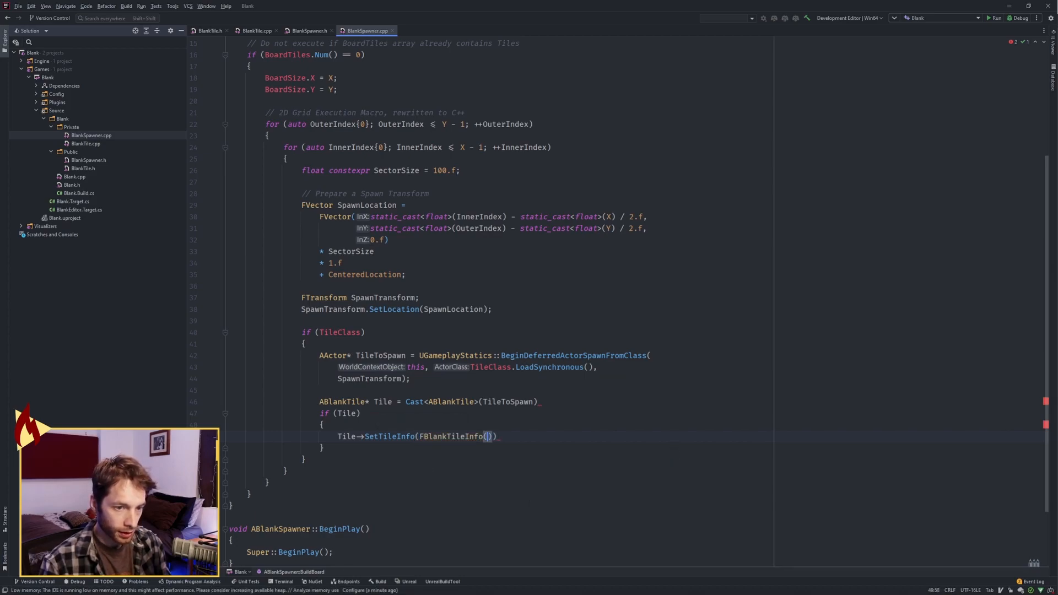
text(InnerIndex)
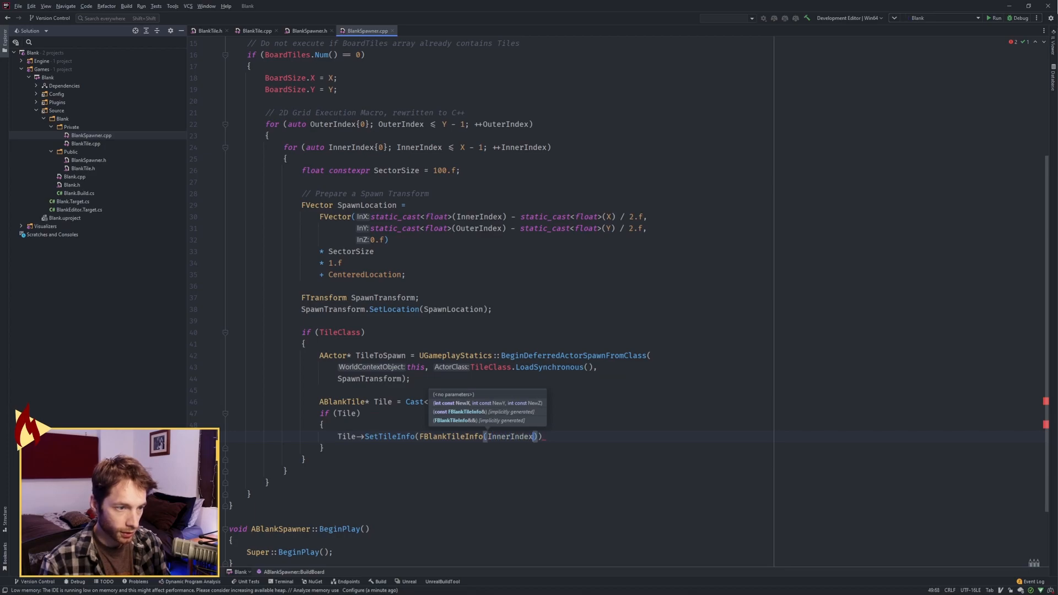
text(, OuterIndex, 0)
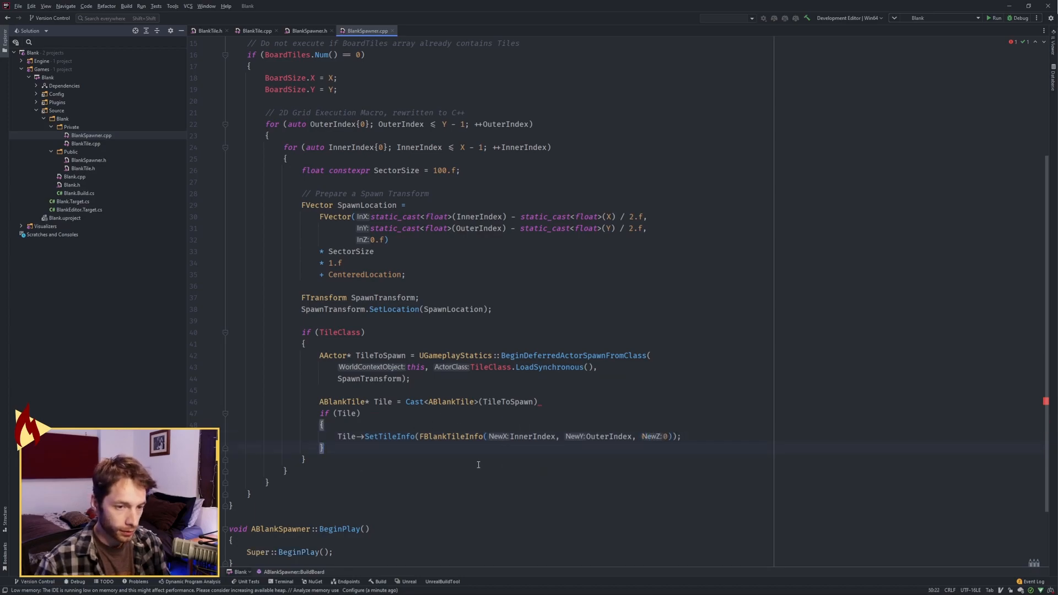
- Call FinishSpawning(SpawnTransform) and add TileToSpawn to BoardTiles
text(TileToSpawn->Fini)
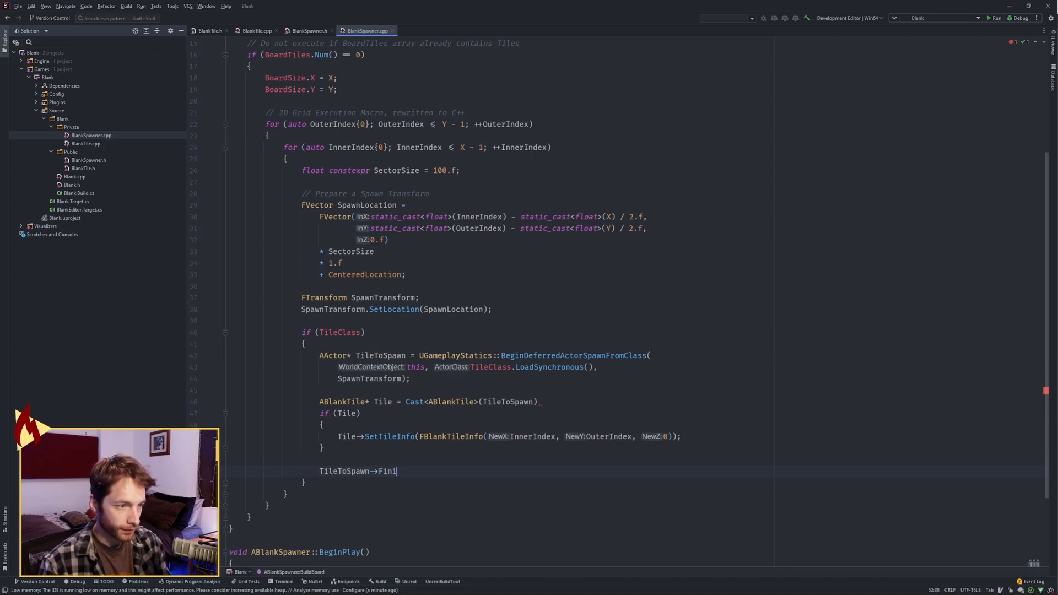
text(shSpawning(Spawn)
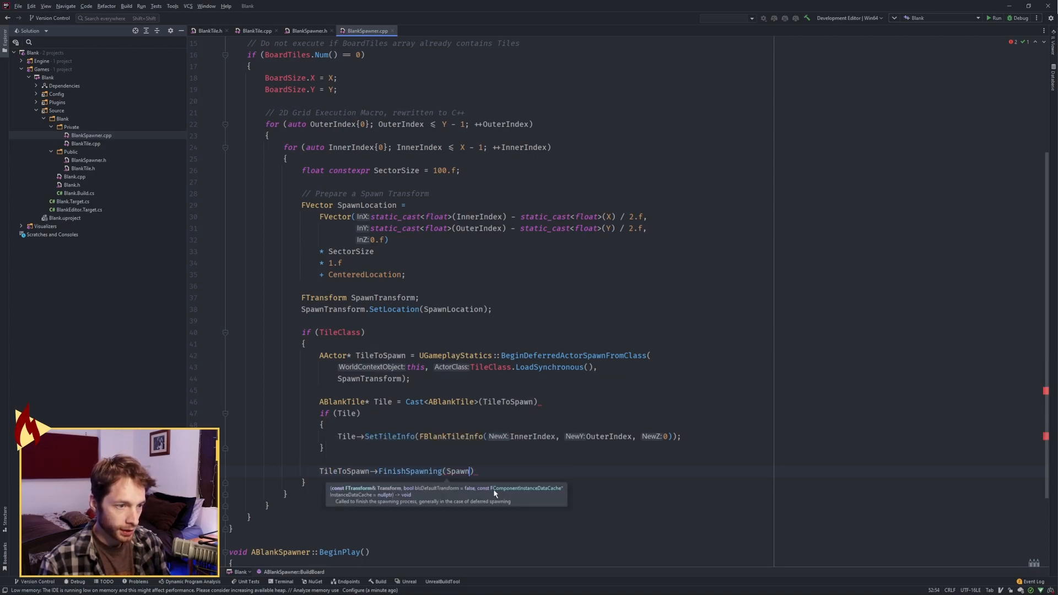
text(Transform);)
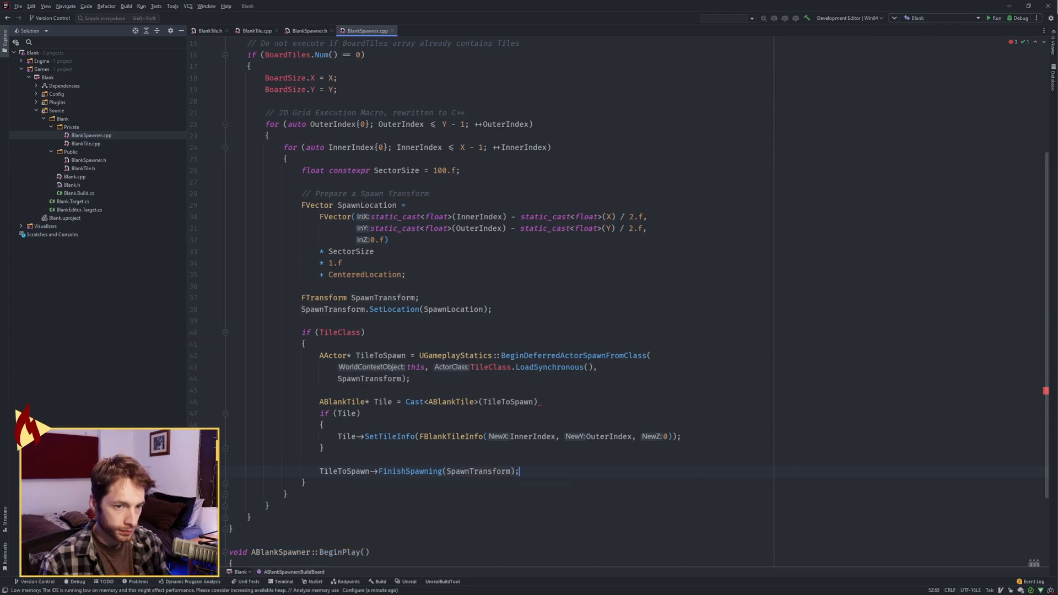
text(BoardTiles.Add(TileToSpawn);)
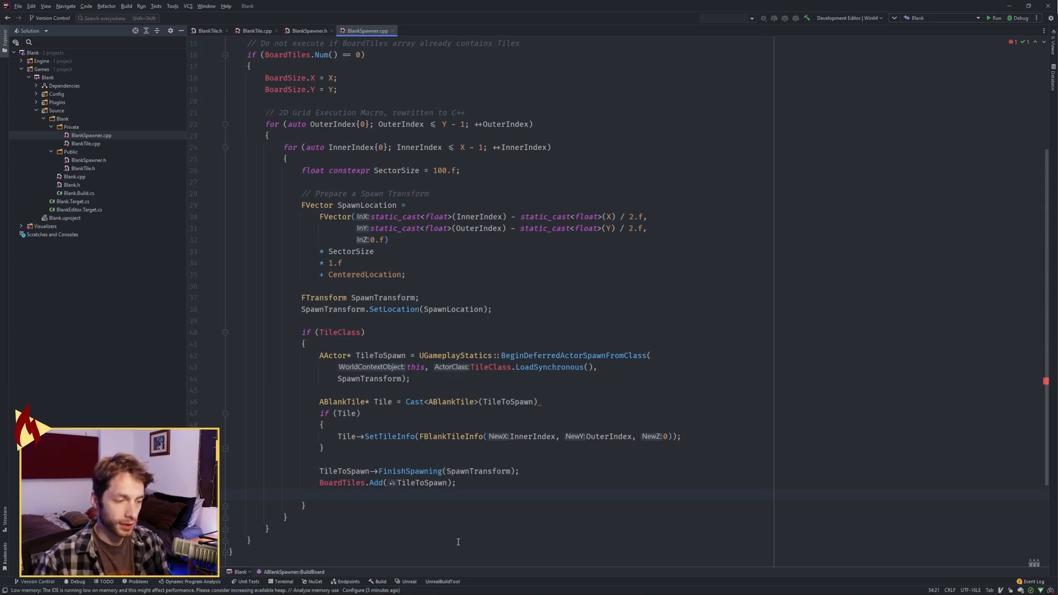
- Start attaching TileToSpawn to the spawner using FAttachmentTransformRules
text(Ti)
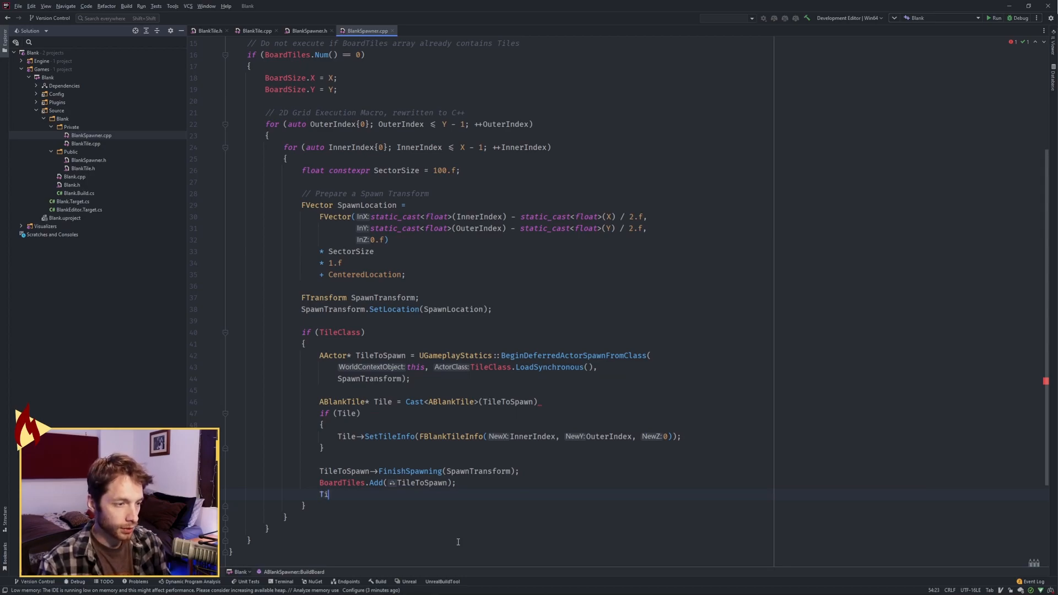
text(leToSpawn->AttachToActor(this,)
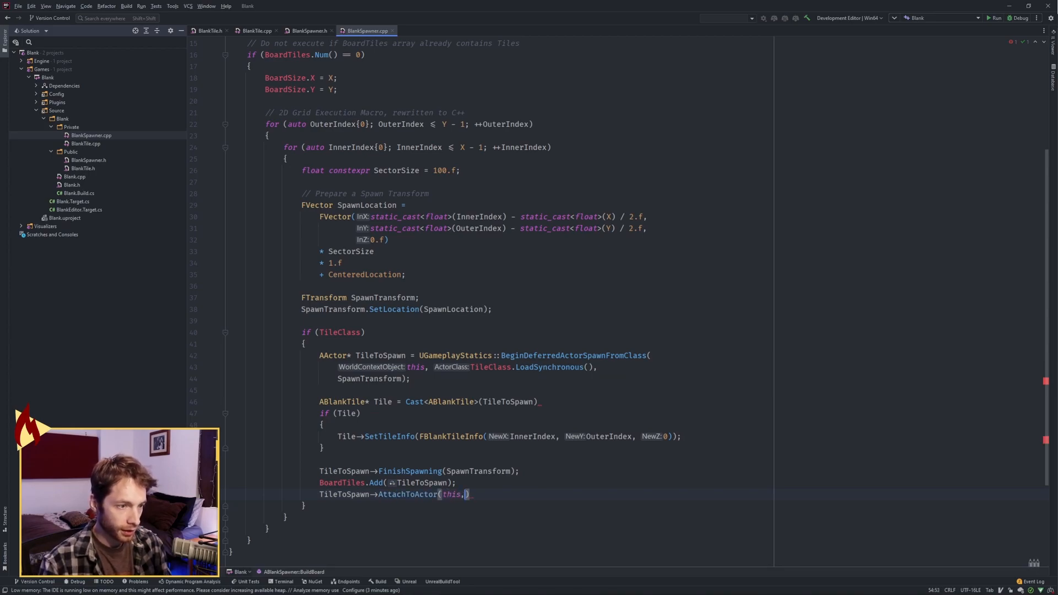
text(FA)
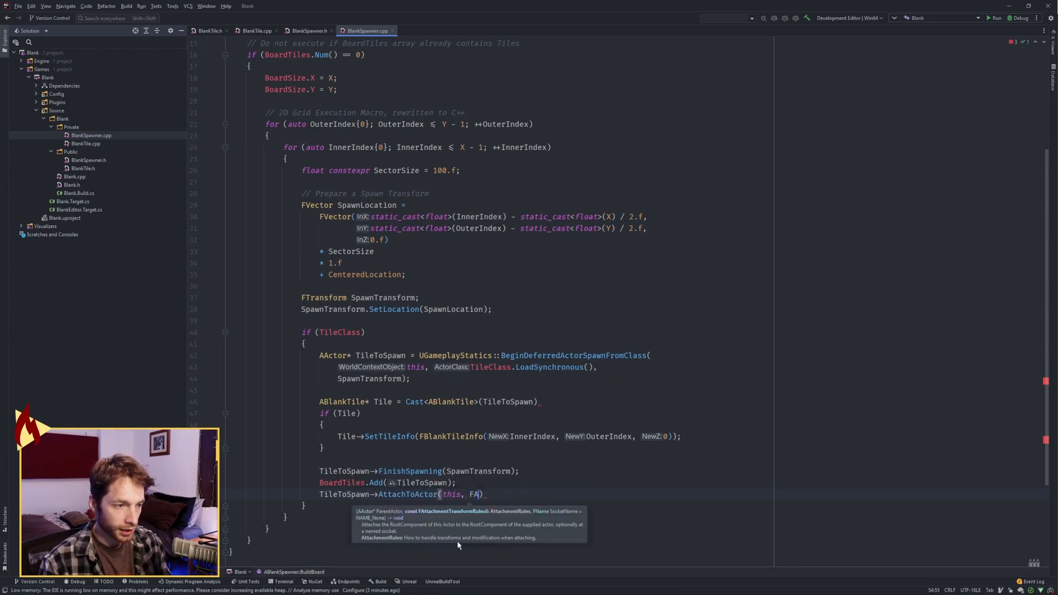
text(ttachmentTransformRules:)
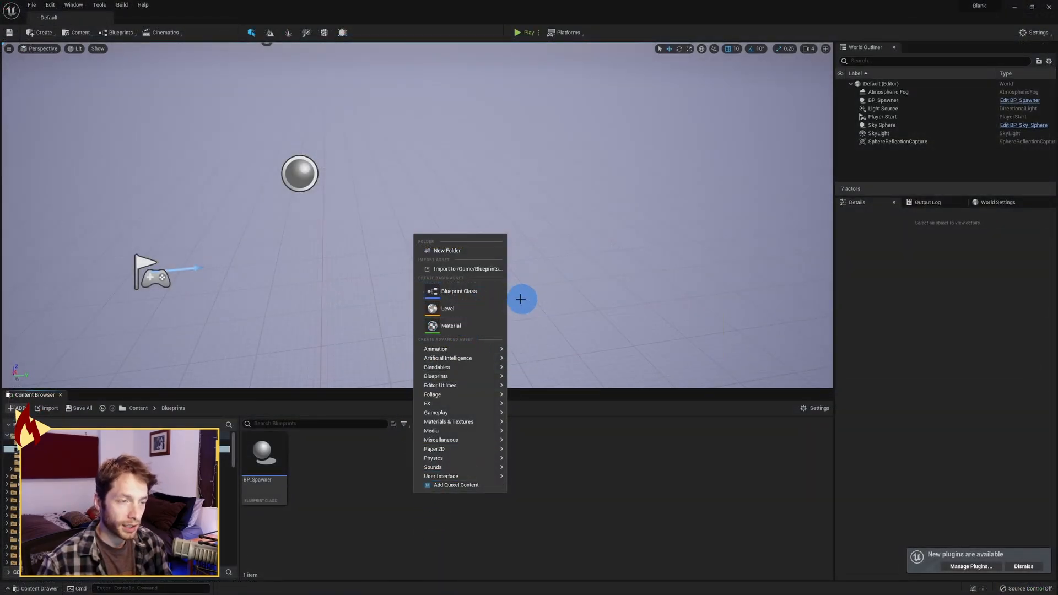
- Create BP_Tile from the BlankTile class and set its Static Mesh to SM_Tile
click(459, 291)
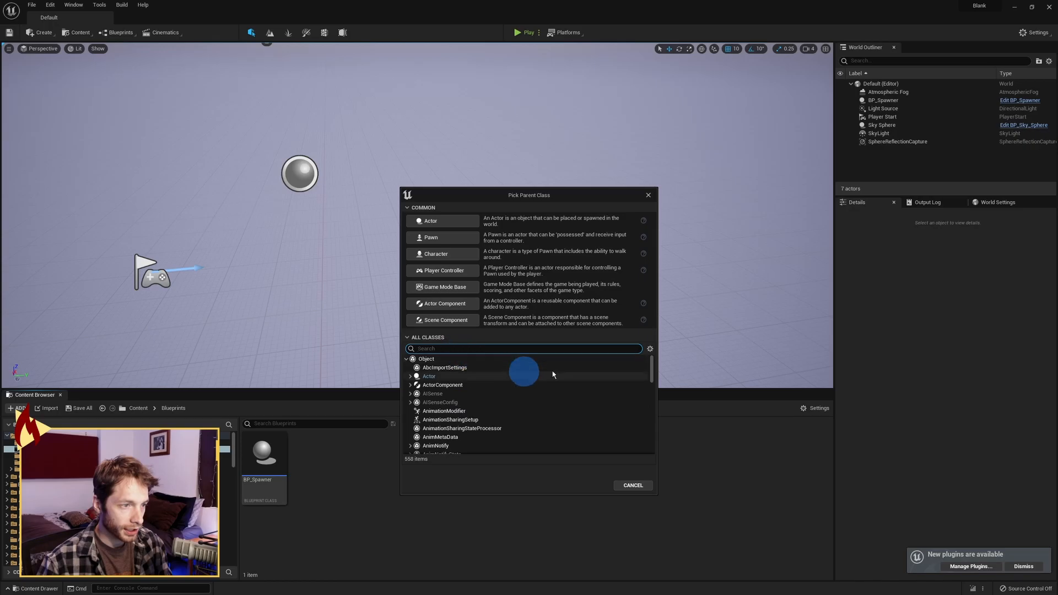
text(blankt)
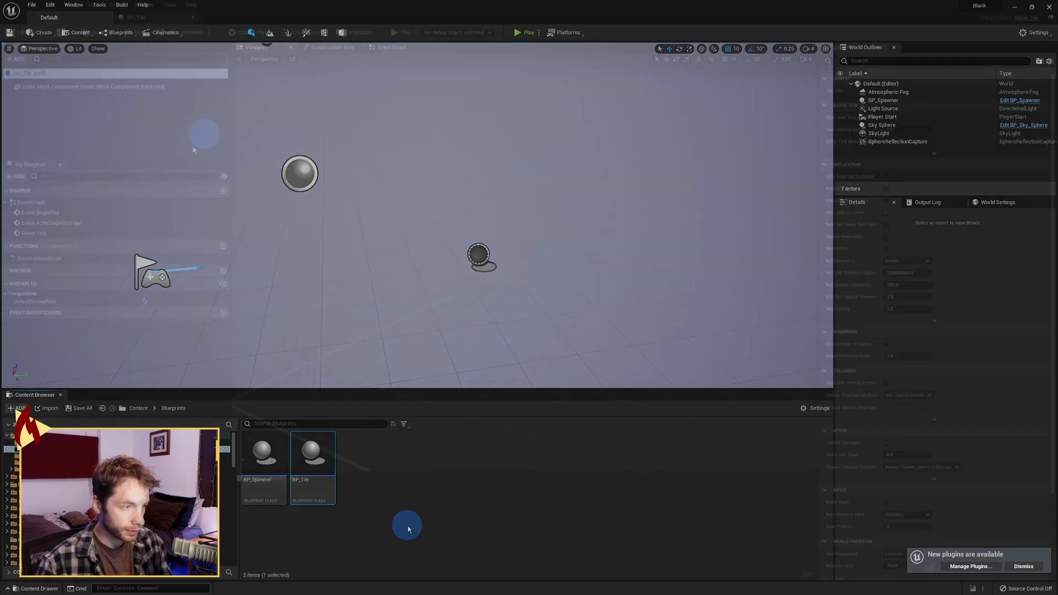
double_click(313, 454)
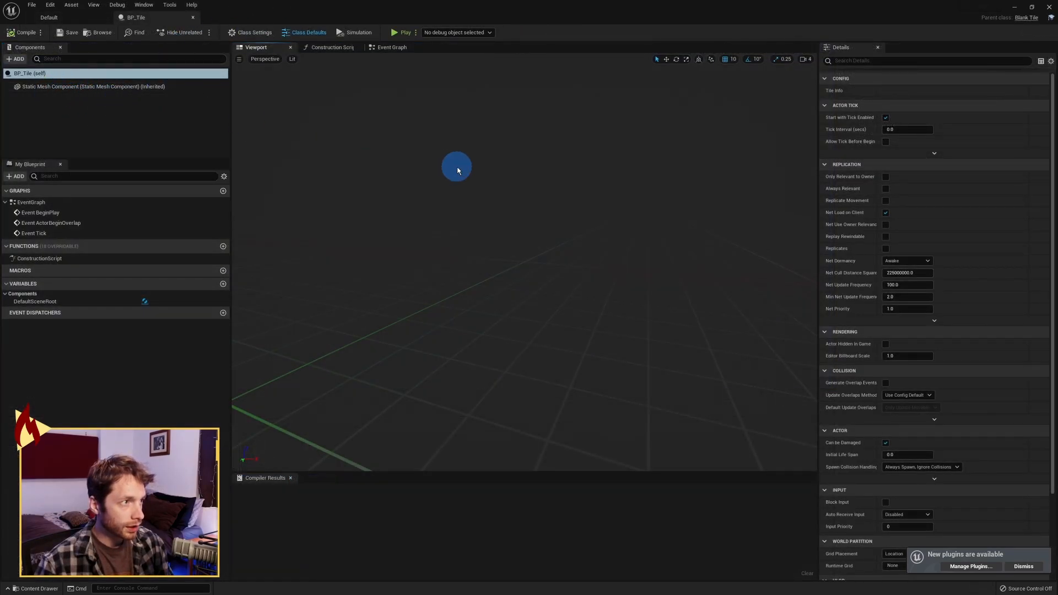
click(83, 86)
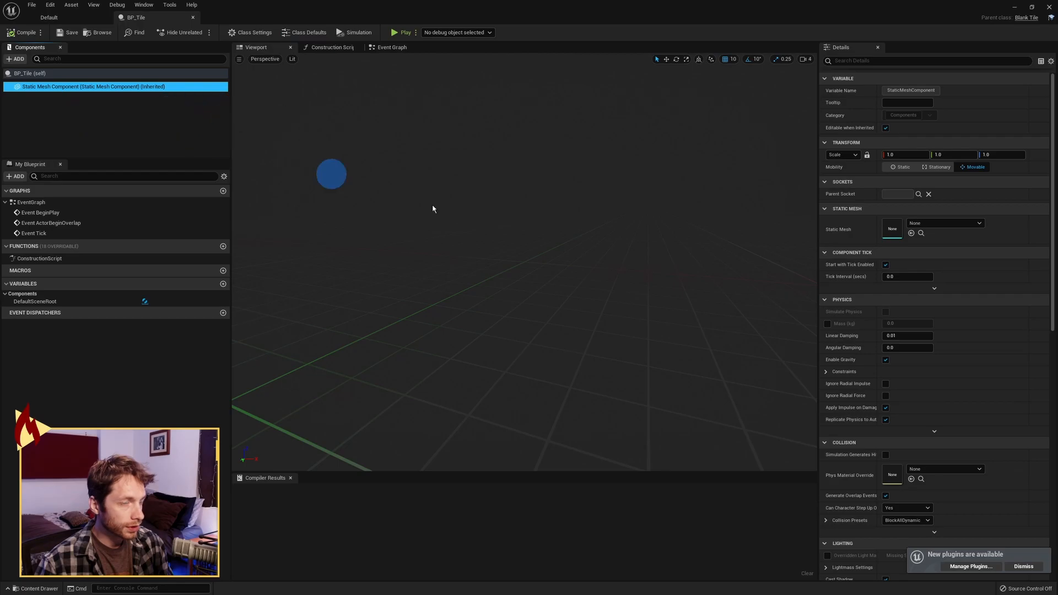
click(976, 223)
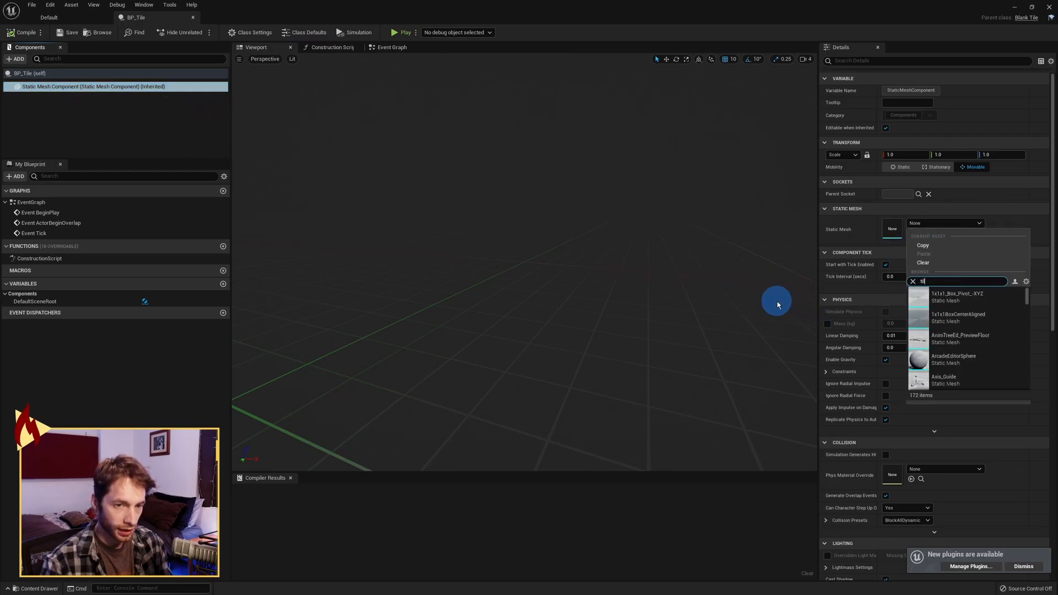
click(961, 296)
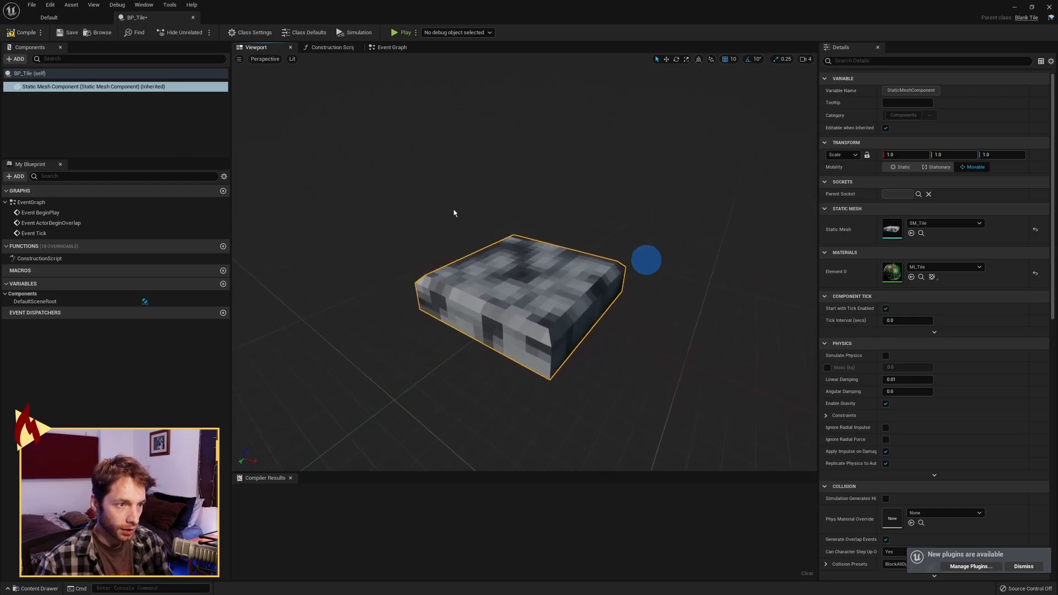
click(19, 32)
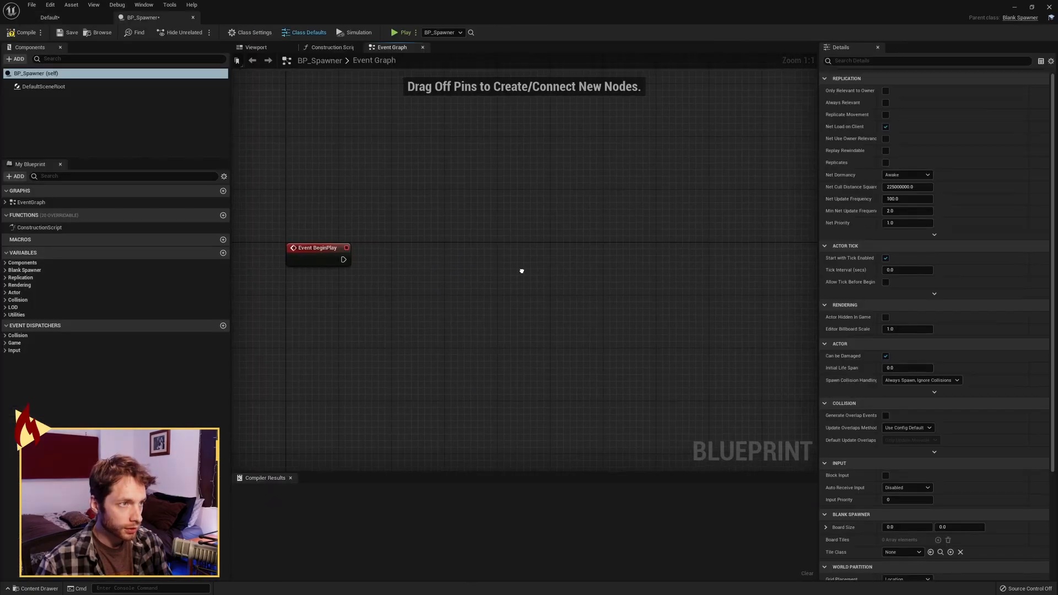
- Connect Event BeginPlay to a Build Board call in BP_Spawner, then return to the level
drag(347, 258, 477, 265)
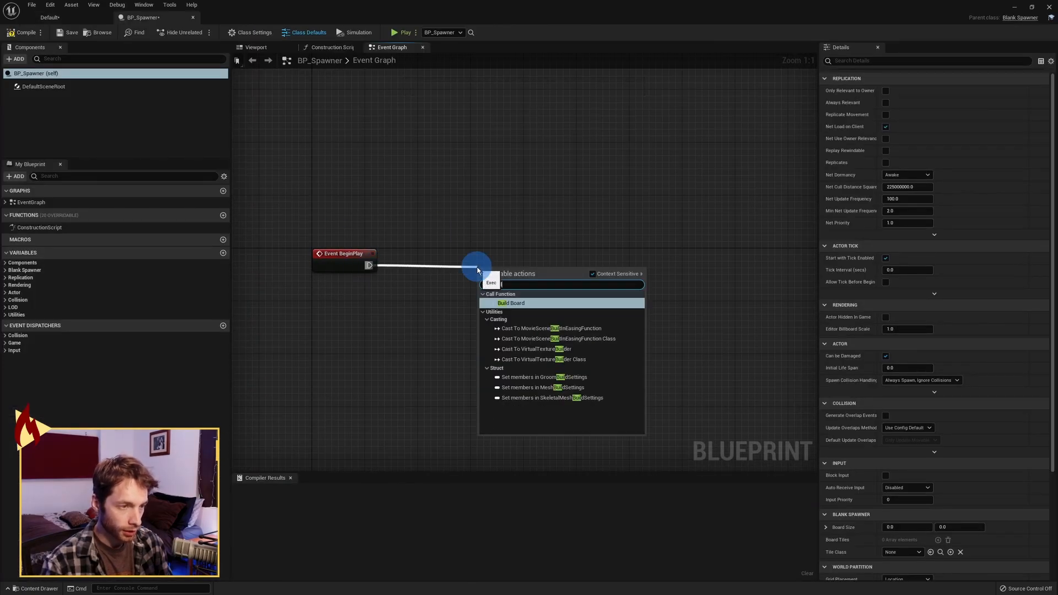
click(511, 303)
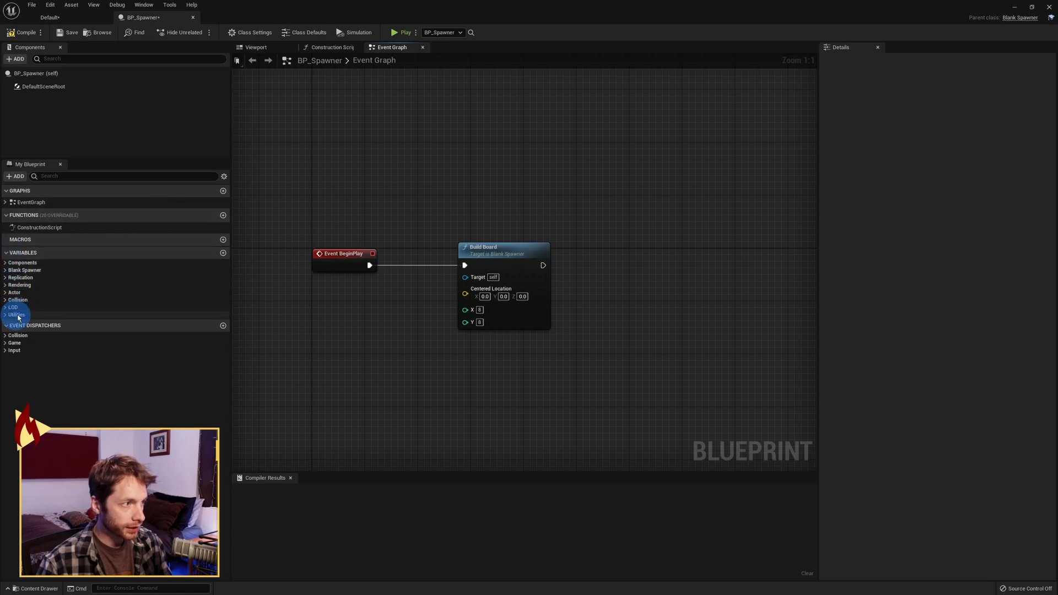
click(224, 176)
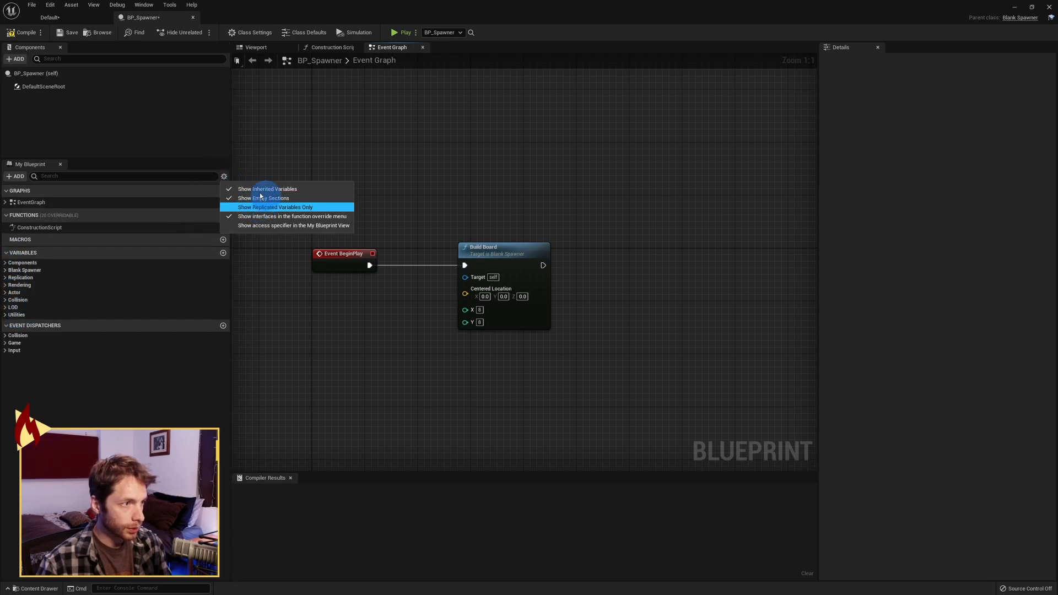
mouse_move(294, 189)
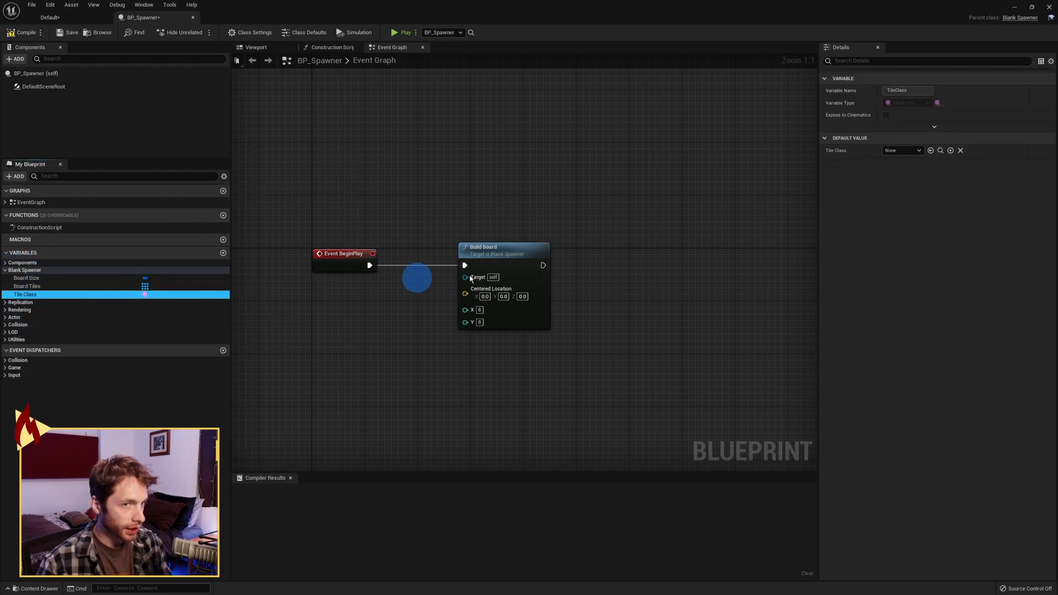
click(902, 149)
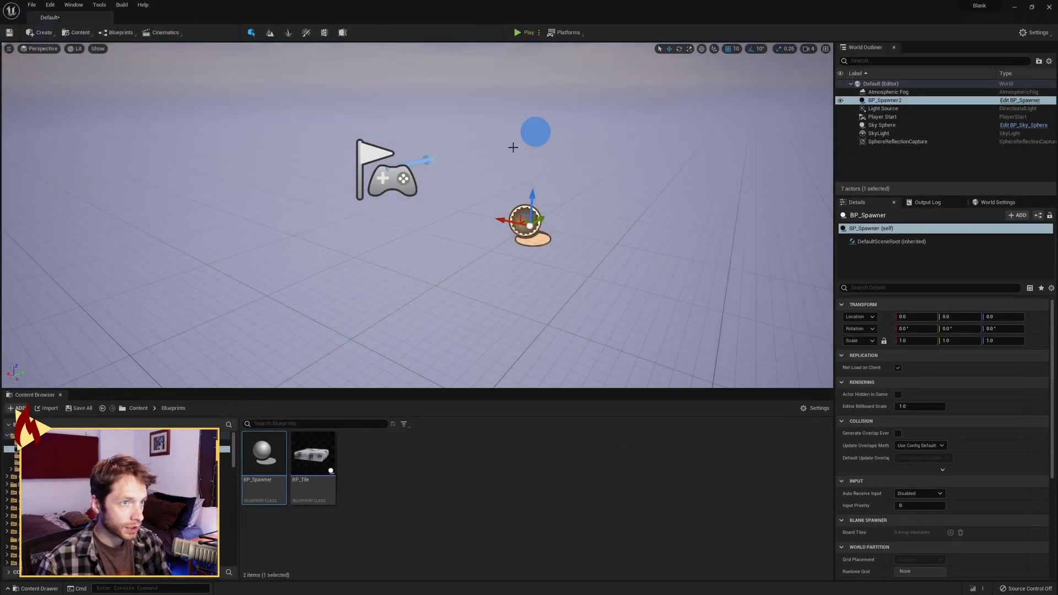
- Play the level, select a spawned tile, and expand its Tile Info in Details
click(523, 32)
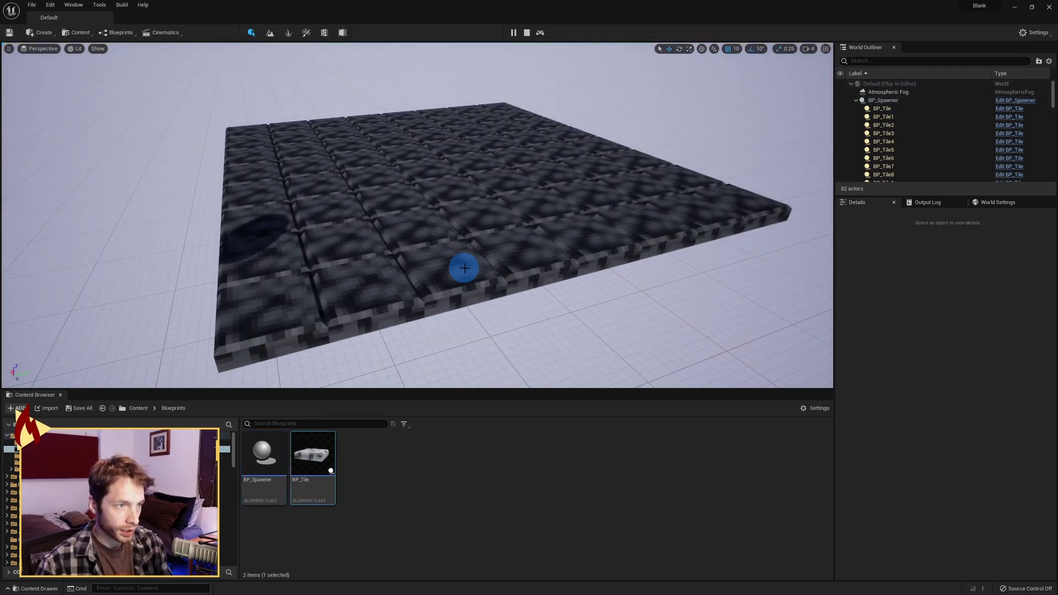
click(463, 267)
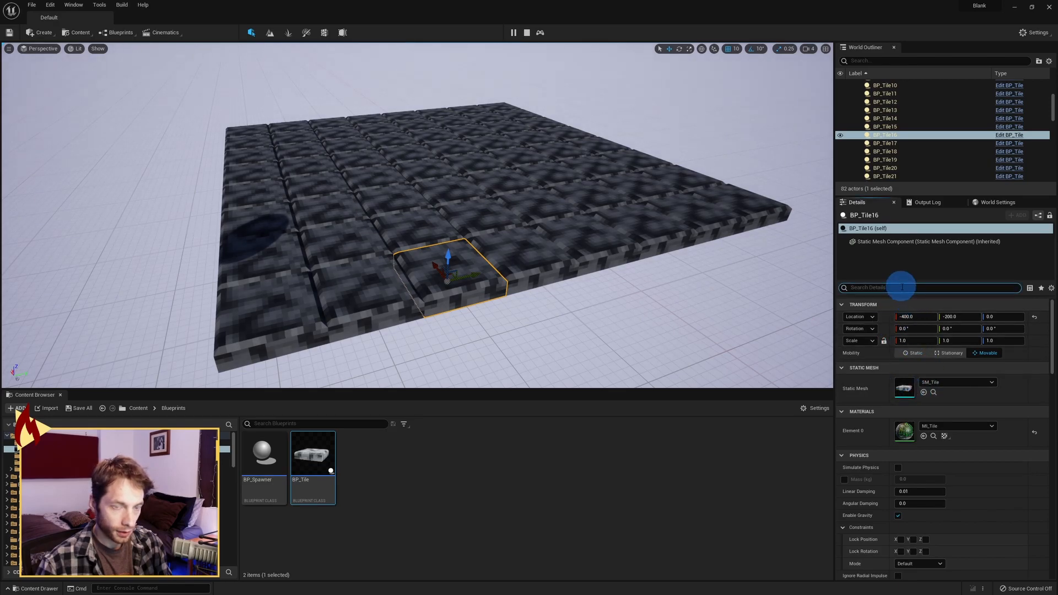
text(config)
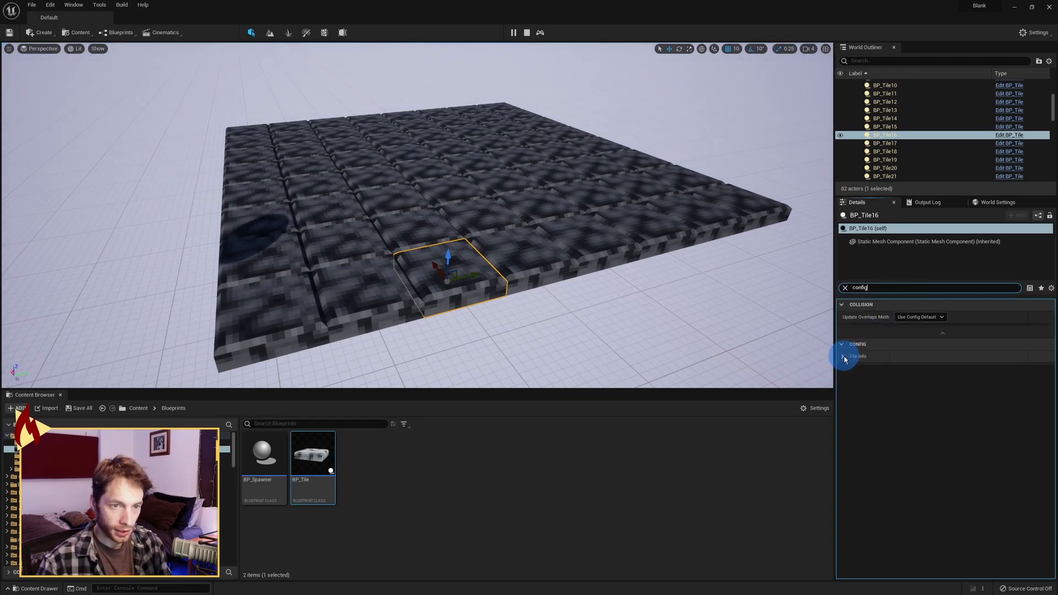
click(842, 356)
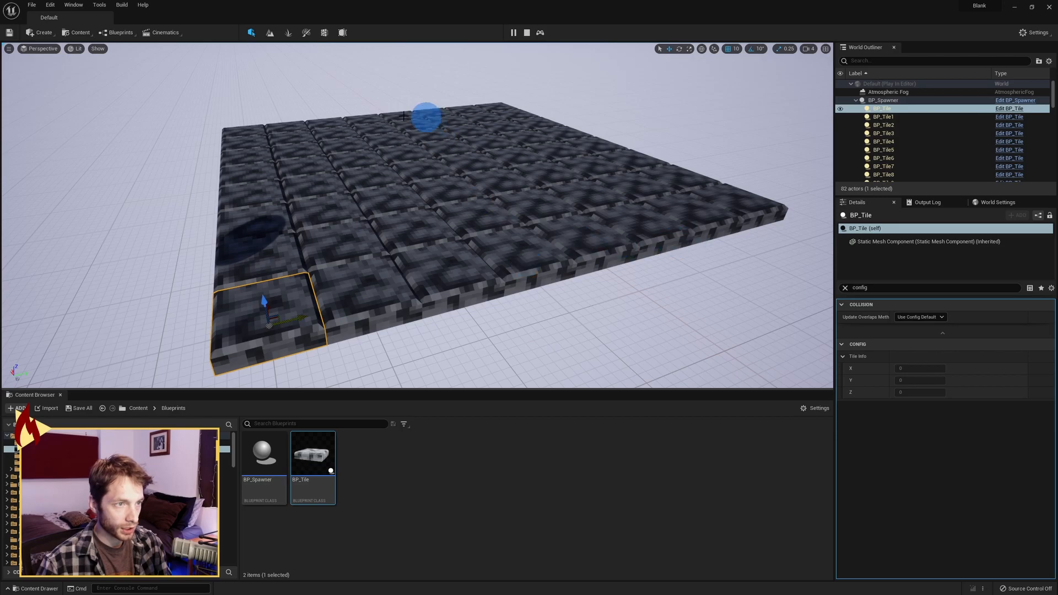
mouse_move(439, 342)
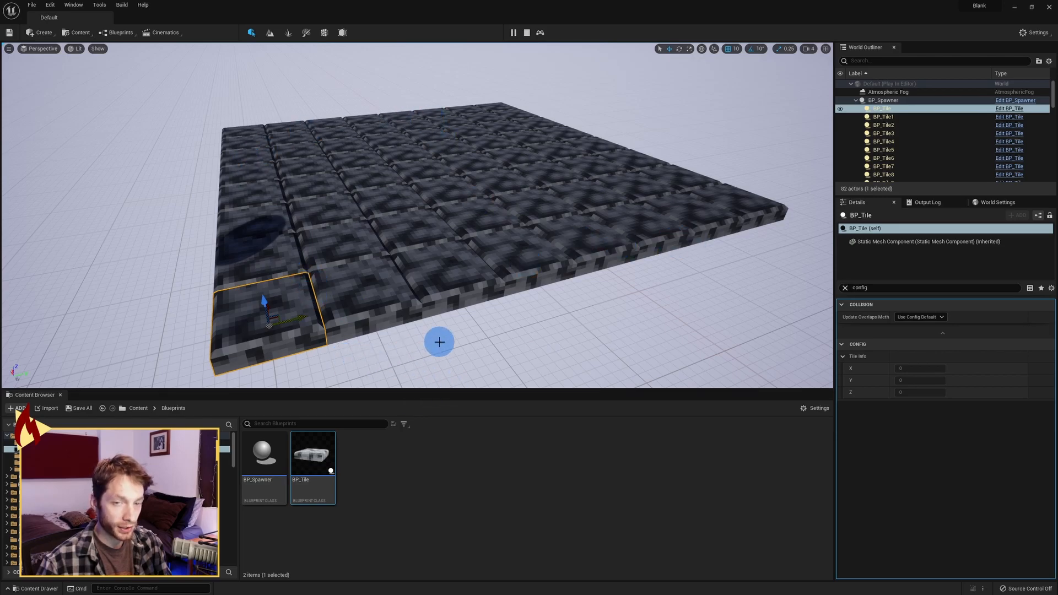
mouse_move(370, 342)
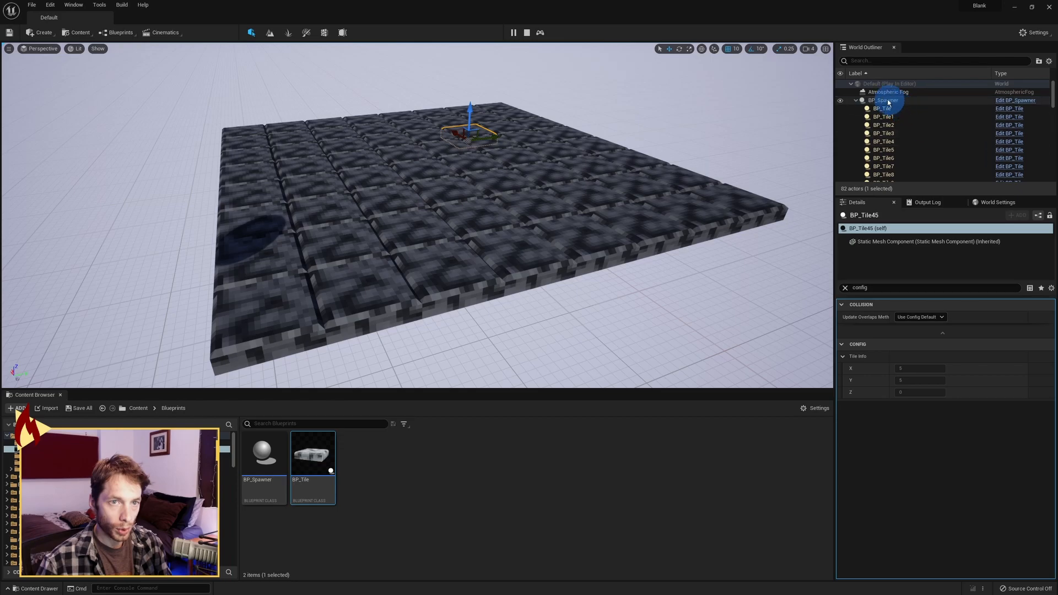
click(882, 100)
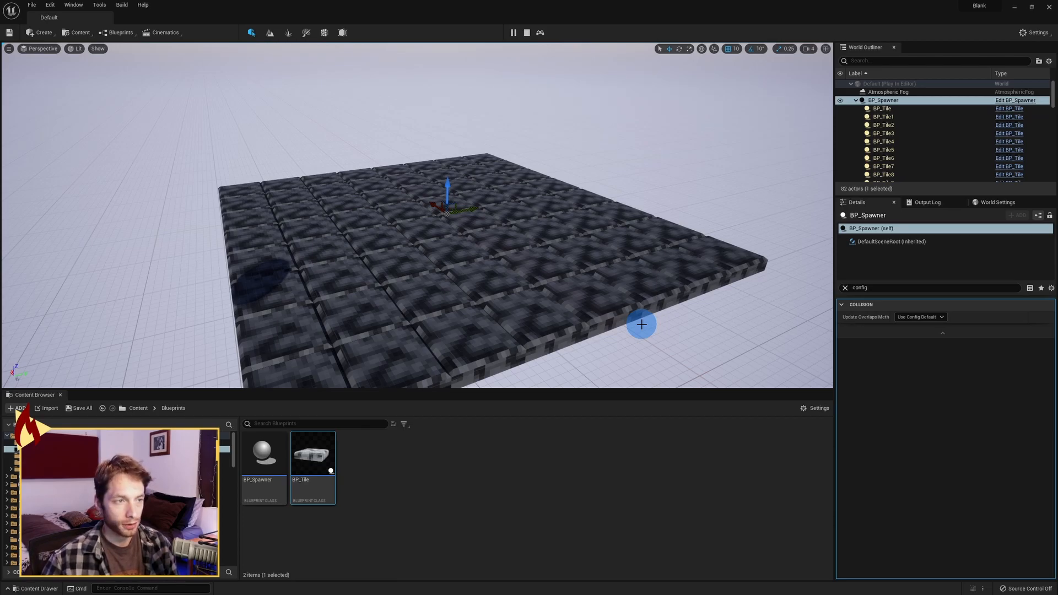
mouse_move(438, 287)
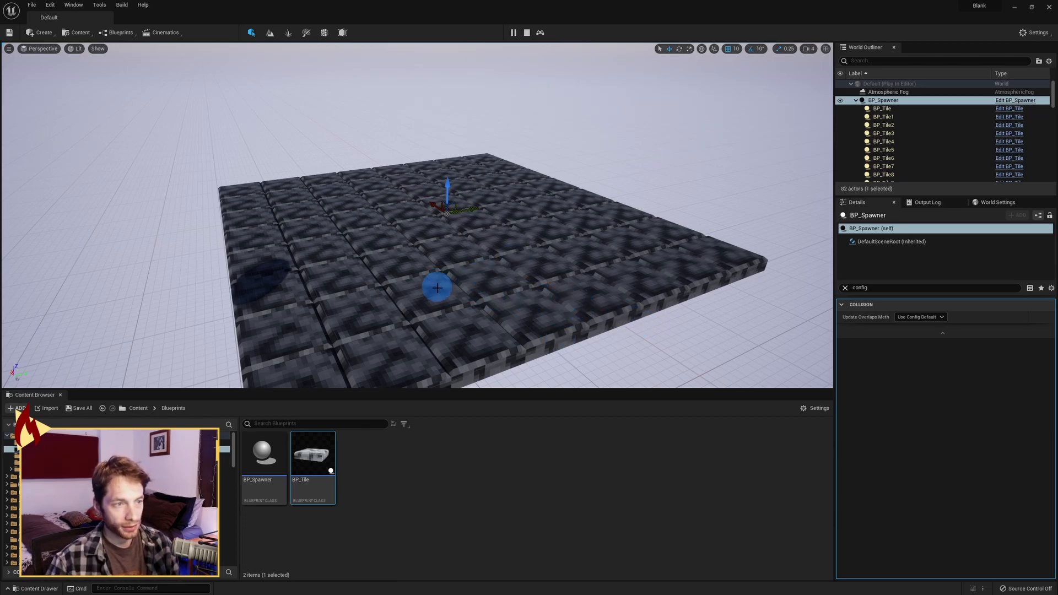